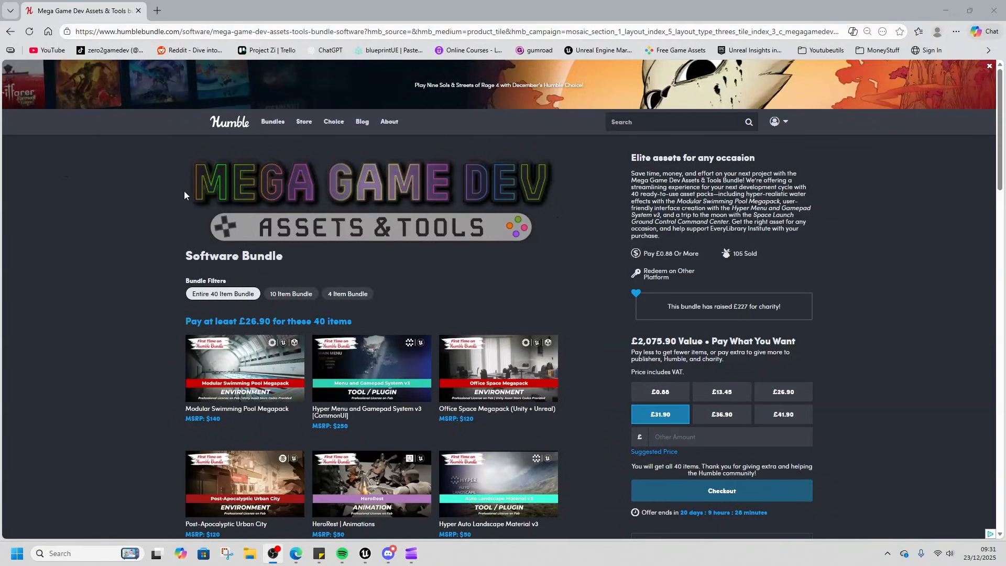
- Scroll down through the bundle's list of included items
scroll("down", 3)
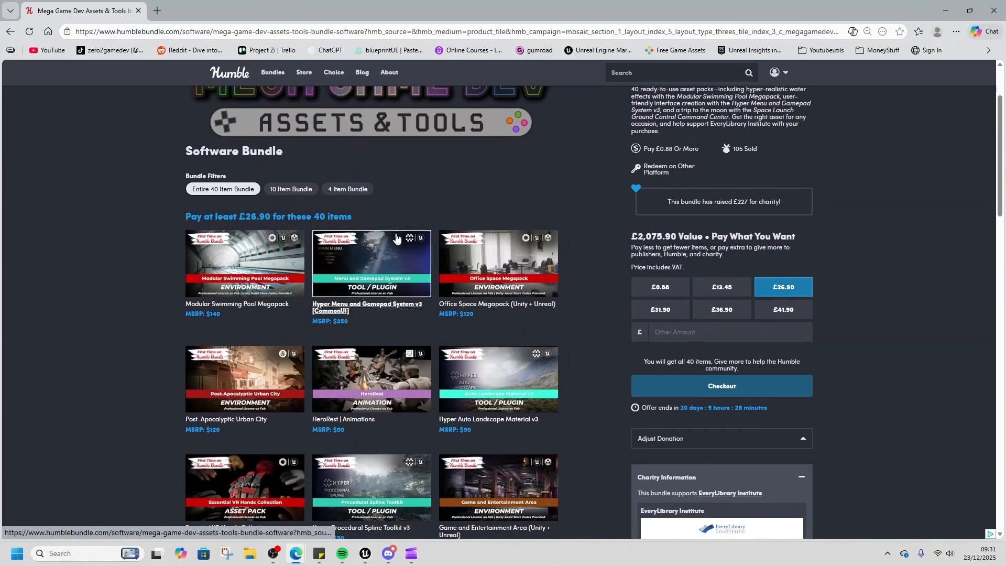
scroll("down", 3)
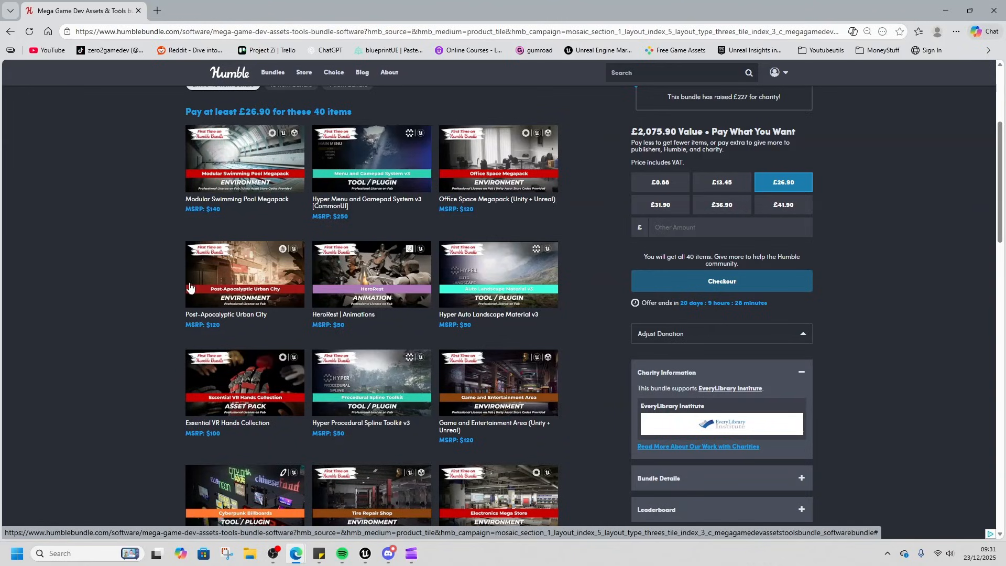
scroll("down", 3)
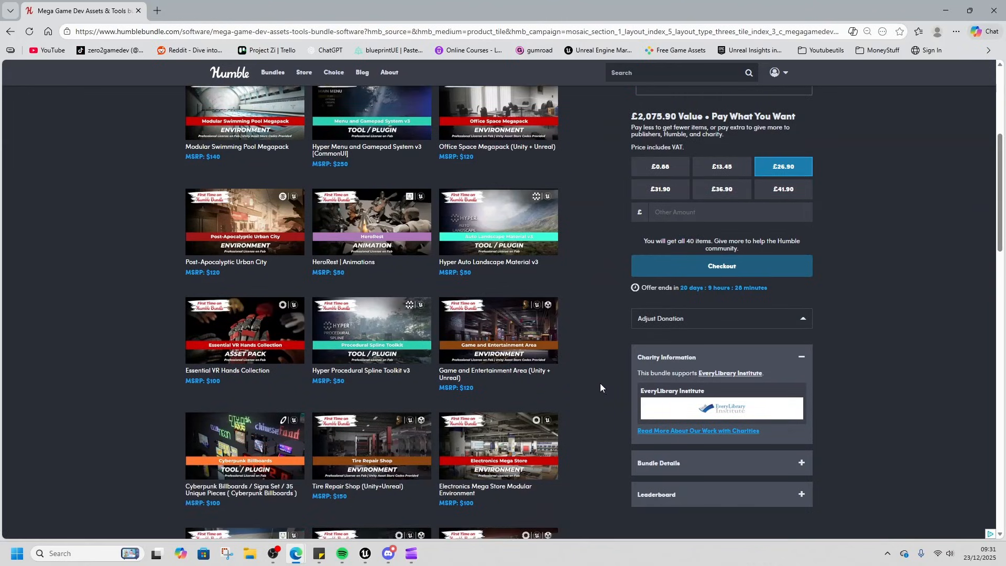
left_click(786, 72)
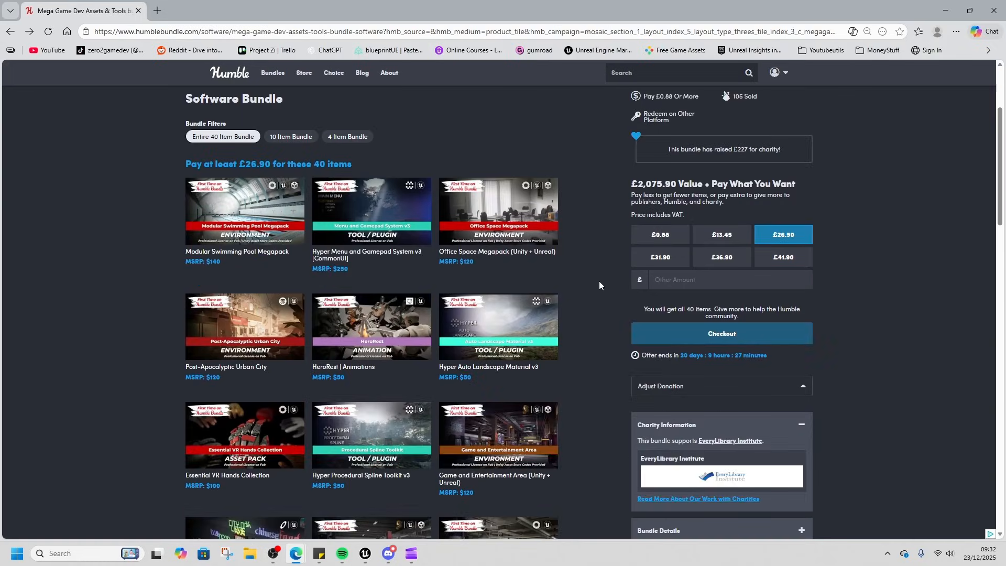
scroll("down", 3)
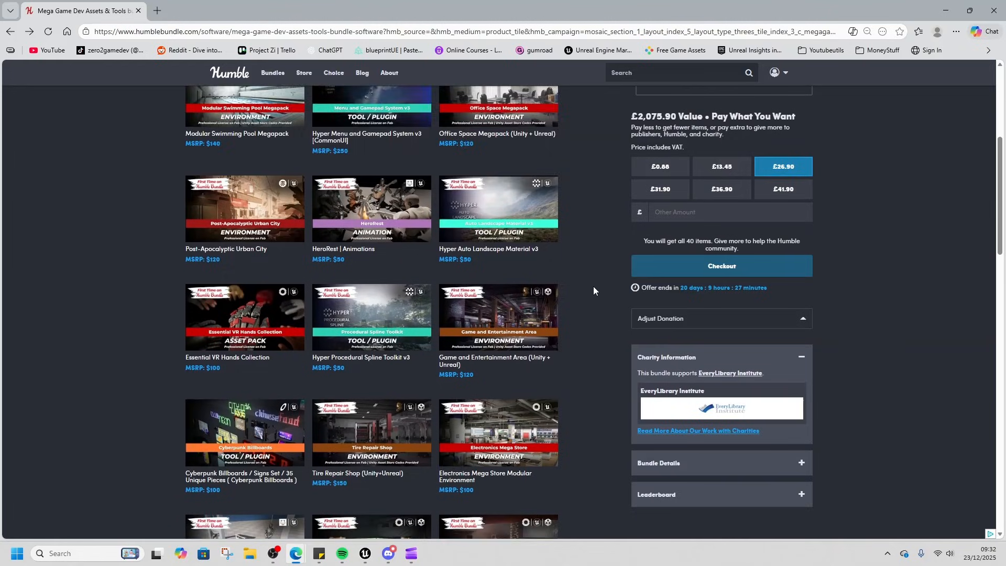
scroll("down", 3)
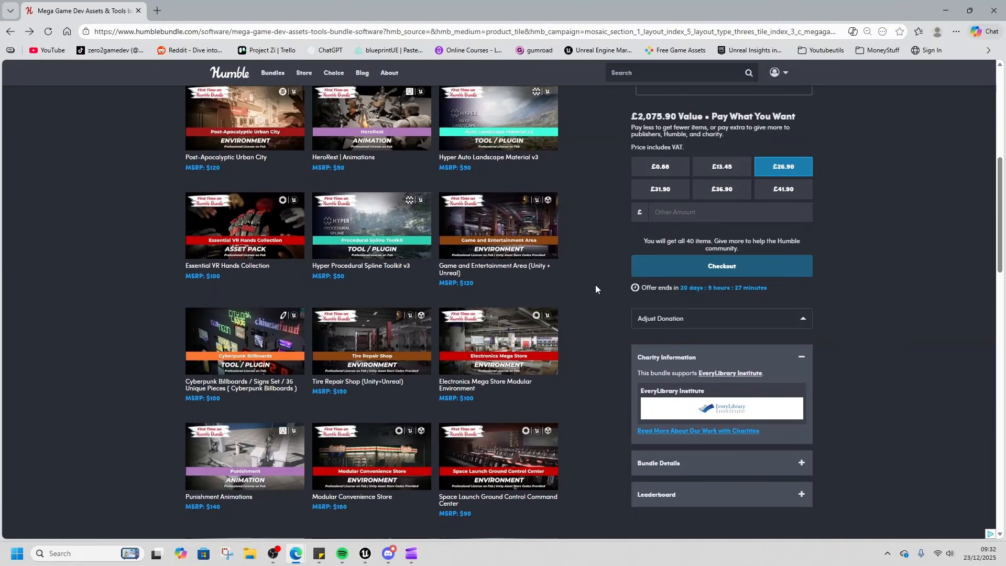
scroll("down", 3)
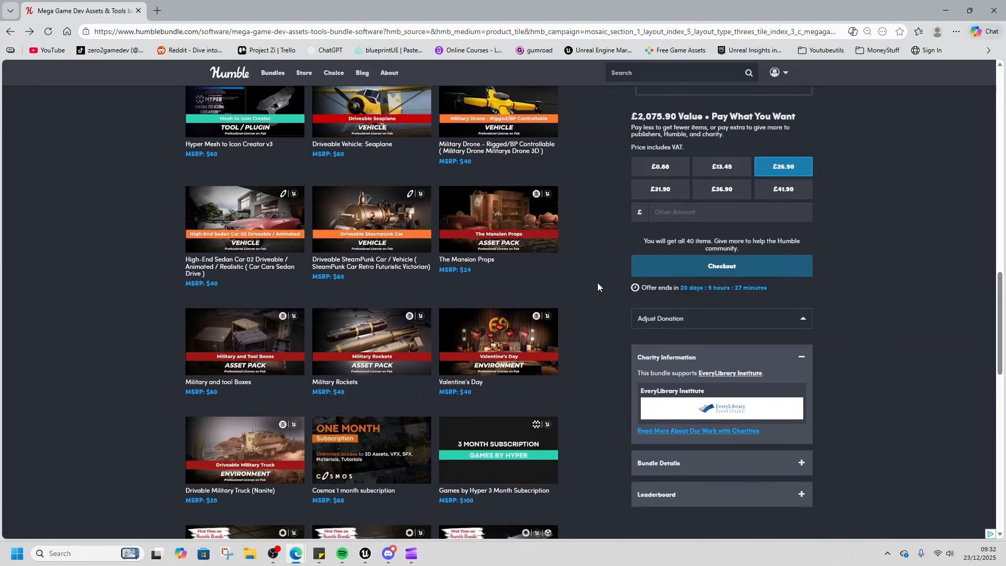
scroll("down", 3)
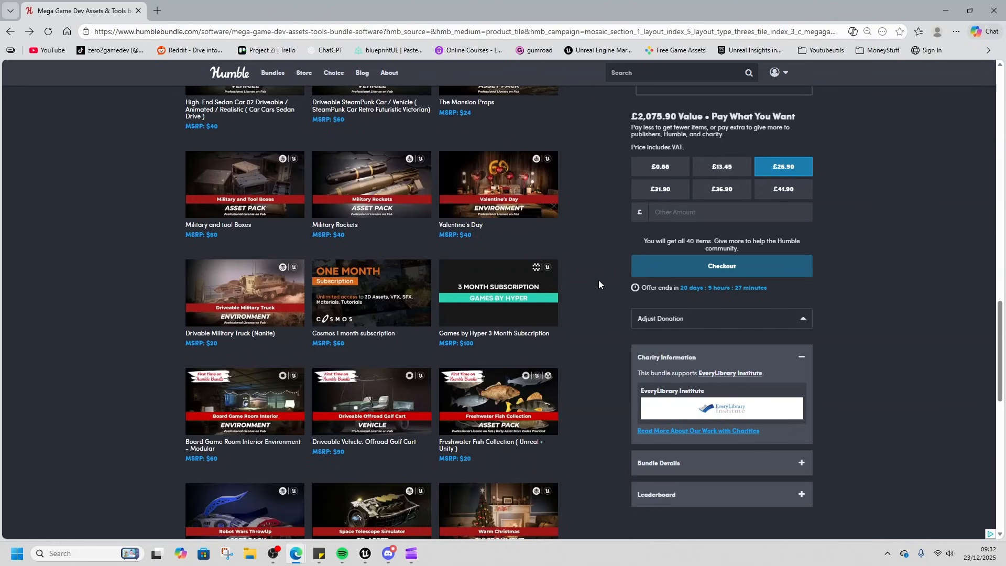
scroll("down", 3)
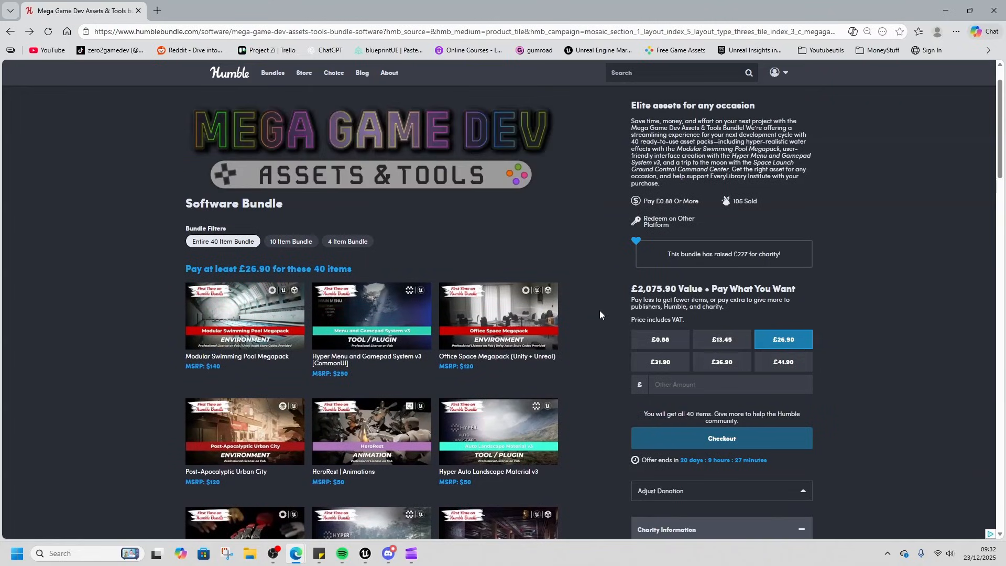
mouse_move(595, 339)
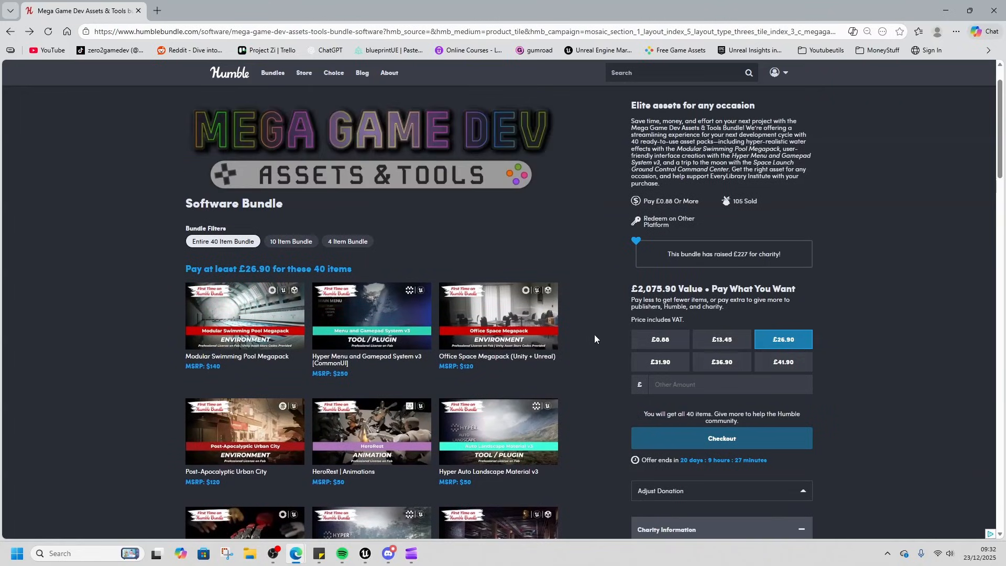
mouse_move(595, 368)
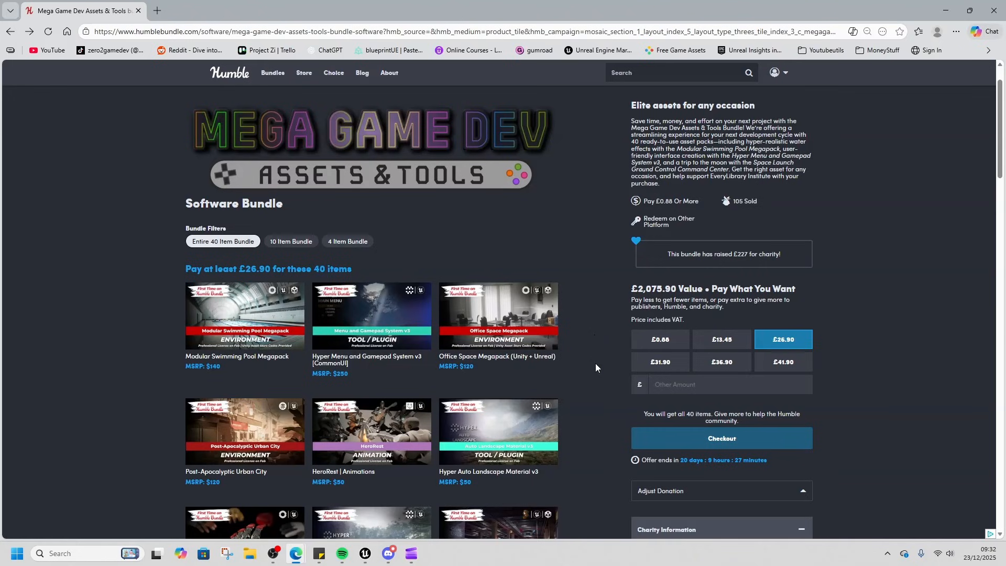
- Scroll past the Robot Wars items and back, then show the account menu
scroll("down", 3)
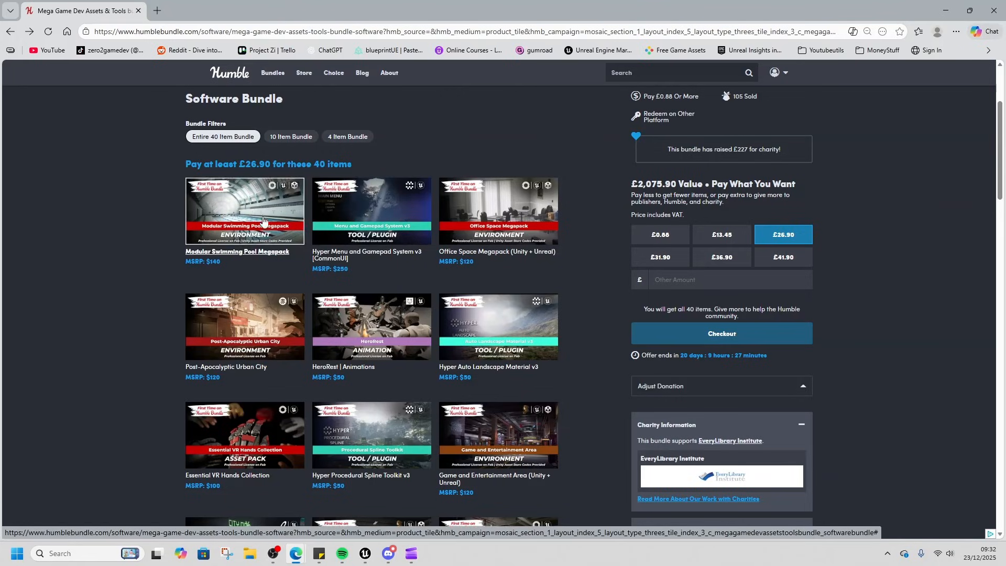
scroll("down", 3)
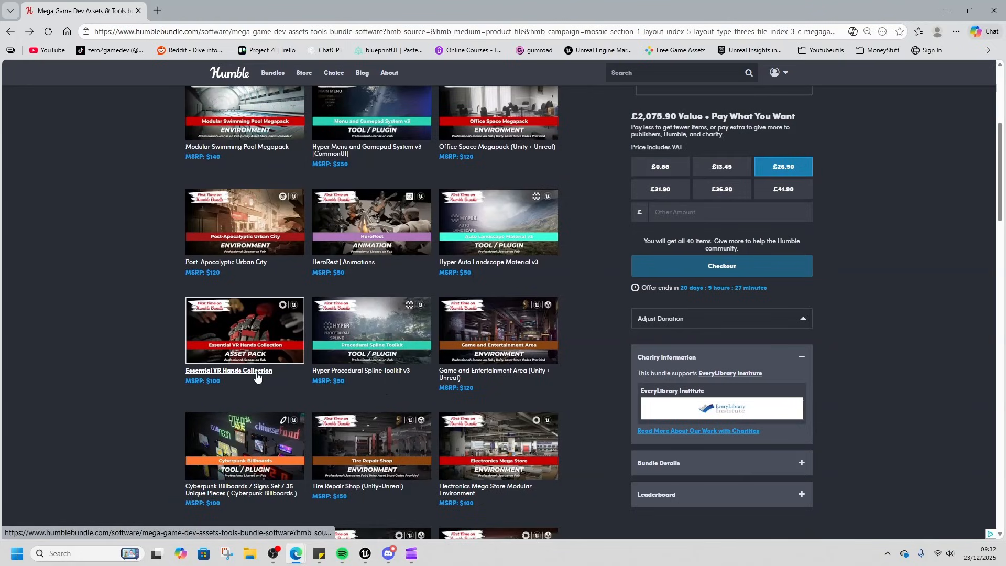
mouse_move(255, 338)
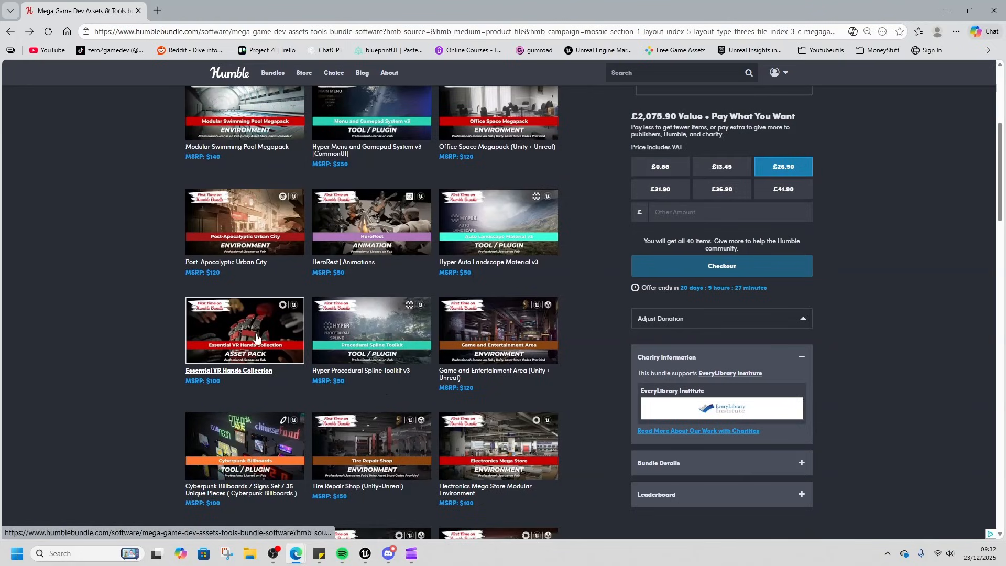
scroll("down", 3)
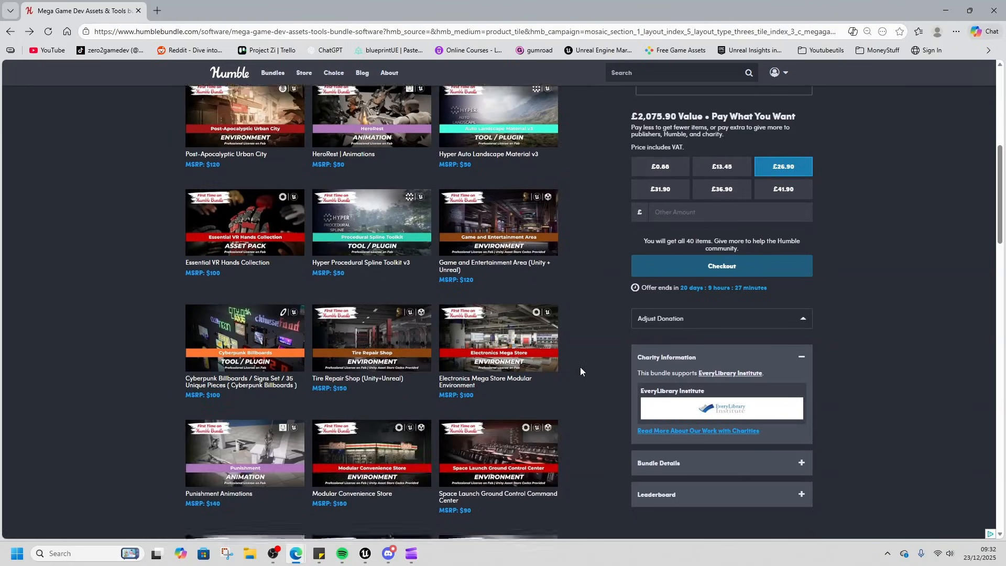
scroll("down", 3)
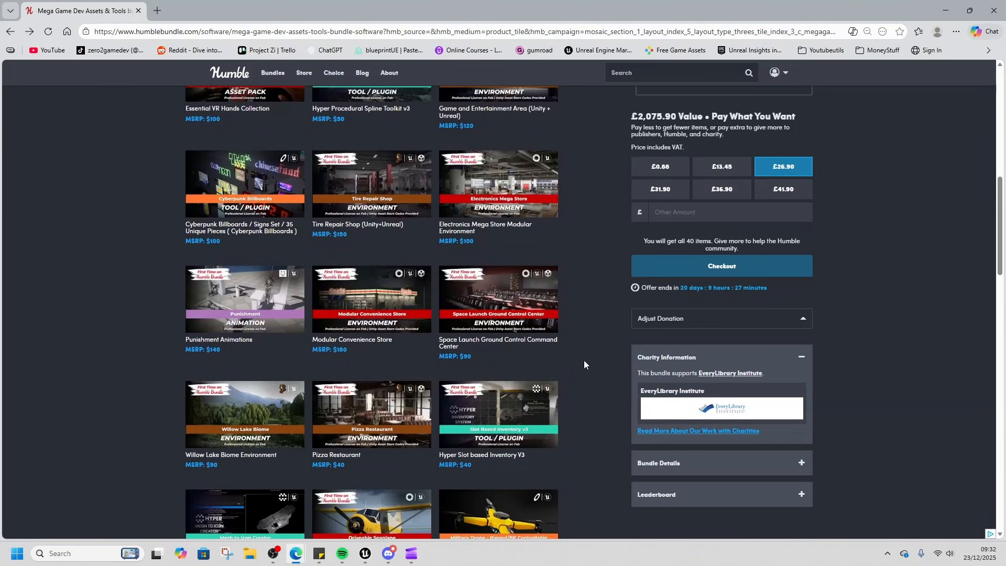
scroll("down", 3)
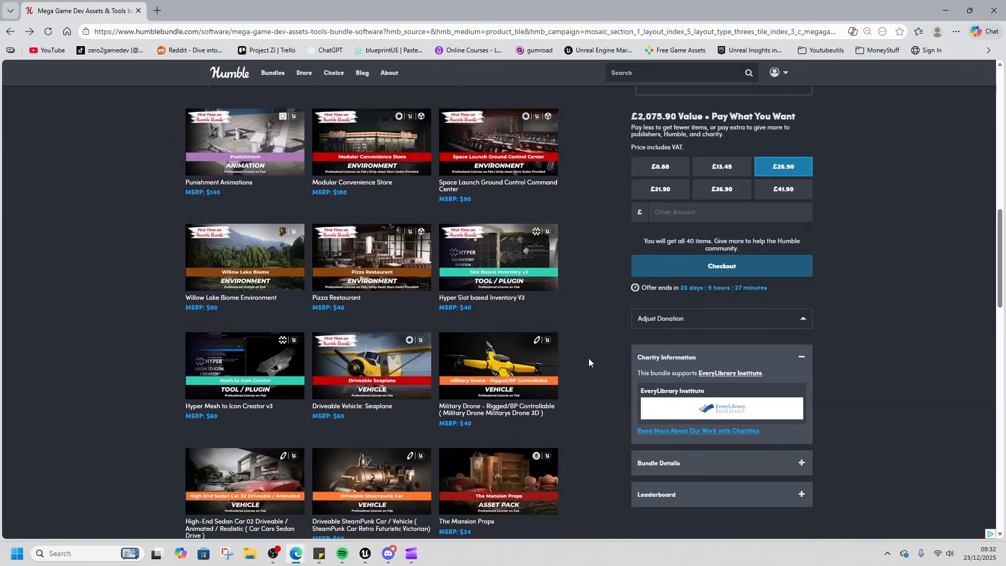
mouse_move(581, 385)
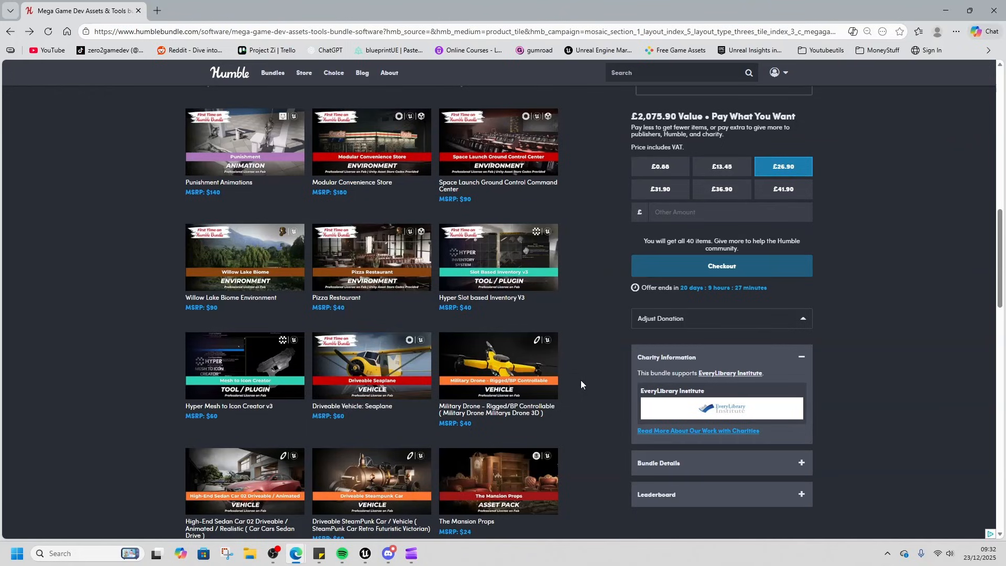
scroll("down", 3)
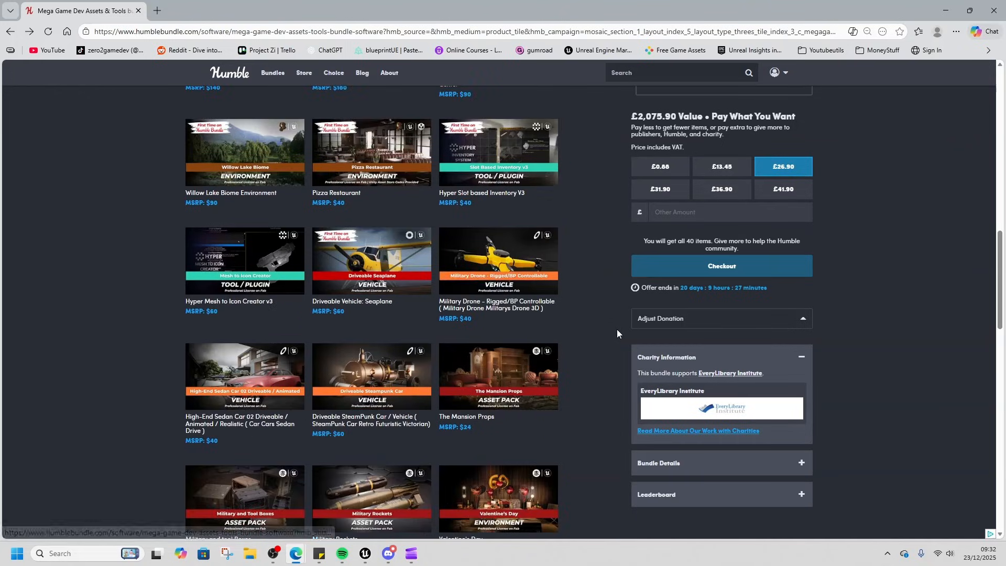
mouse_move(470, 376)
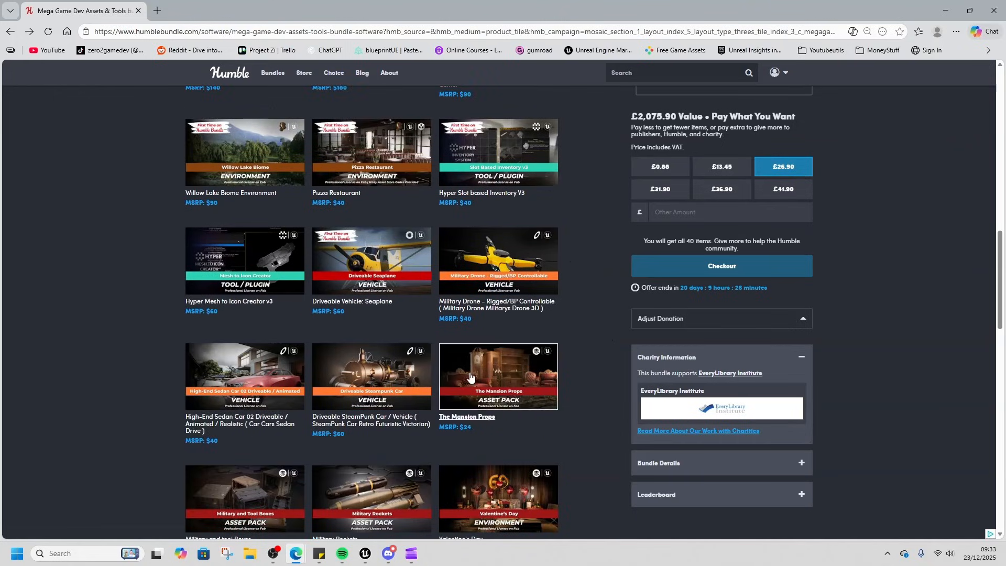
scroll("down", 3)
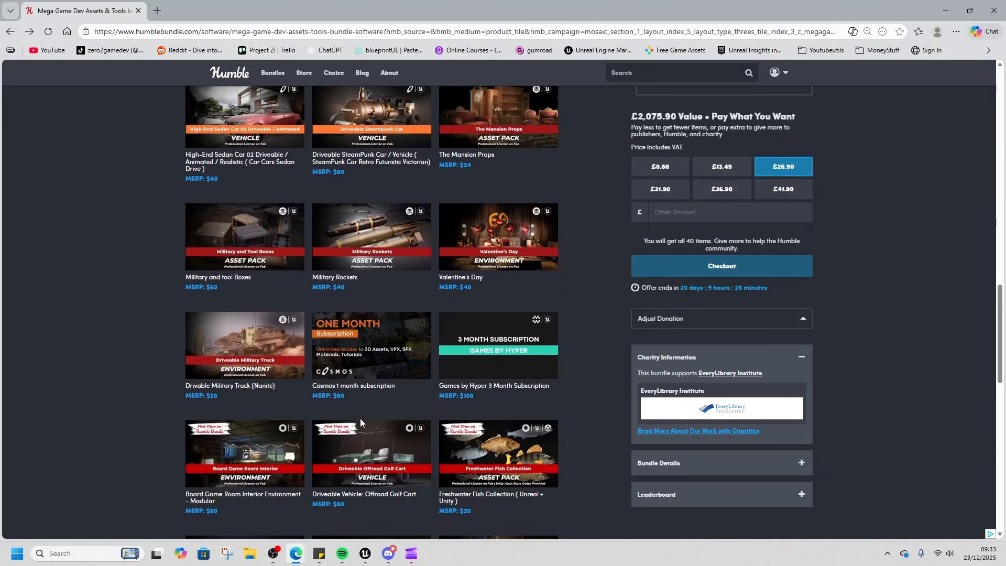
scroll("down", 3)
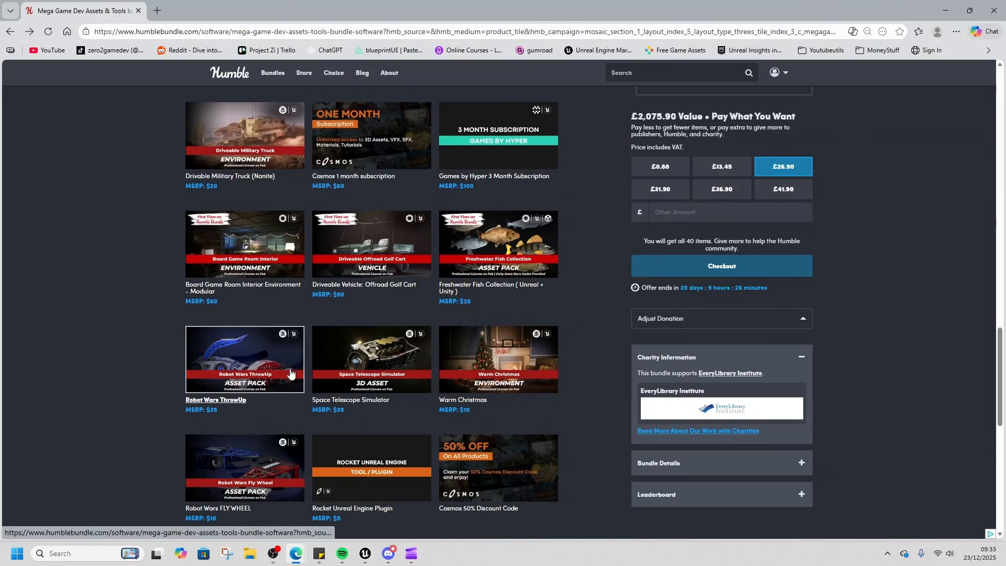
scroll("down", 3)
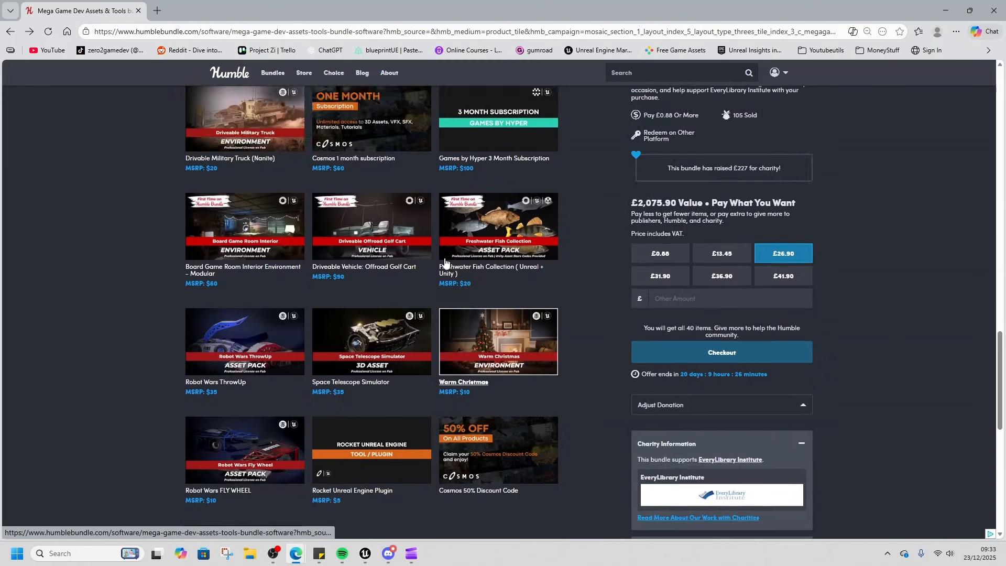
scroll("up", 3)
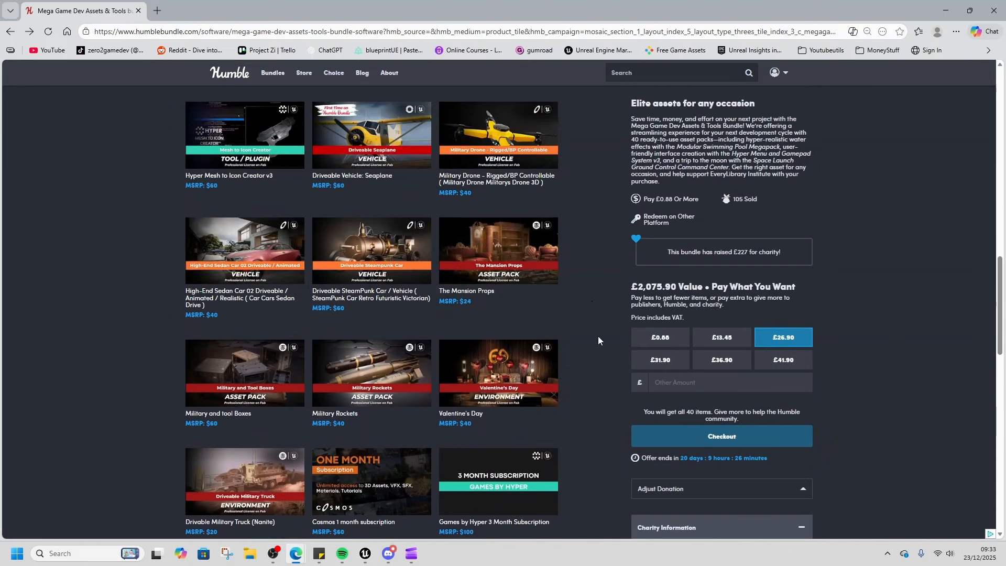
scroll("down", 3)
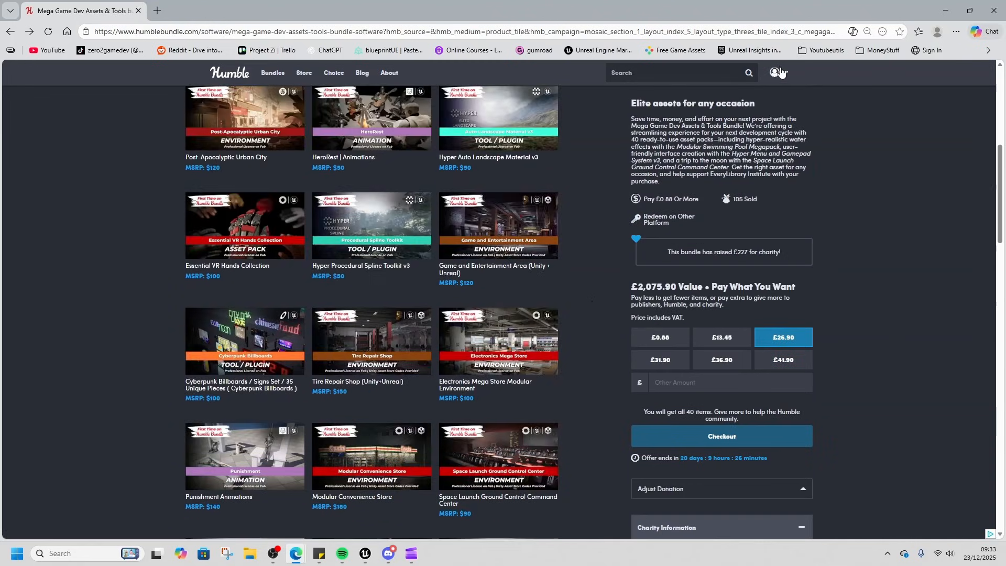
left_click(776, 72)
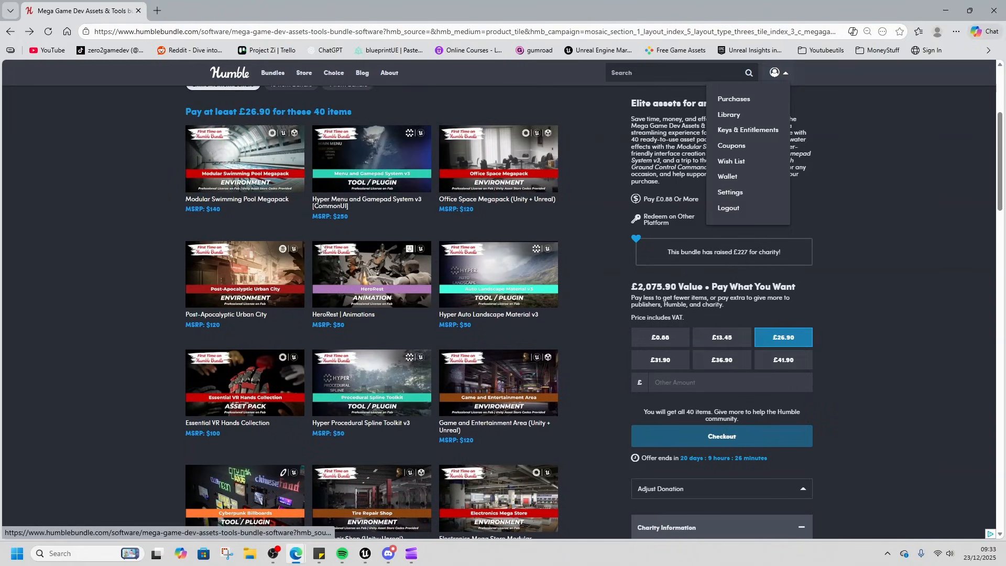
mouse_move(191, 50)
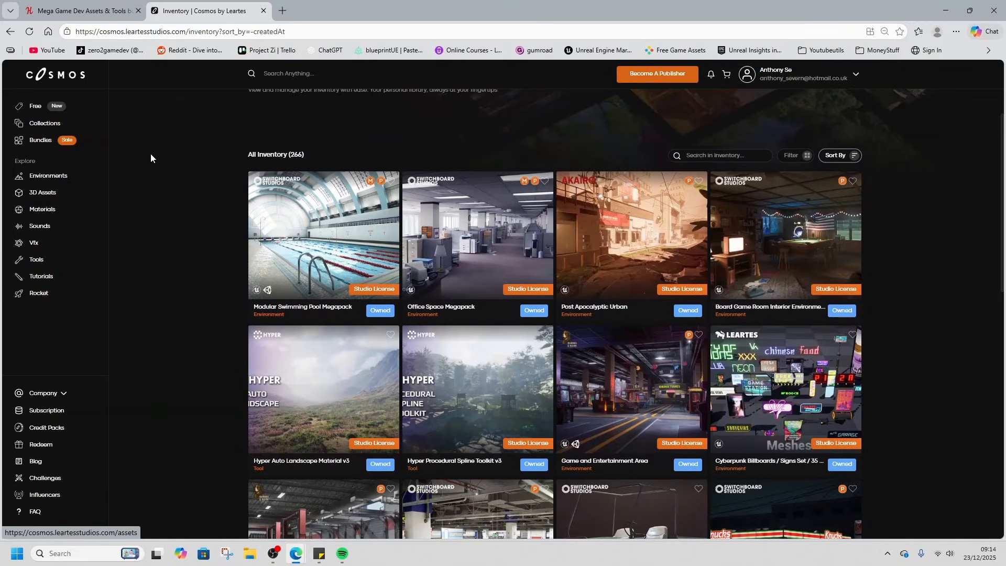
mouse_move(326, 237)
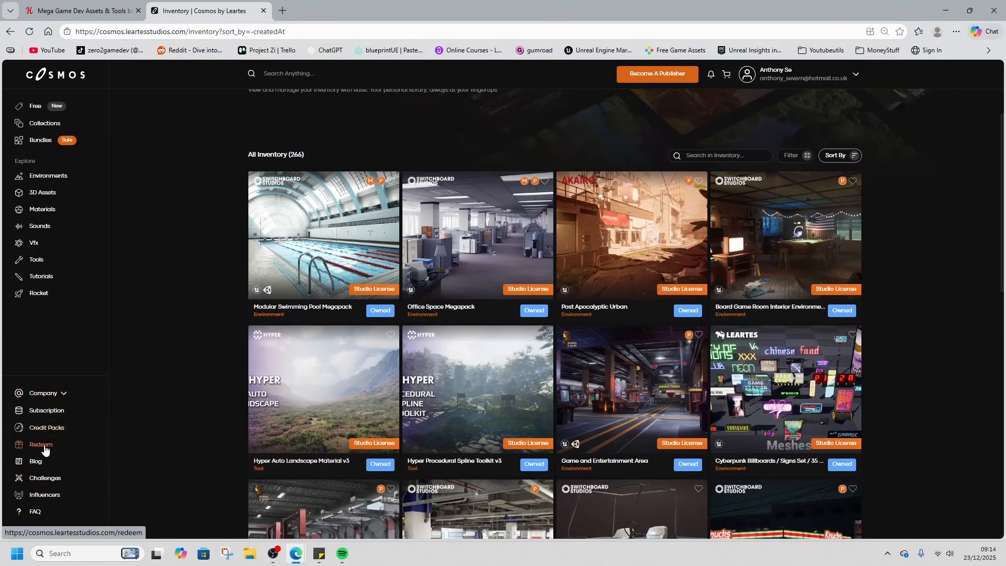
mouse_move(330, 251)
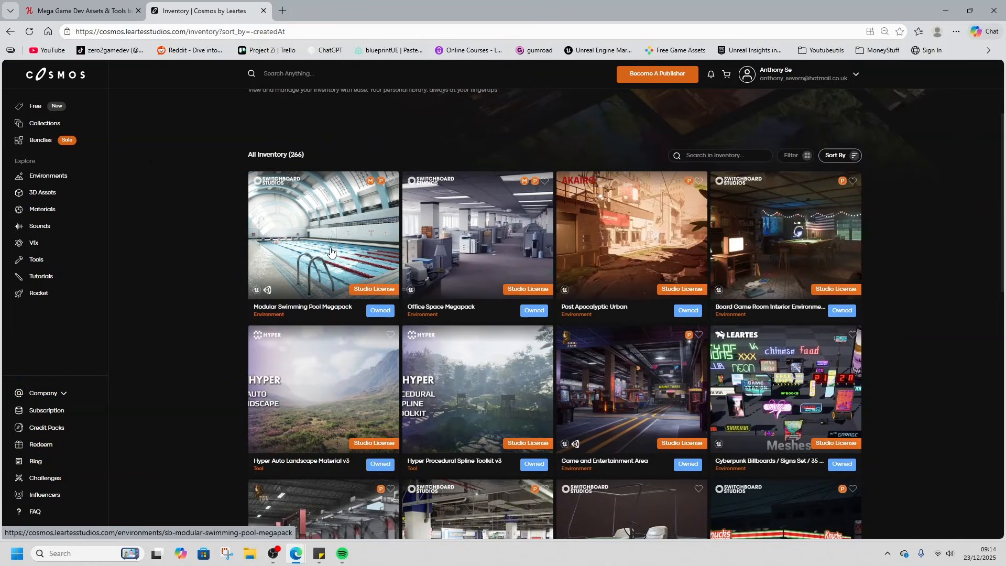
- Browse the 266-item Cosmos inventory down to the Valentine's Day and Christmas packs
left_click(323, 234)
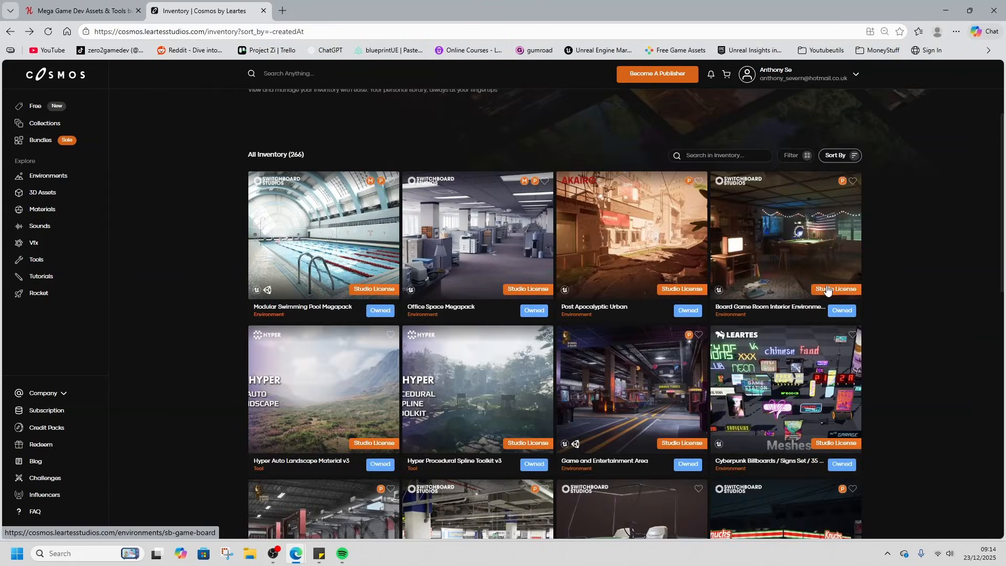
scroll("down", 3)
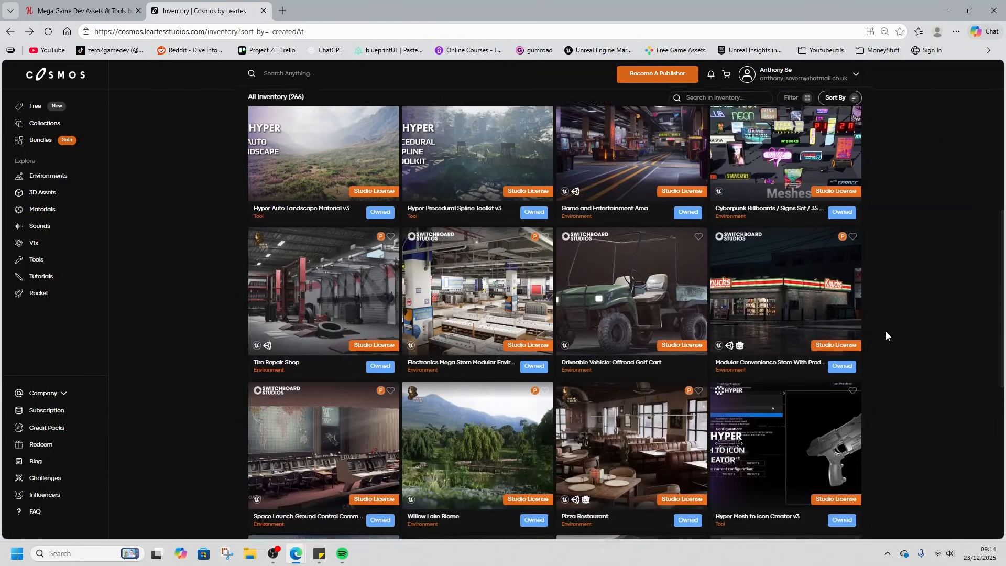
scroll("down", 3)
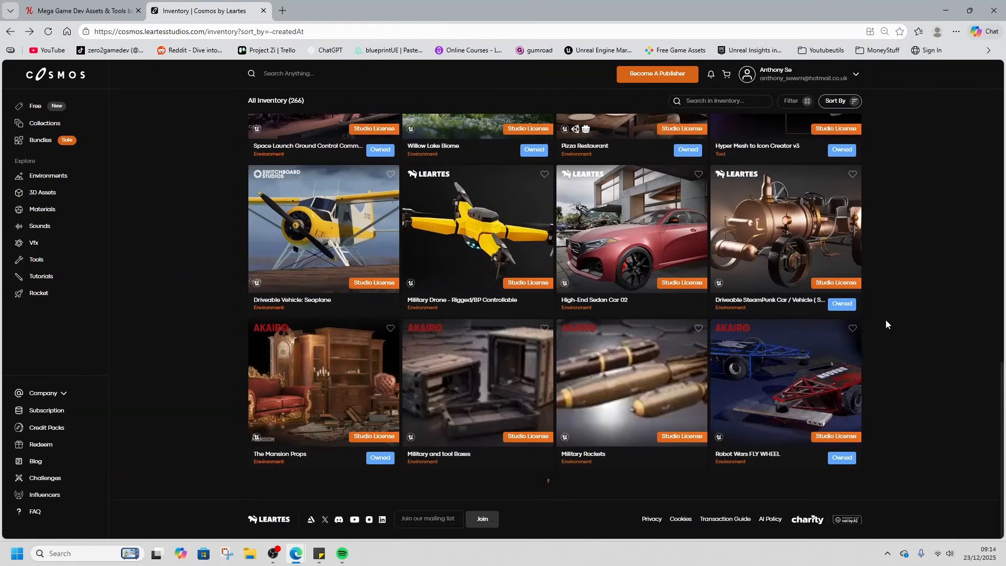
scroll("down", 3)
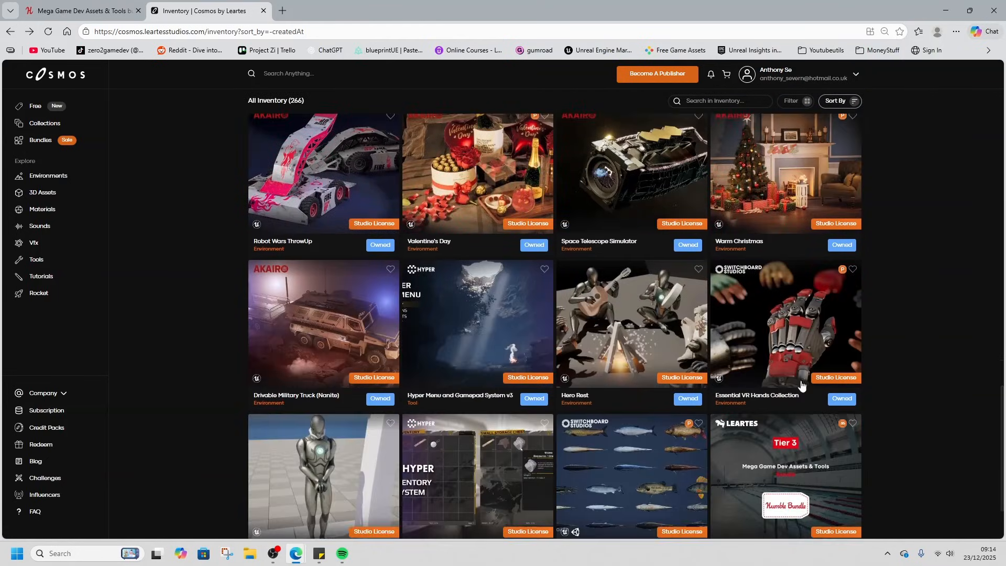
- Try the Essential VR Hands Collection page (404), then open Punishment Motions
left_click(784, 328)
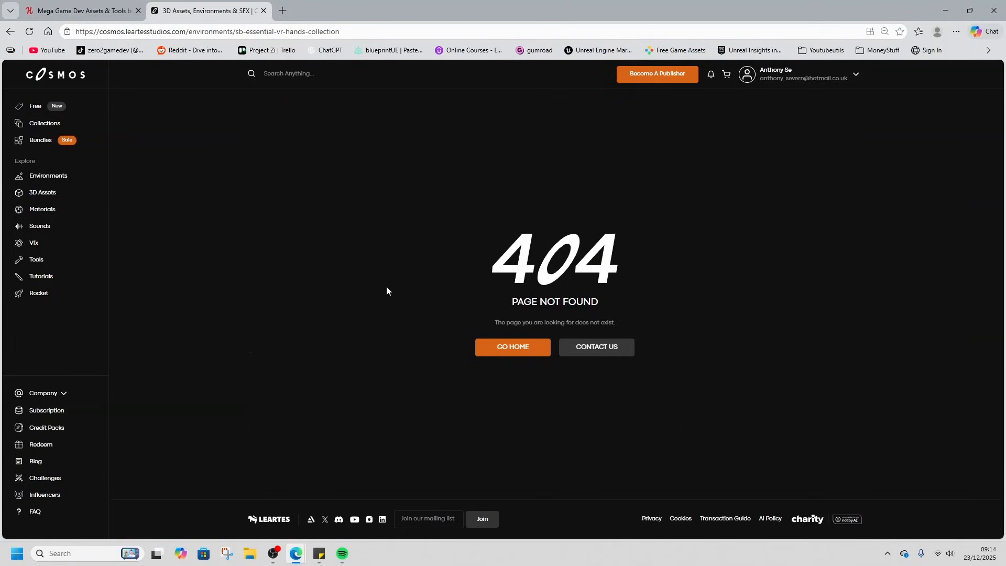
mouse_move(593, 378)
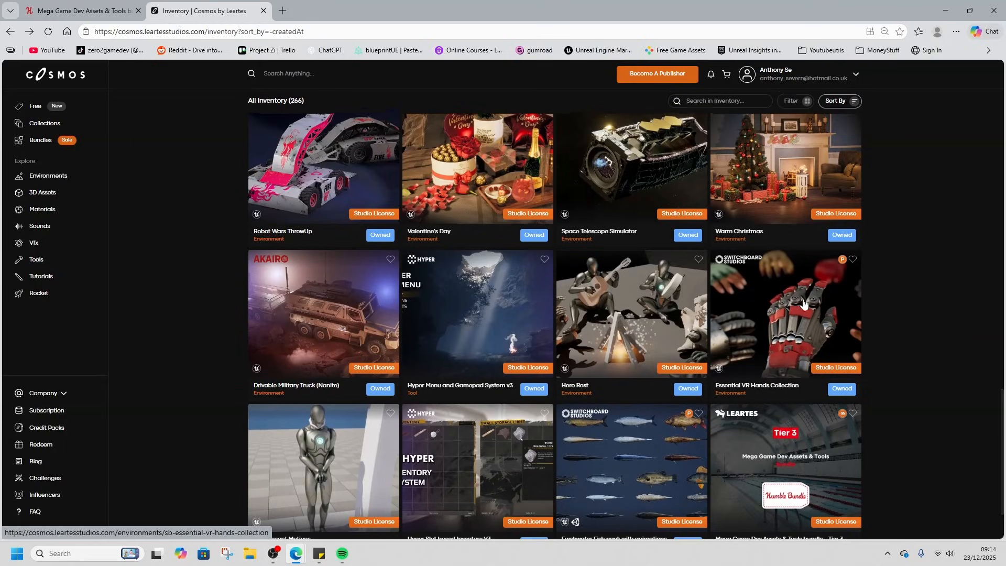
mouse_move(785, 329)
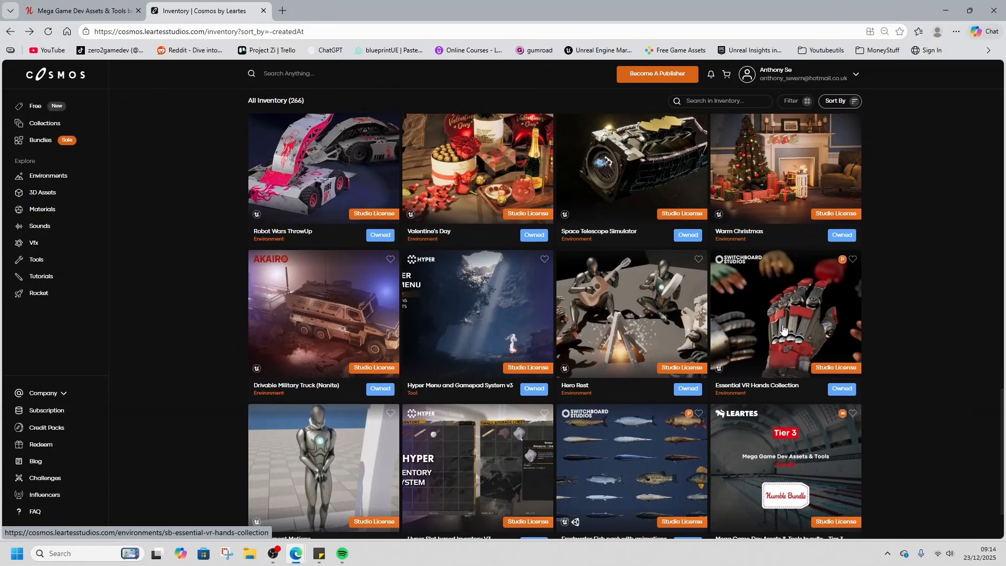
scroll("down", 3)
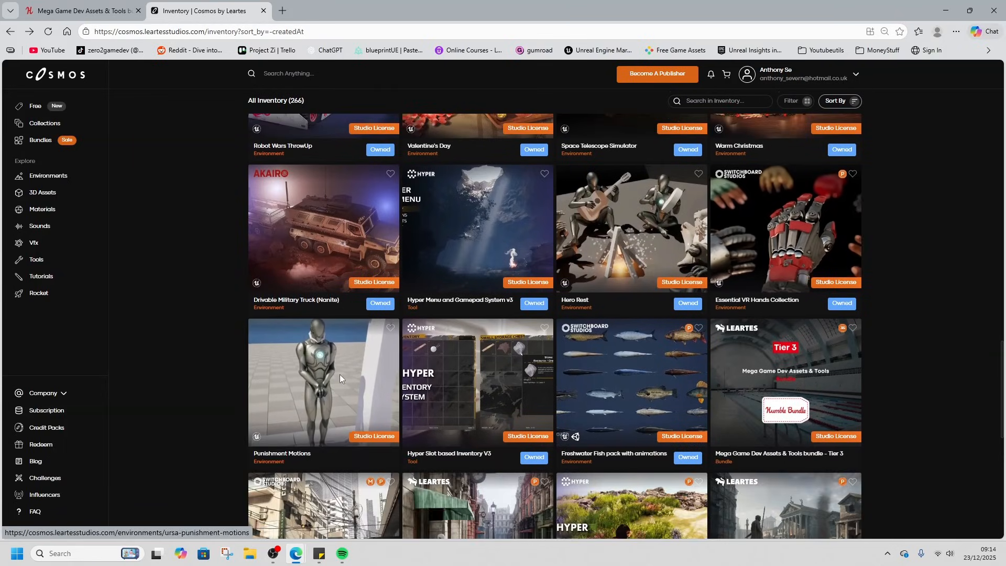
left_click(323, 380)
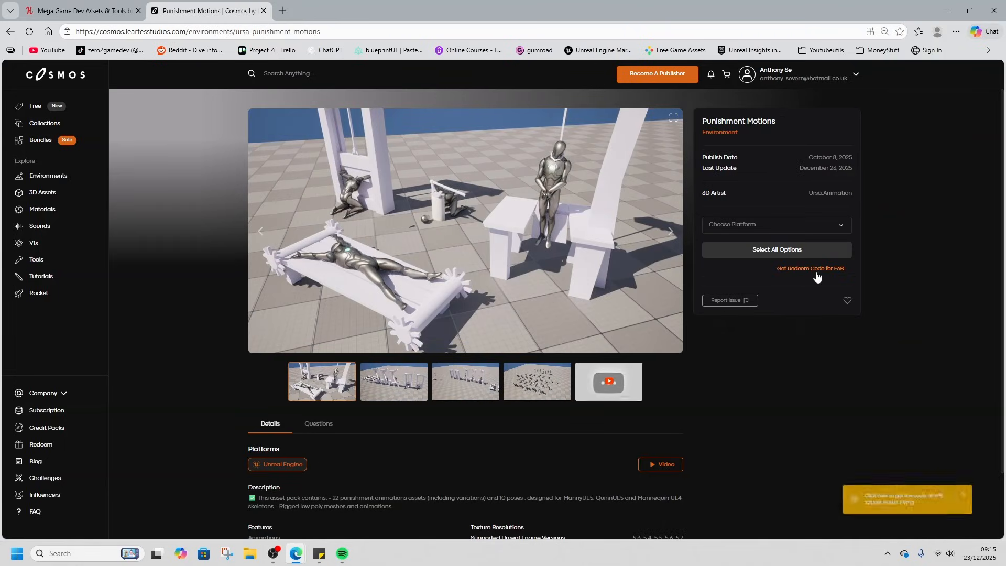
- Request the FAB redeem code for the Punishment Motions pack
left_click(810, 269)
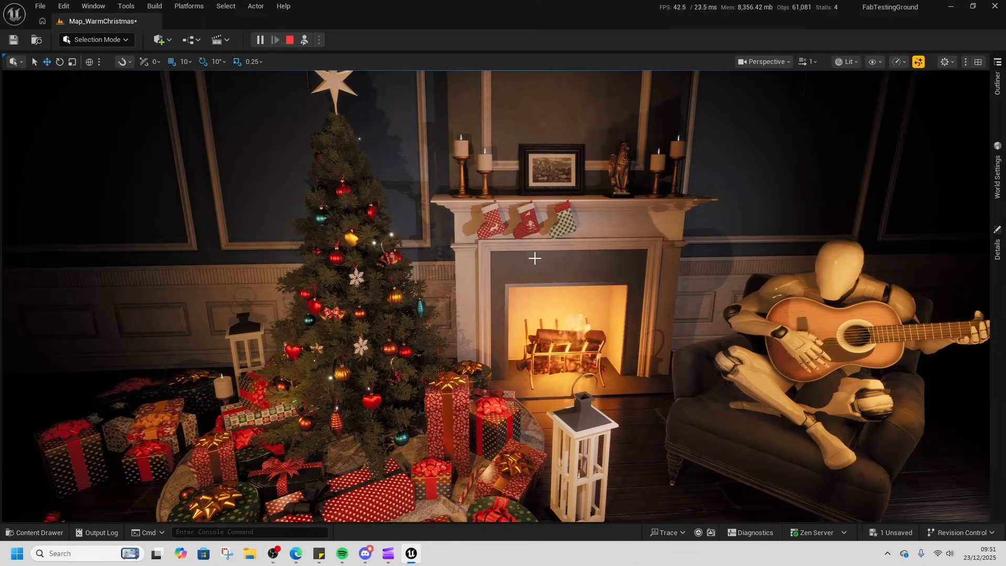
mouse_move(595, 258)
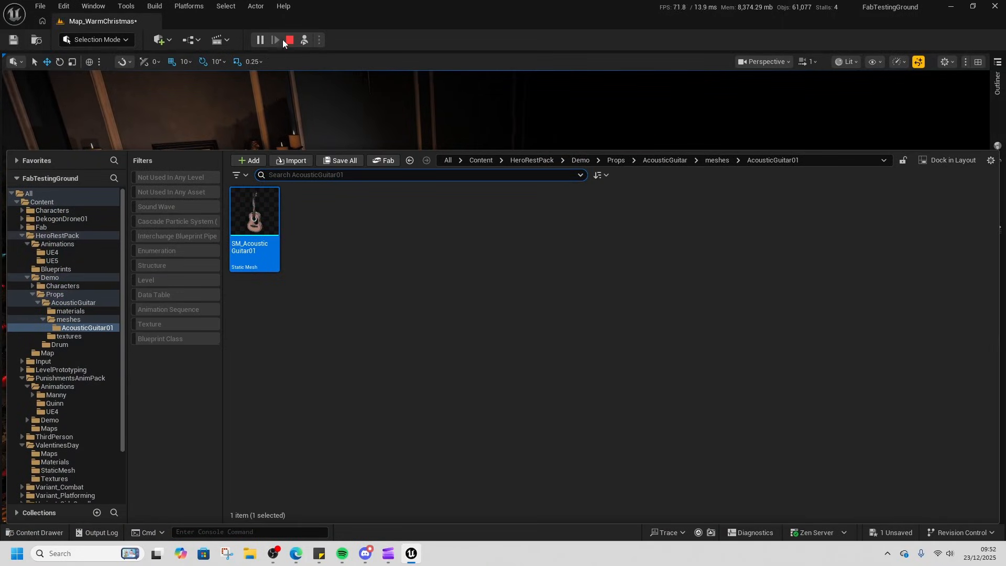
- Stop the Warm Christmas play session and load the Demonstration_Flymap level
left_click(286, 40)
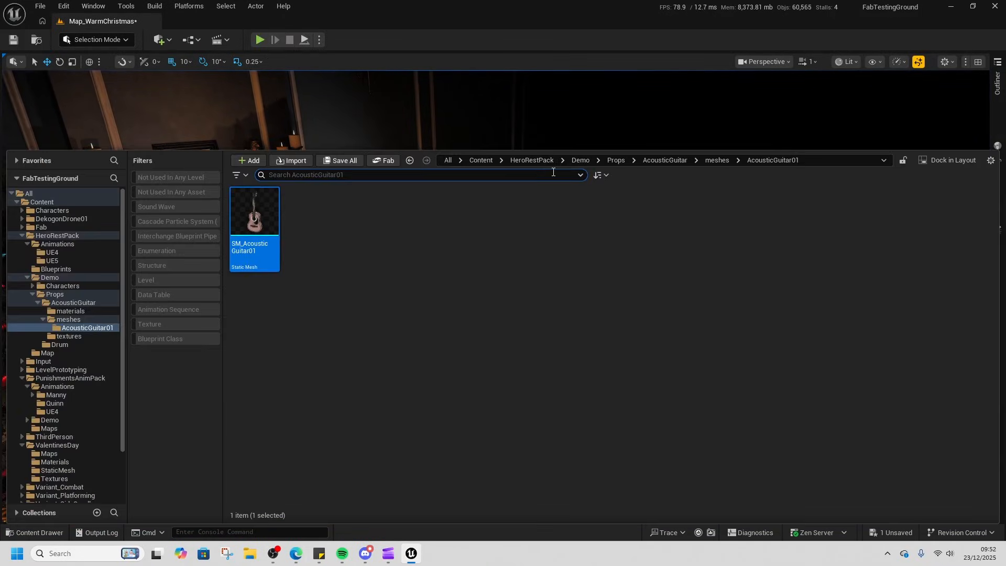
left_click(532, 160)
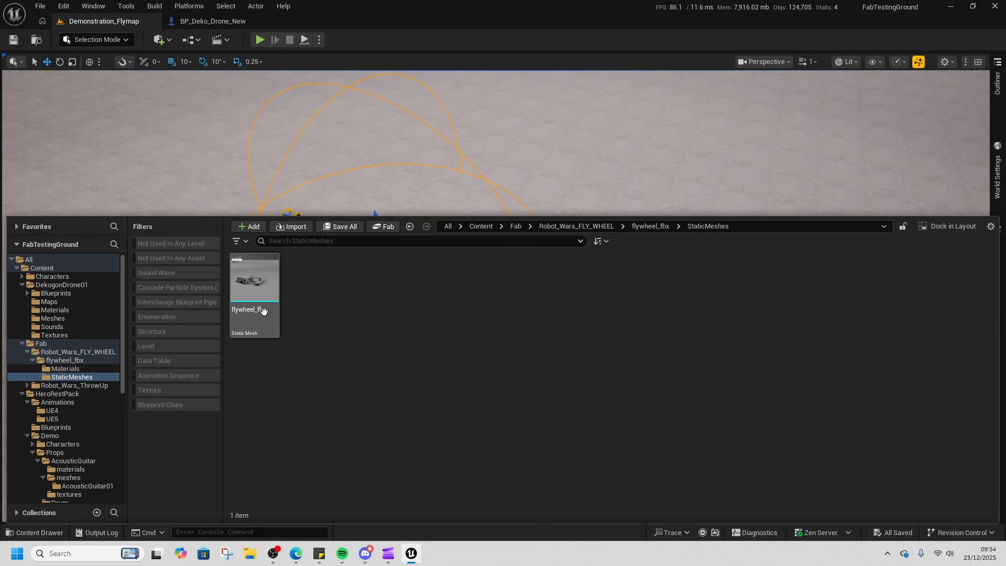
- Inspect the flywheel_fbx mesh and its materials, then enter the Robot_Wars_ThrowUp folder
double_click(254, 278)
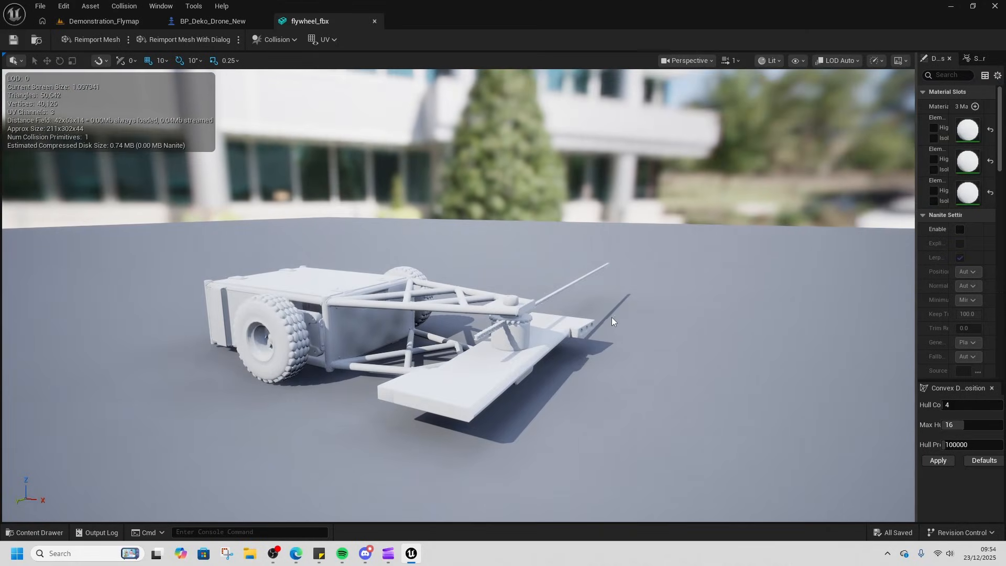
left_click(40, 532)
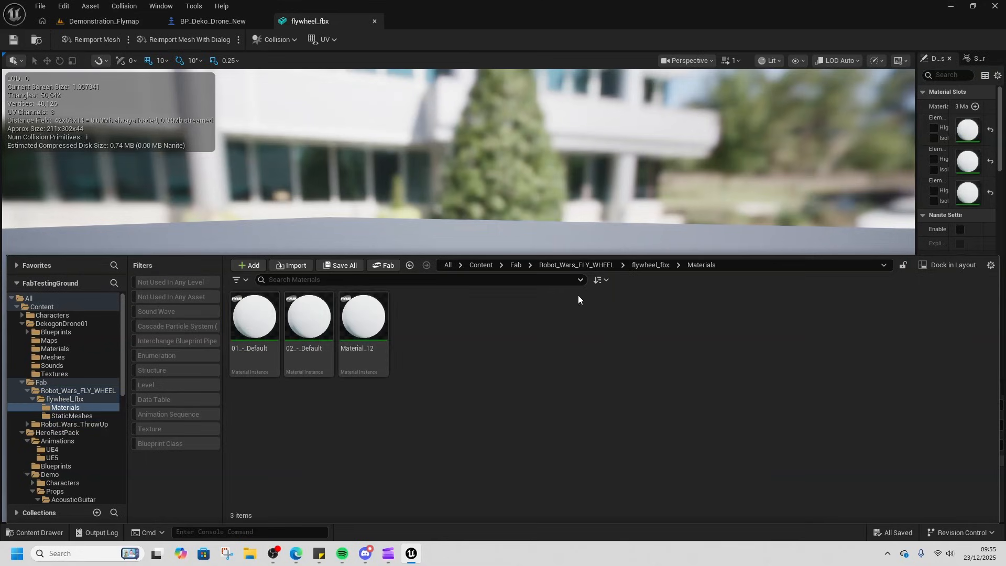
left_click(575, 264)
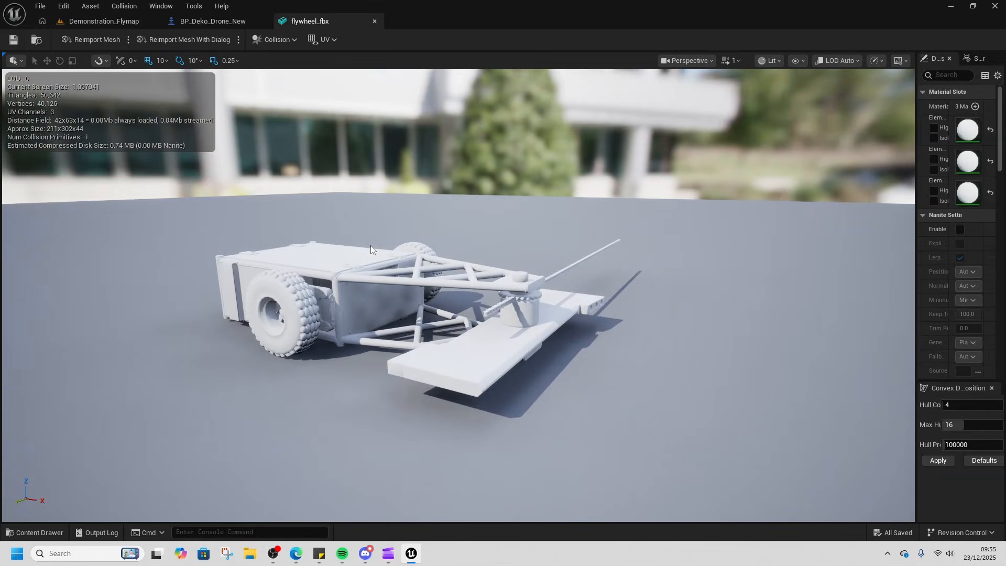
left_click(36, 532)
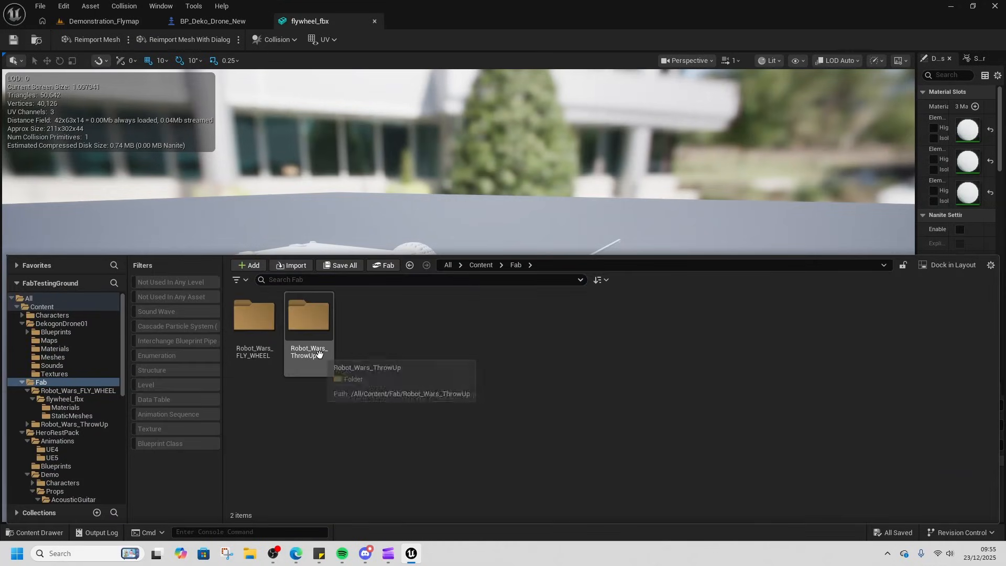
double_click(308, 315)
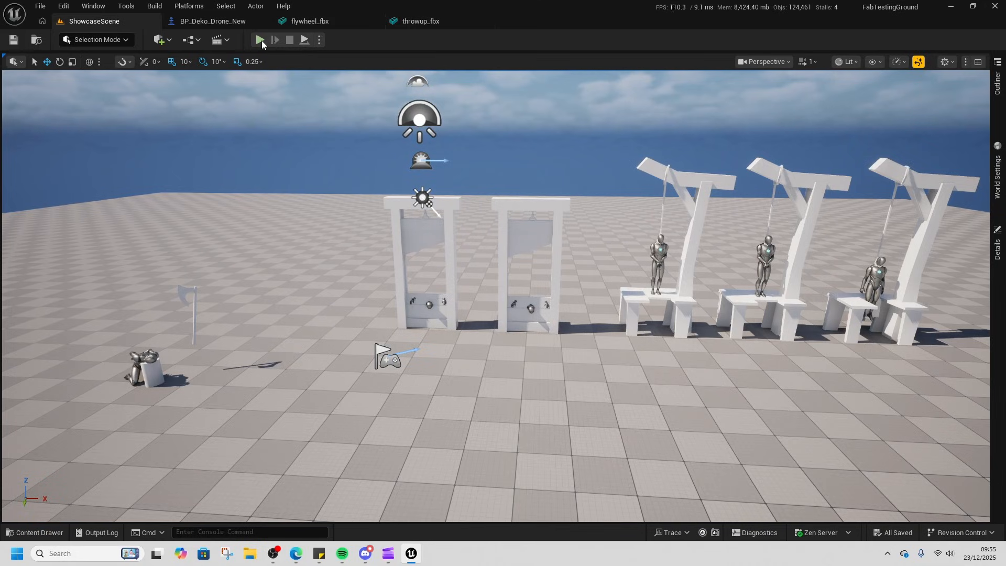
- Play ShowcaseScene, switch to AnimScene, and browse to the ValentinesDay Maps folder
left_click(260, 39)
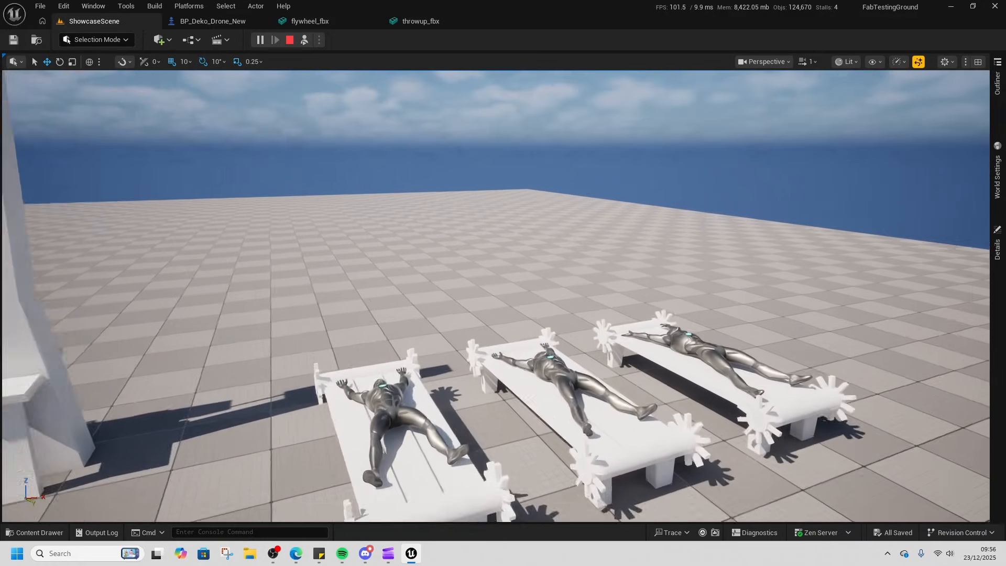
left_click(85, 21)
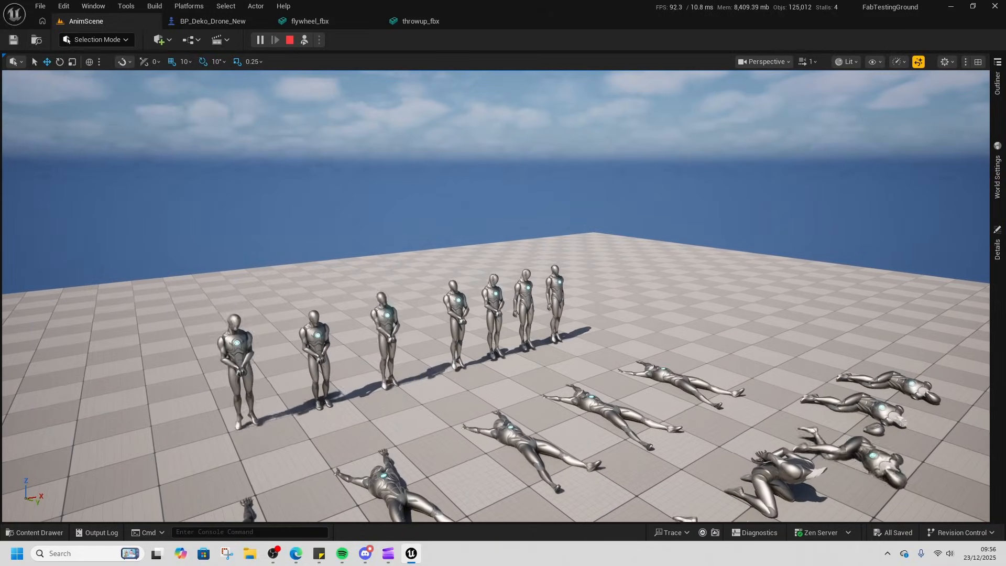
left_click(35, 532)
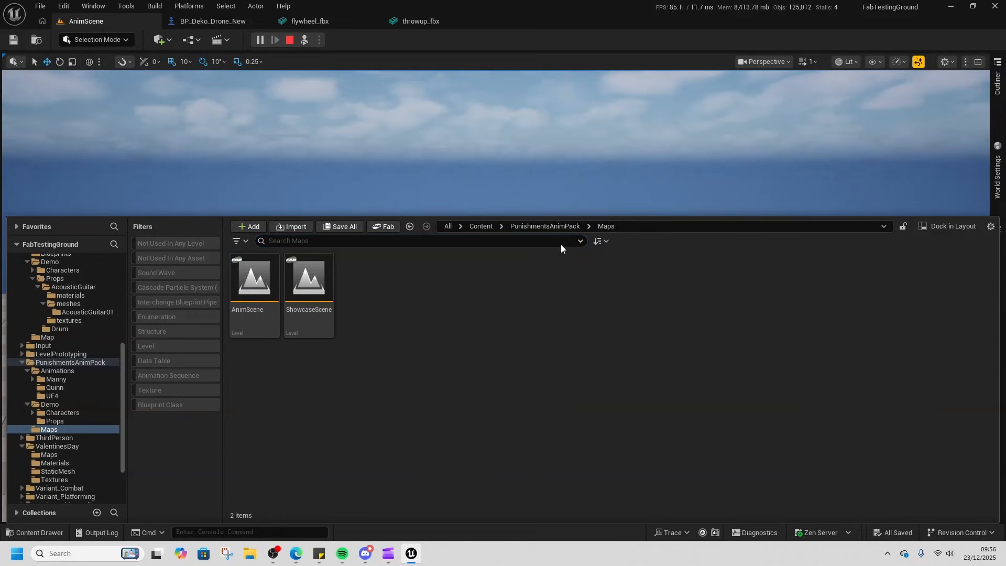
left_click(481, 226)
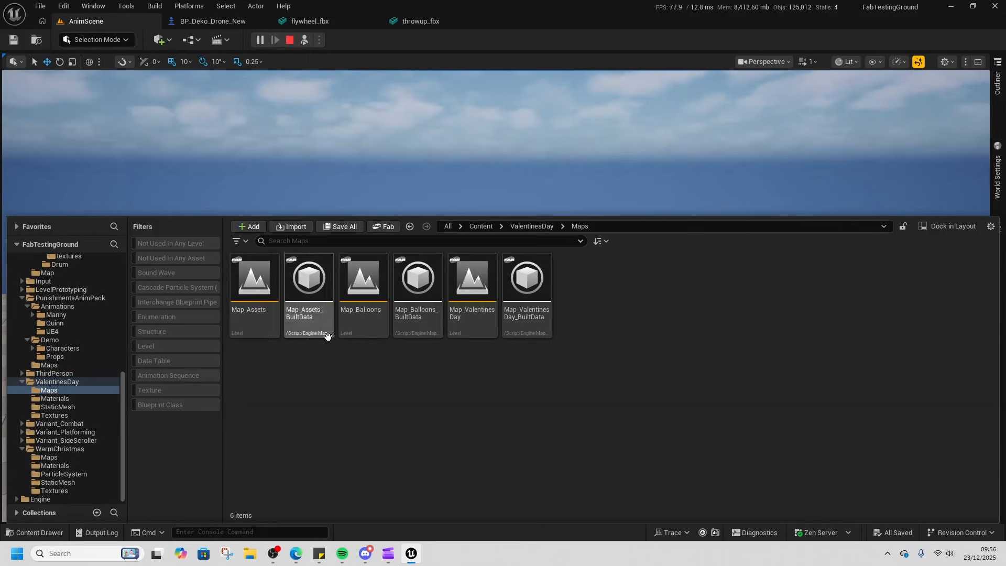
- Load Map_ValentinesDay, then play Demonstration_Flymap to test-fly the drone
double_click(472, 277)
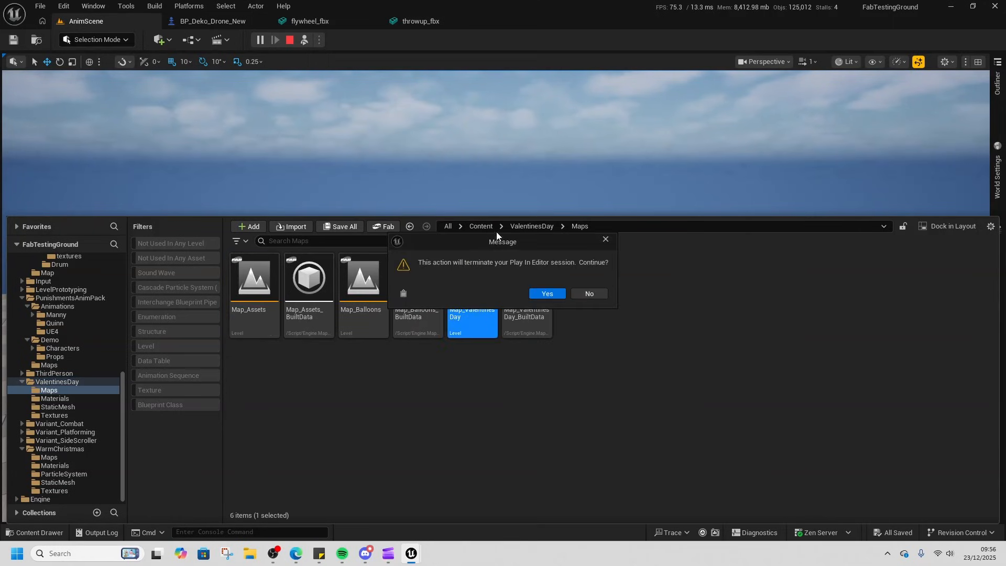
left_click(546, 295)
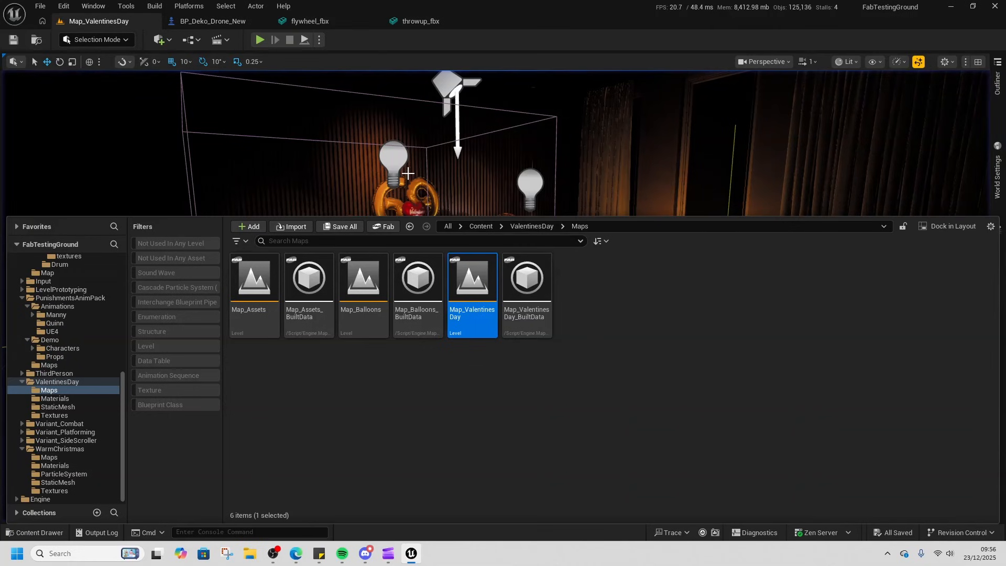
left_click(319, 40)
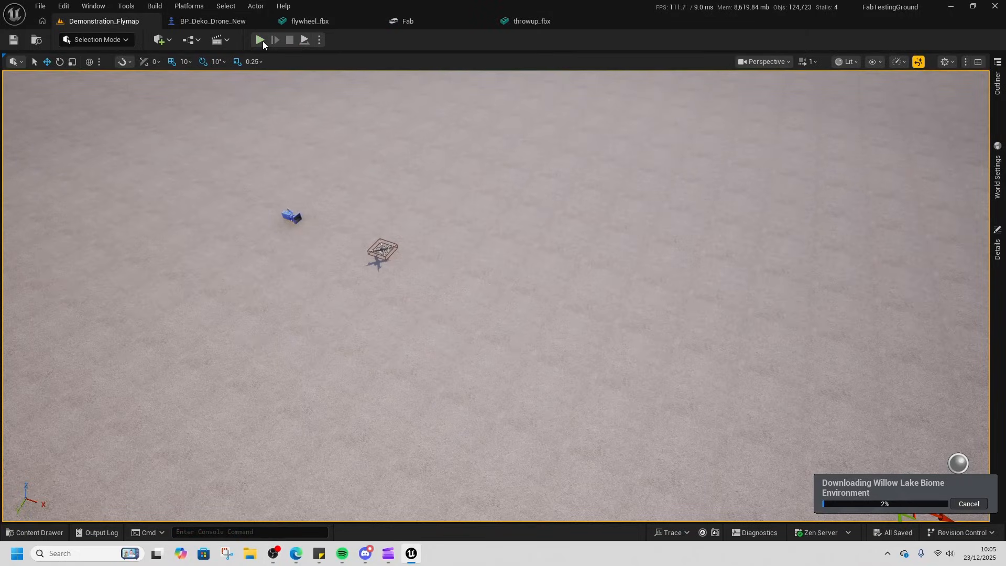
mouse_move(259, 40)
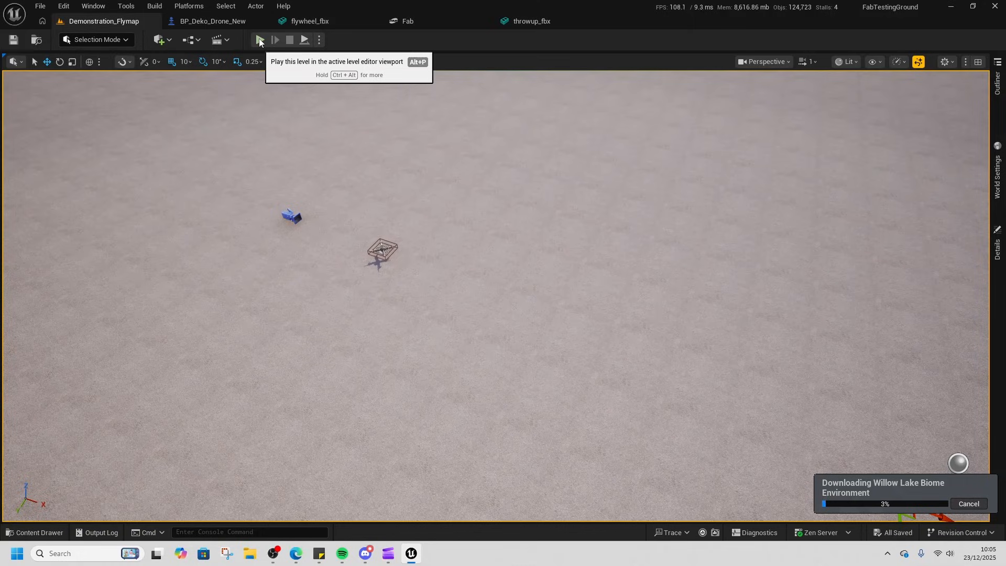
left_click(260, 40)
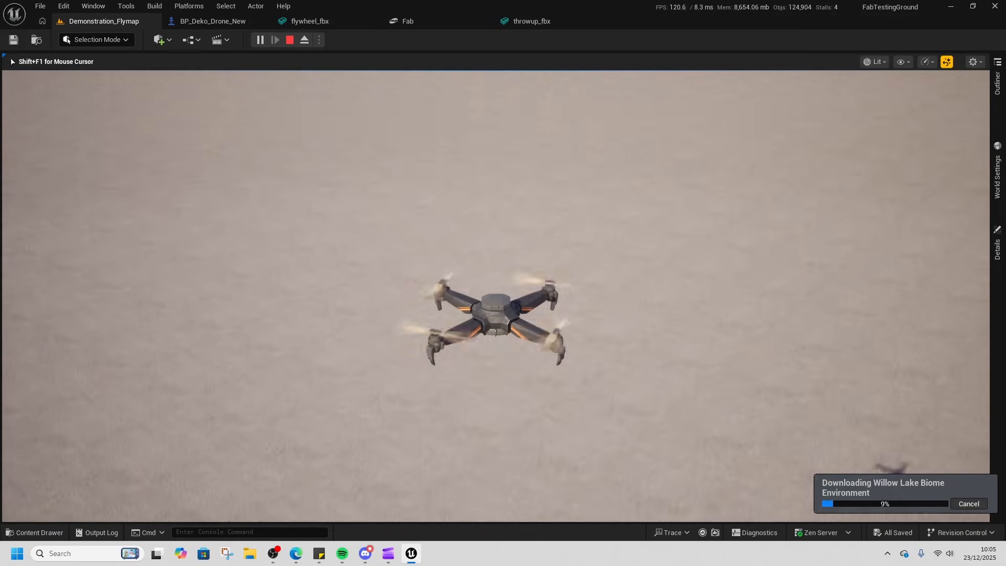
left_click(289, 40)
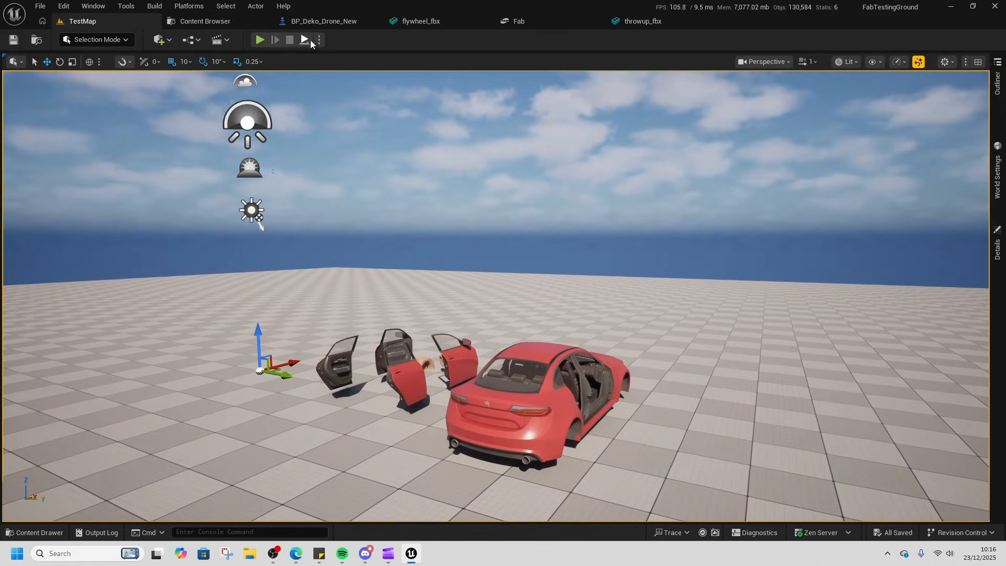
- Play the red sedan TestMap and browse the SedanVehicle02 pack folders
left_click(259, 40)
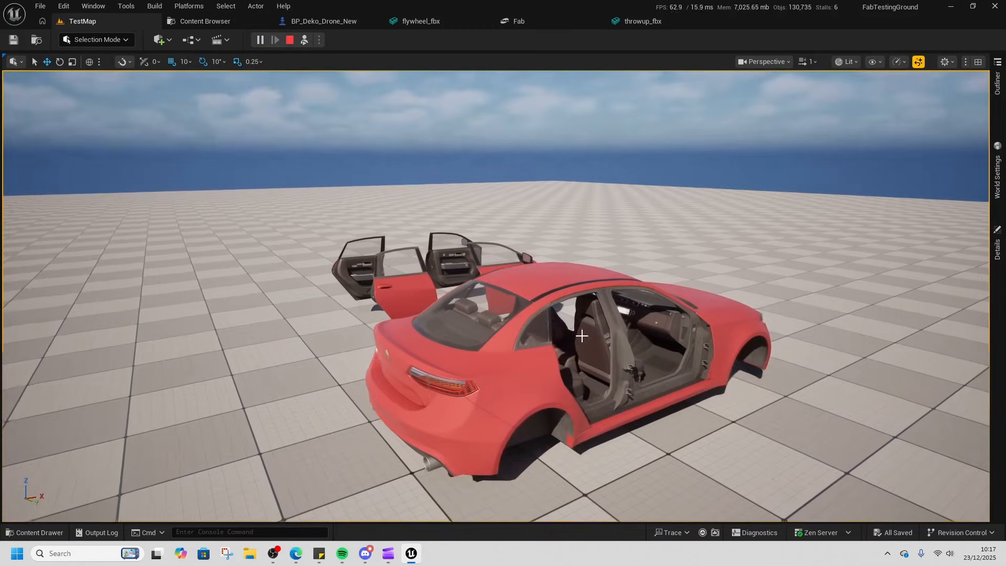
right_click(583, 335)
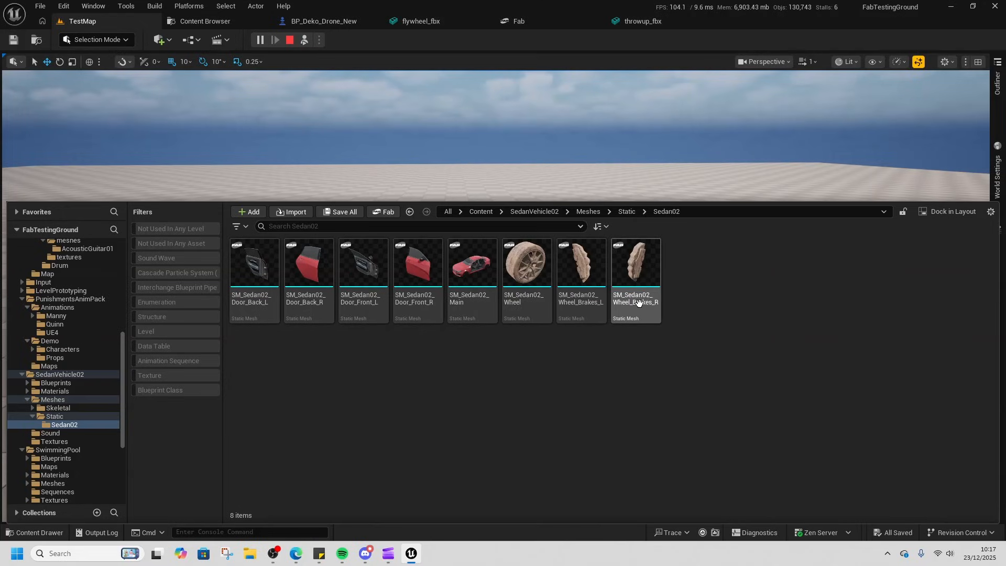
left_click(587, 211)
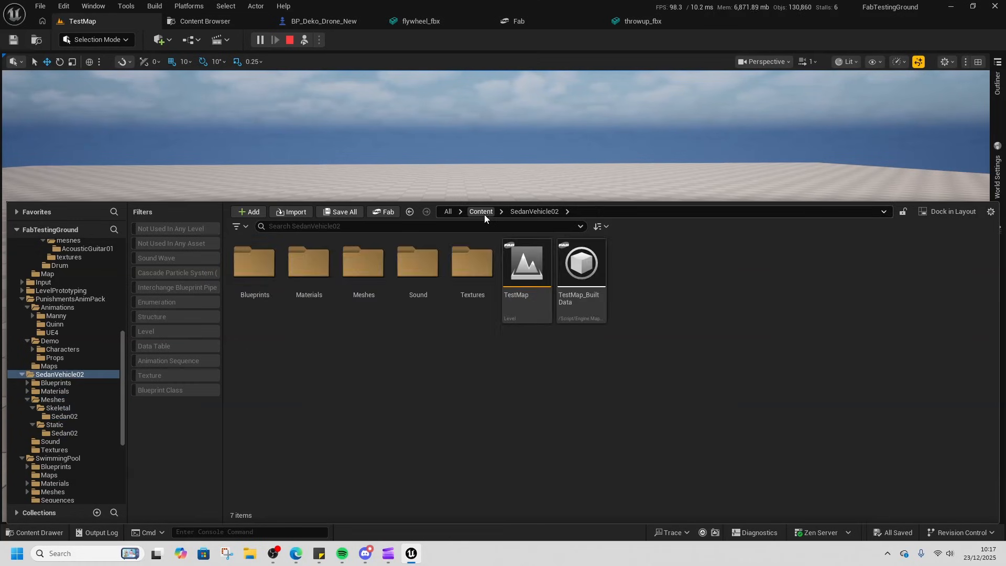
left_click(418, 263)
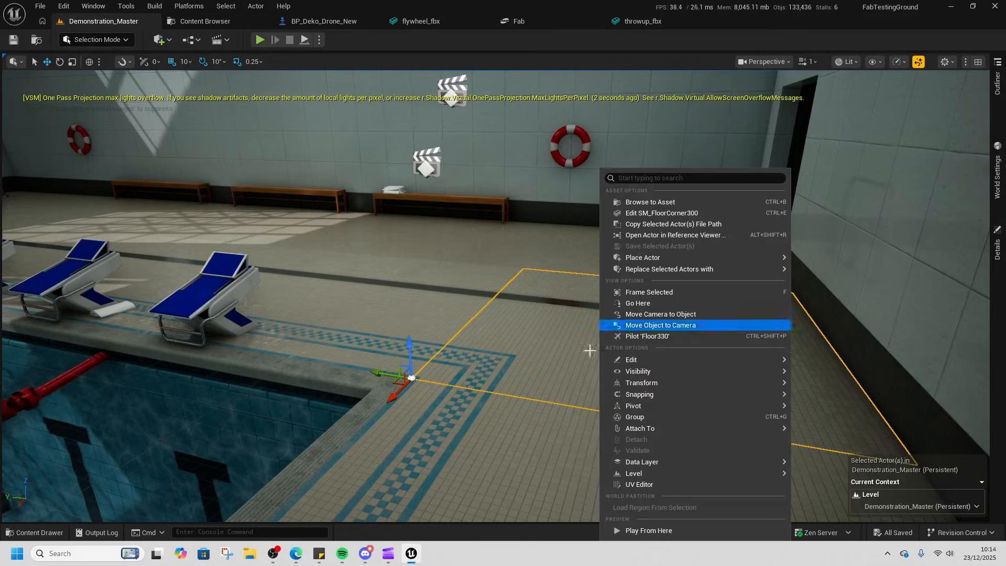
- End the Play In Editor session on the pool demonstration map
left_click(260, 40)
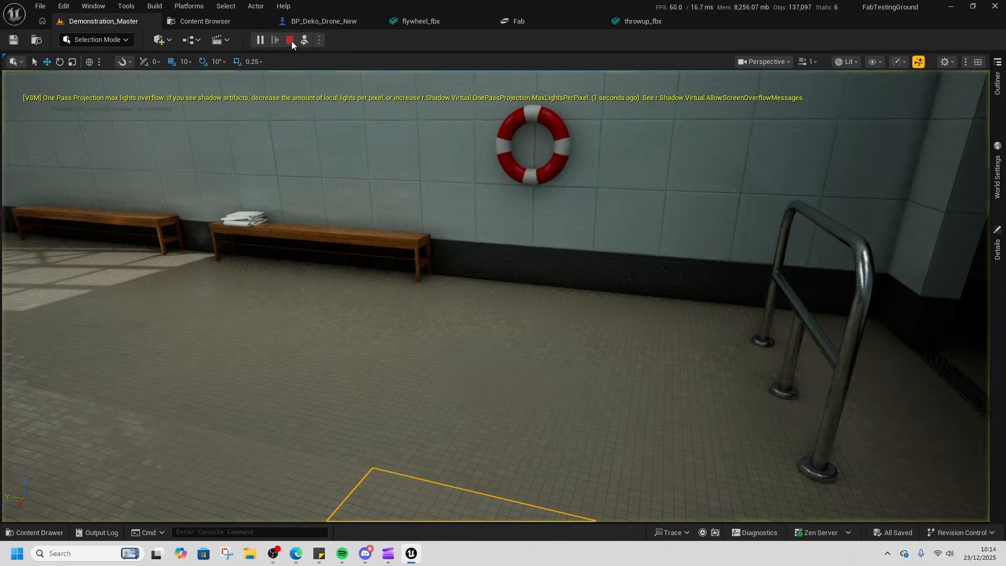
left_click(290, 40)
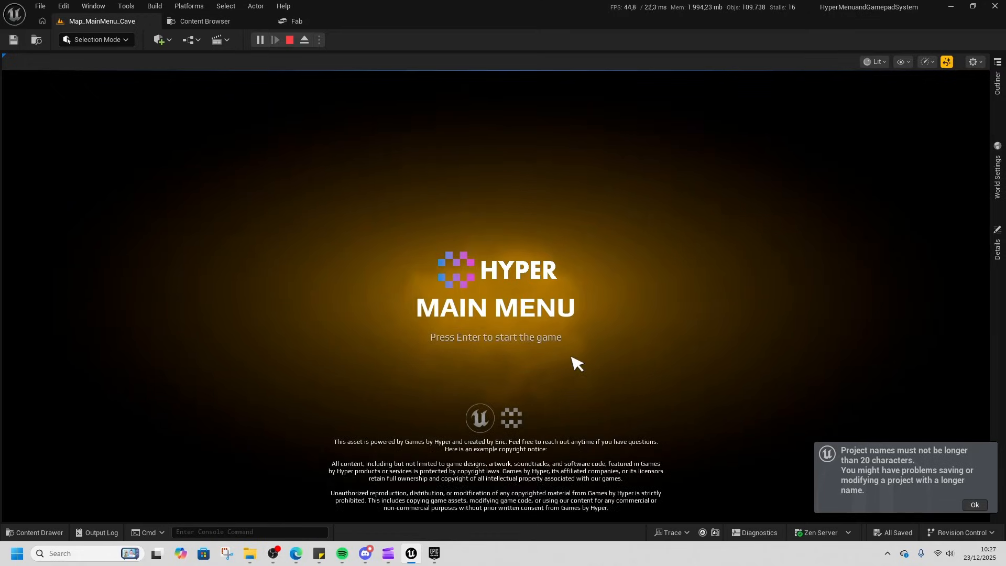
- Press Enter on the Hyper splash screen to reveal the Play, Settings, Credits and Quit menu
key("enter")
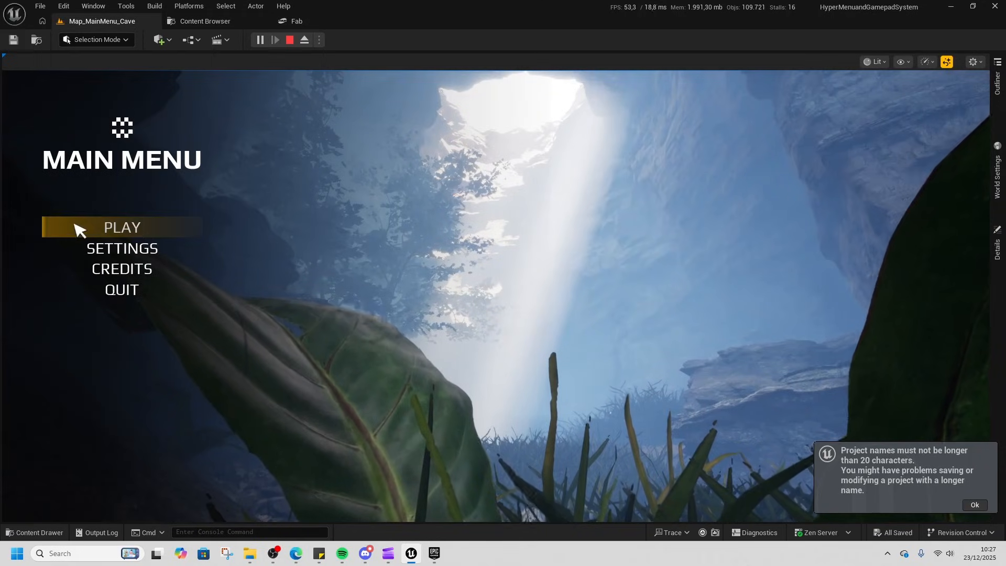
mouse_move(134, 272)
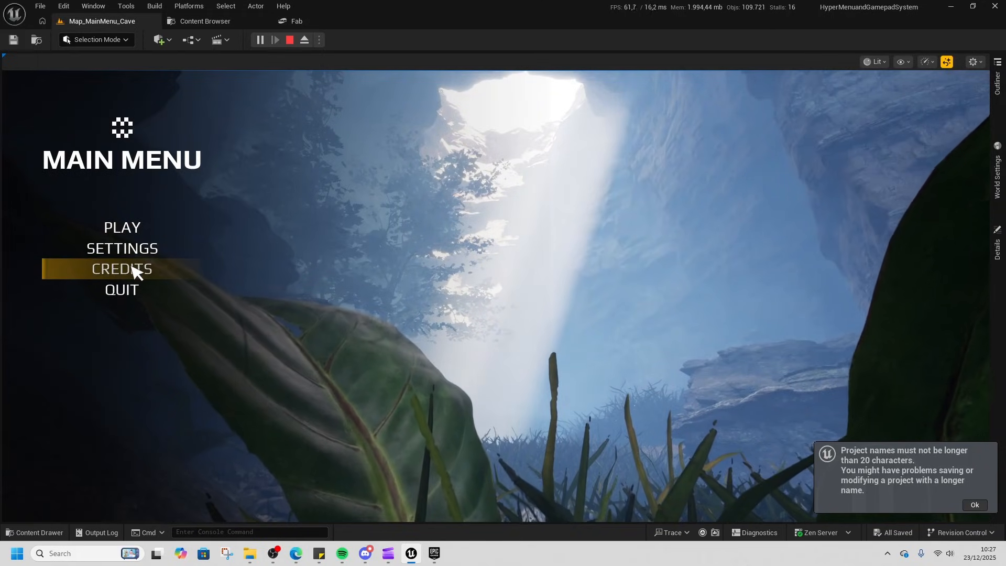
mouse_move(122, 289)
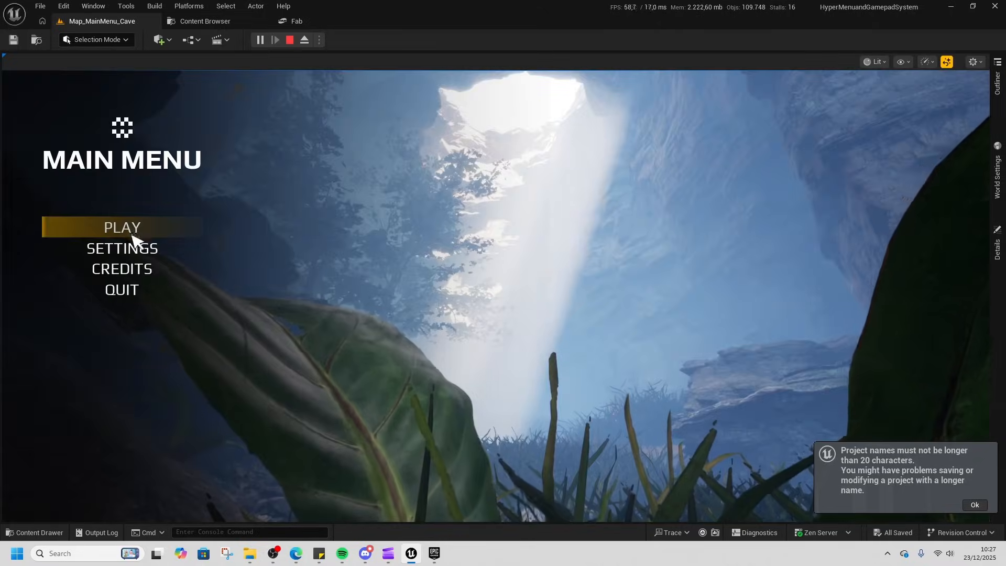
- Open the demo's Settings, glance at Video and Audio, and switch Language to Engels
left_click(121, 248)
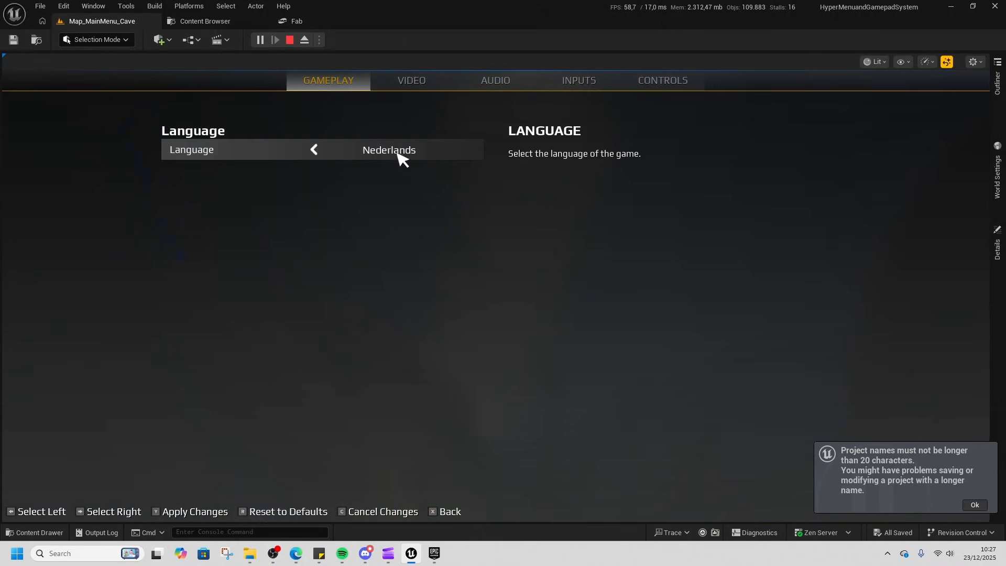
left_click(411, 80)
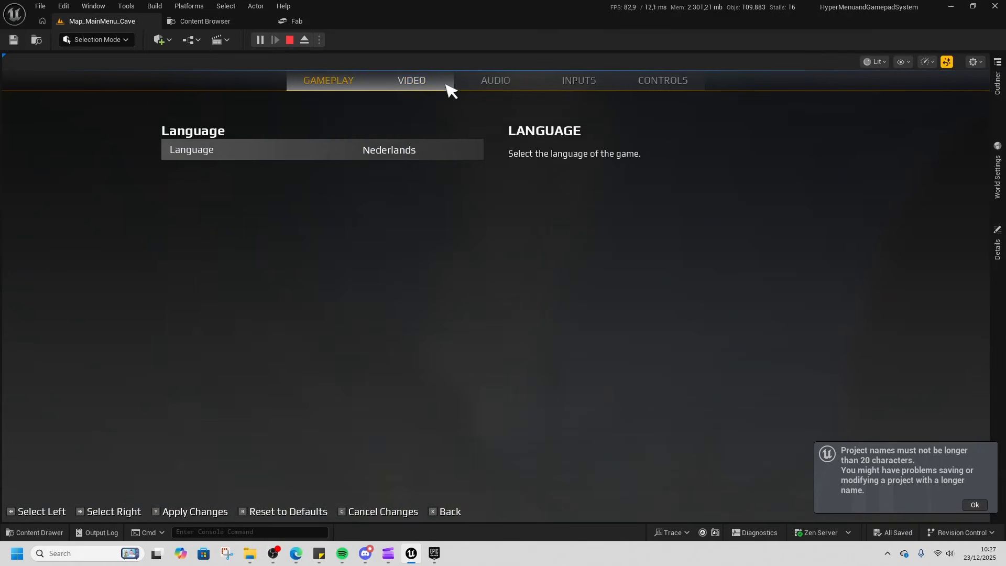
left_click(494, 81)
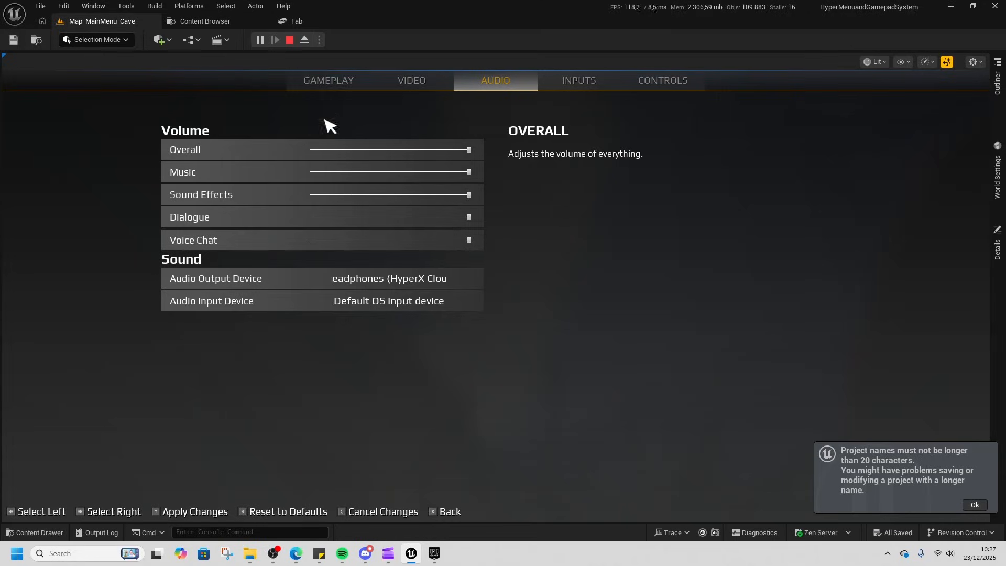
left_click(328, 80)
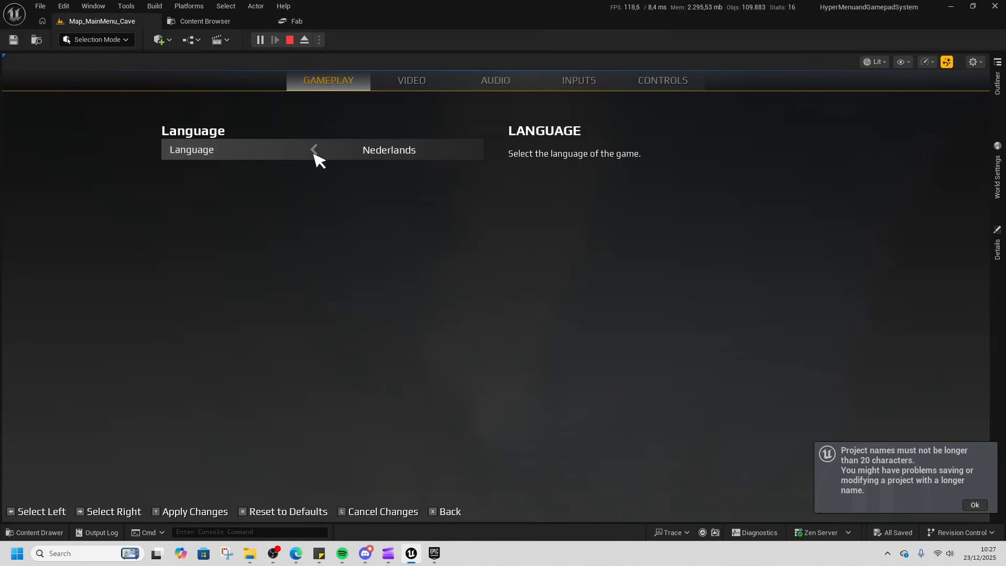
left_click(314, 150)
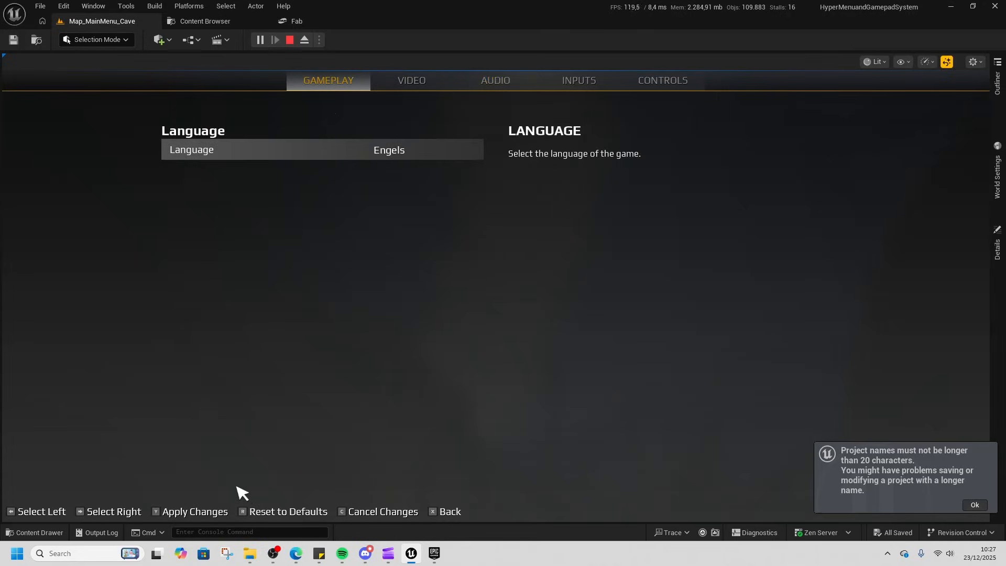
left_click(195, 511)
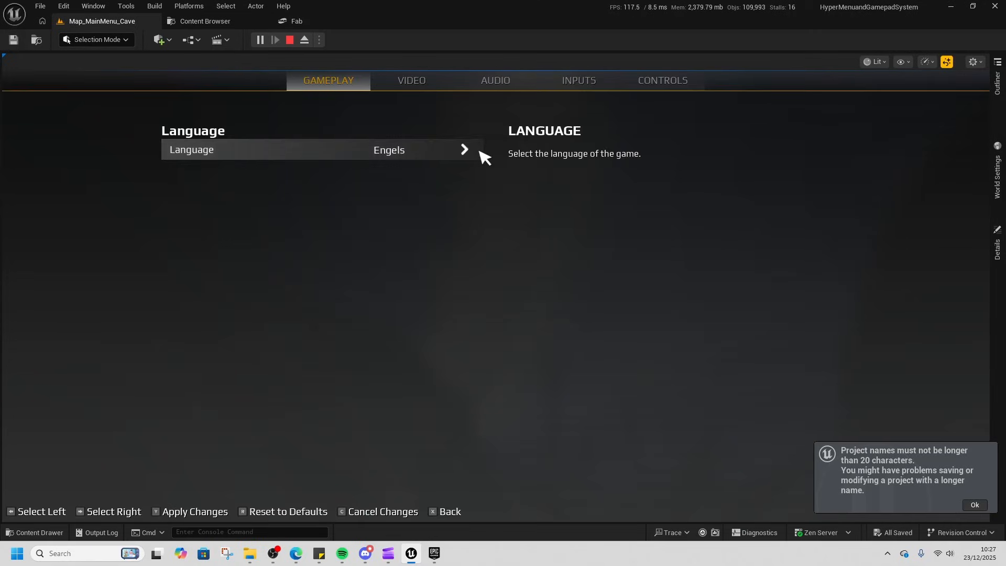
- Browse the Audio, Inputs, Controls and Video settings tabs
left_click(495, 80)
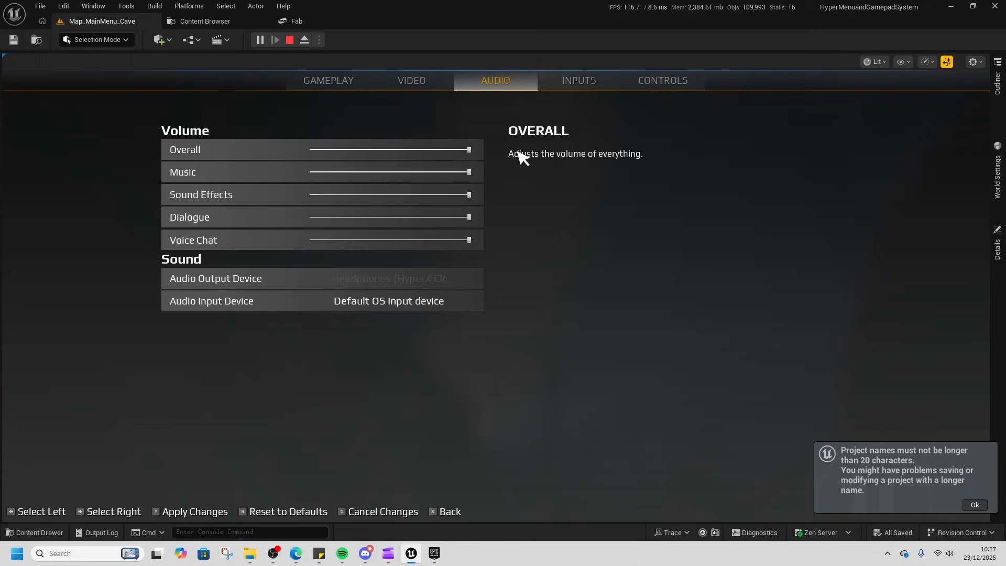
left_click(577, 80)
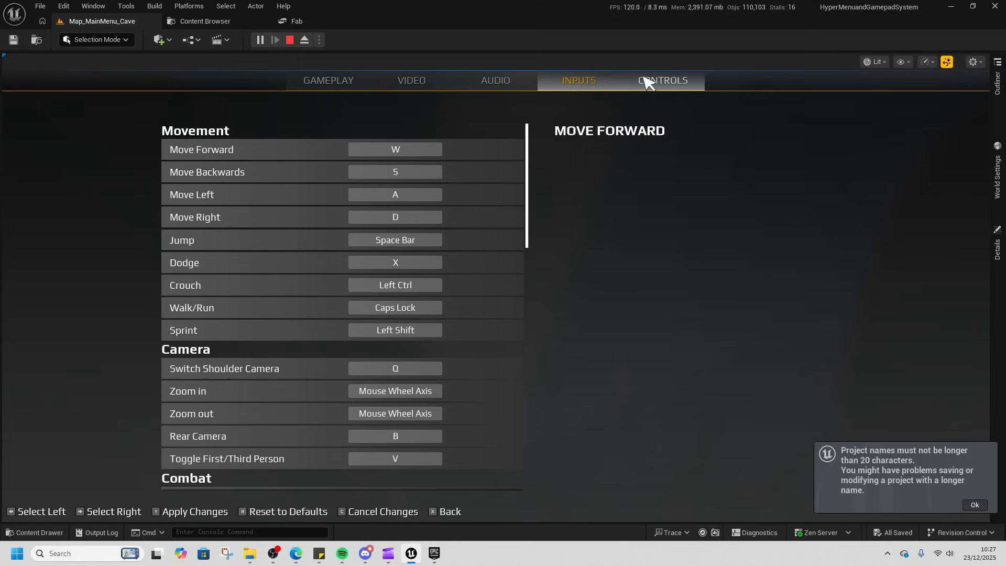
left_click(328, 80)
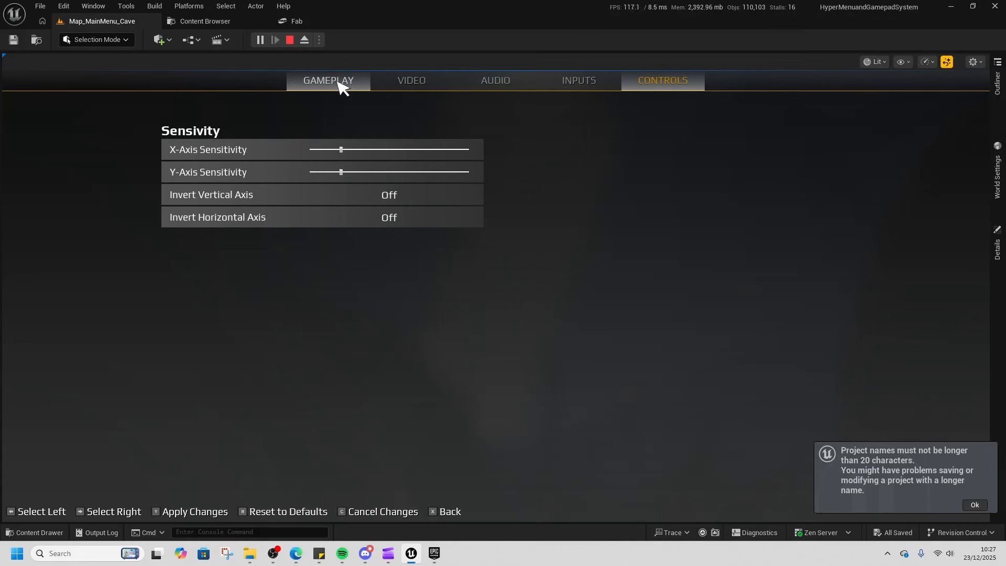
left_click(411, 80)
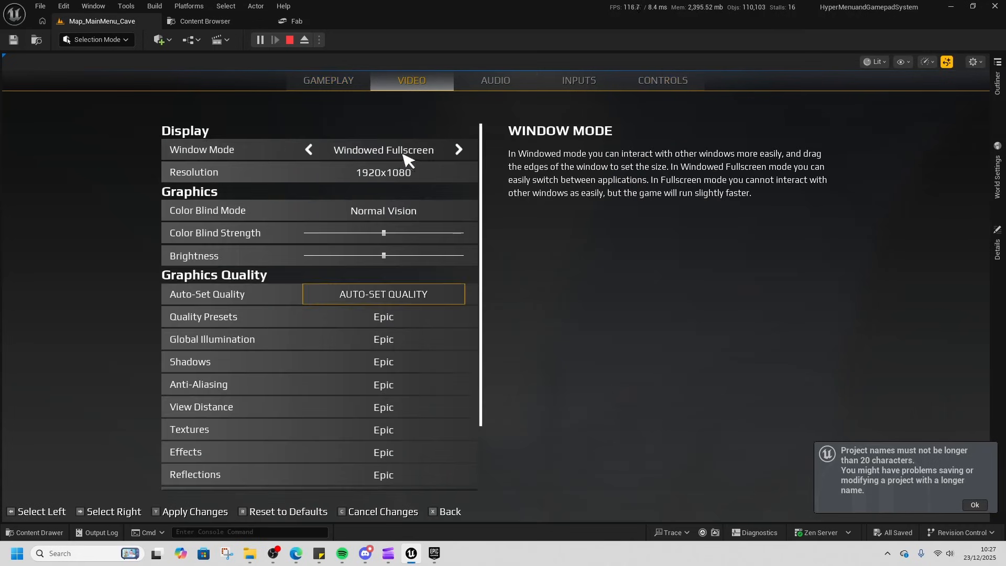
mouse_move(365, 269)
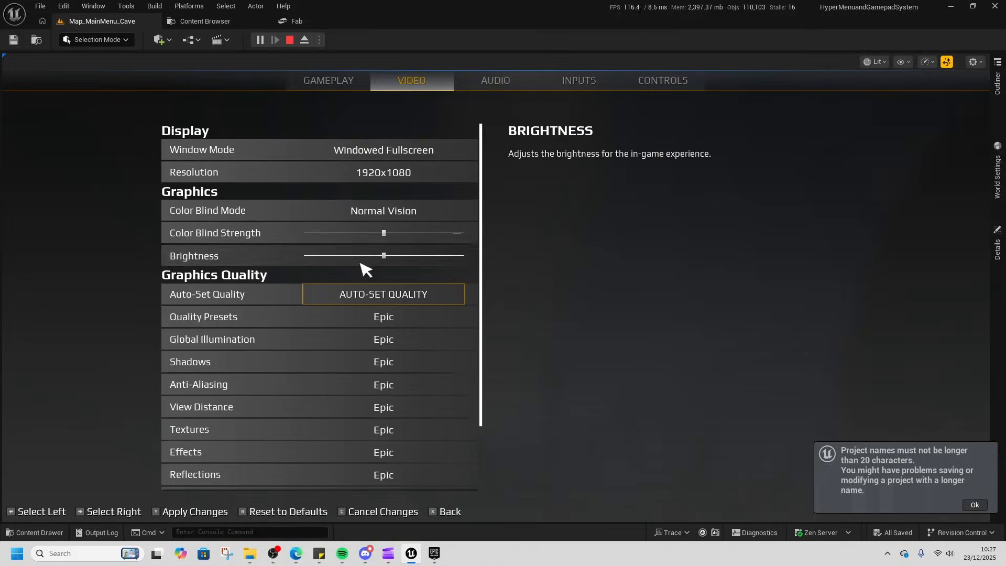
scroll("down", 3)
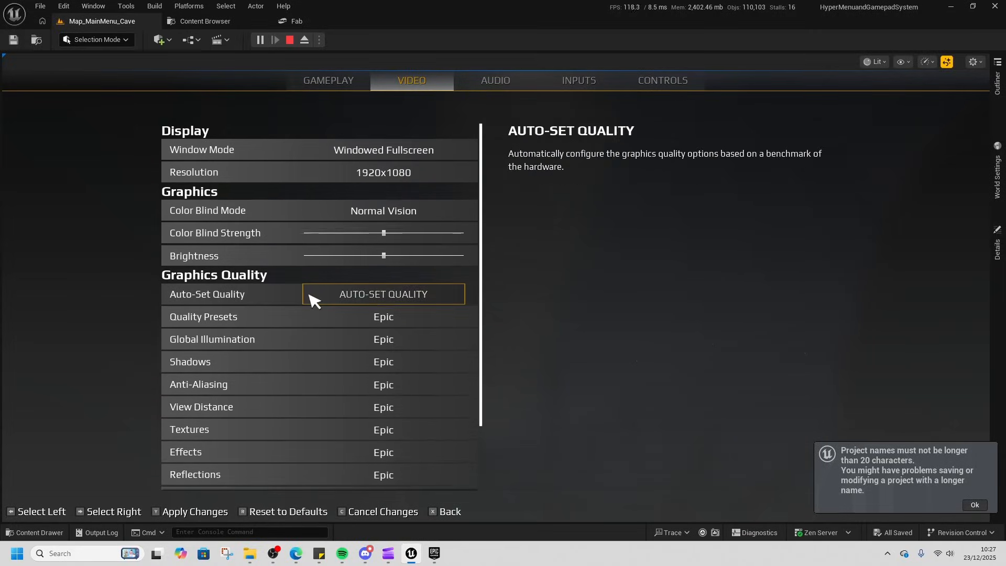
- Drag the Sound Effects volume down and back to full, then leave settings
left_click(495, 80)
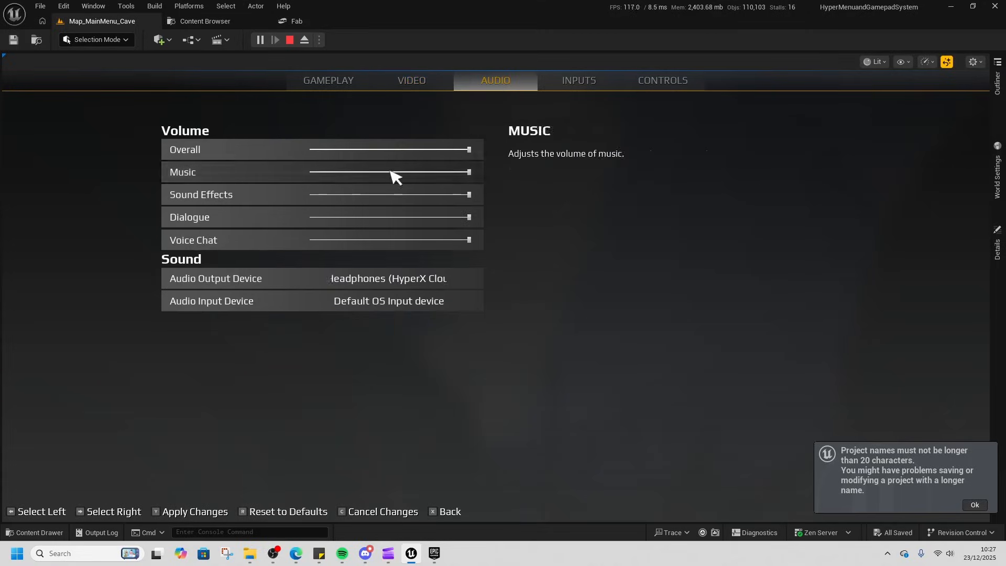
left_click_drag(465, 194, 339, 195)
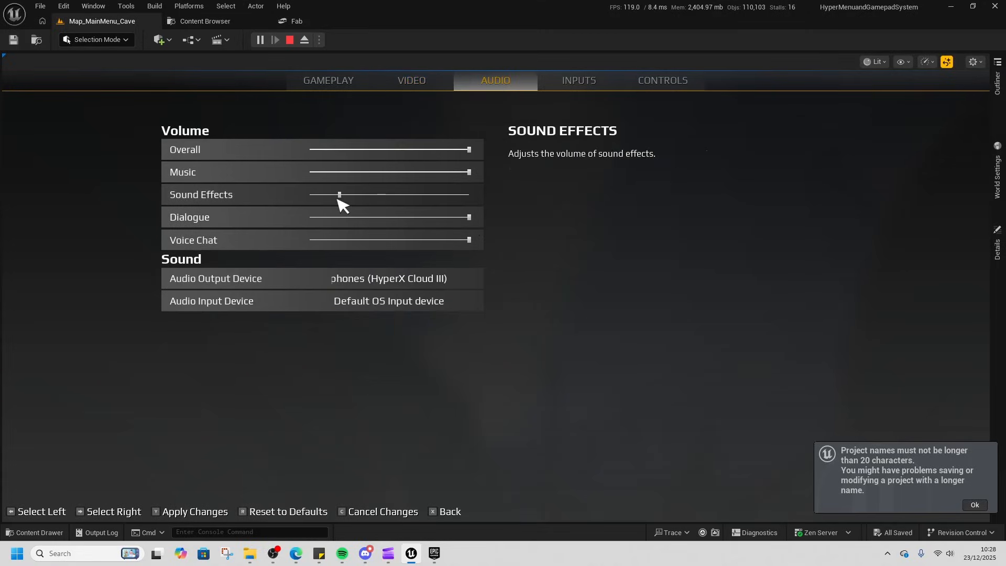
left_click_drag(340, 195, 308, 195)
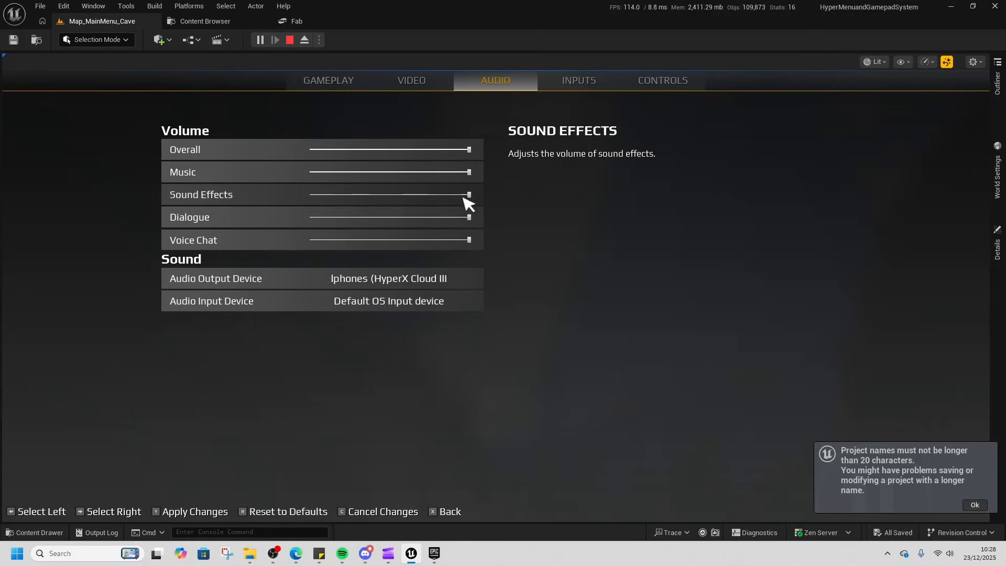
left_click(215, 278)
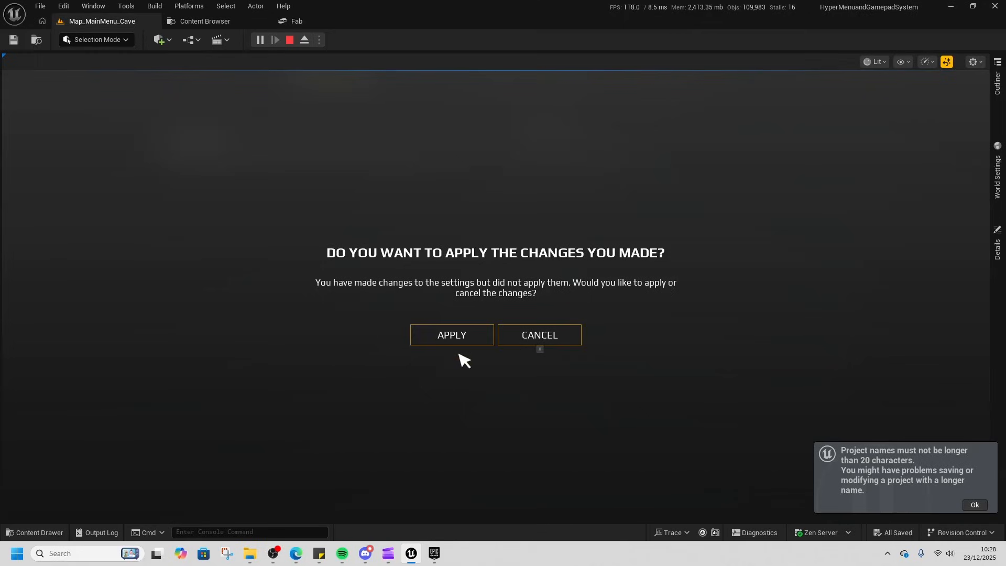
mouse_move(437, 280)
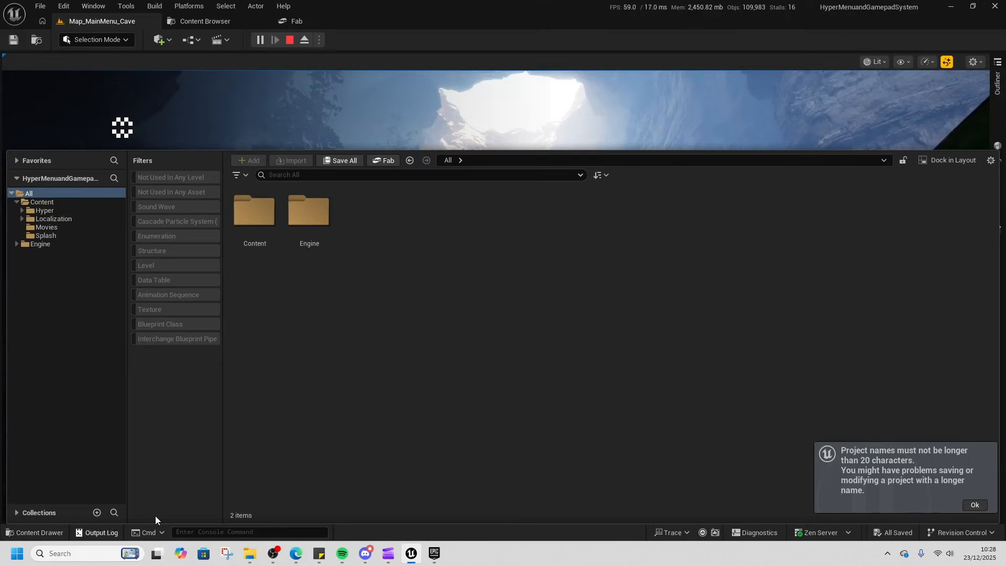
- Browse Hyper > Attribute_System > Blueprints, then back up to Content
double_click(254, 215)
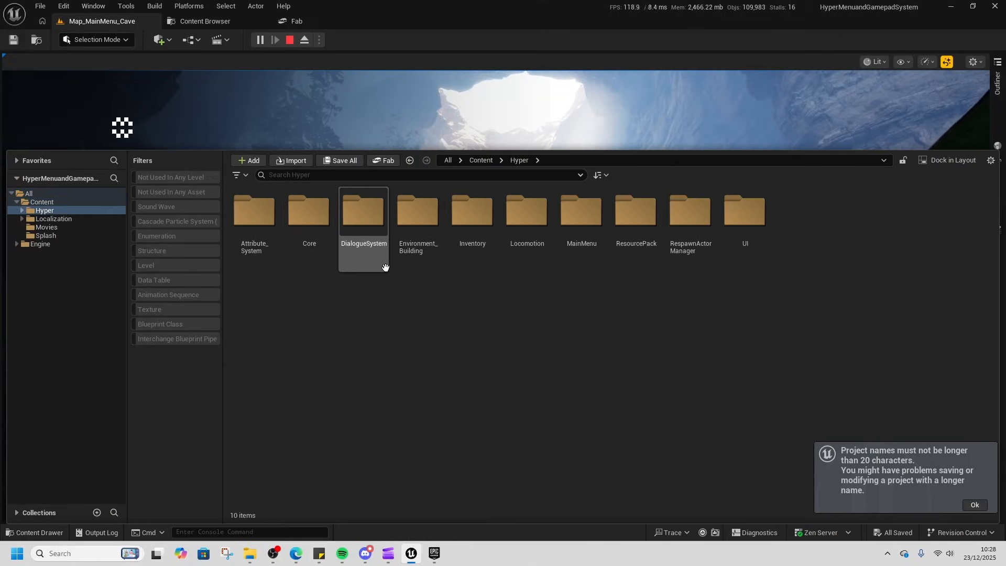
mouse_move(472, 222)
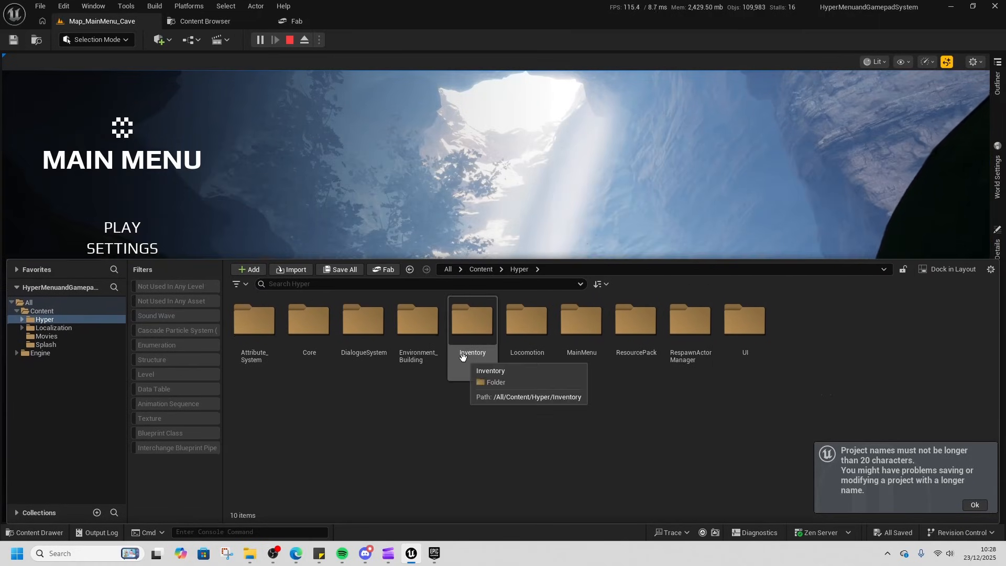
double_click(254, 320)
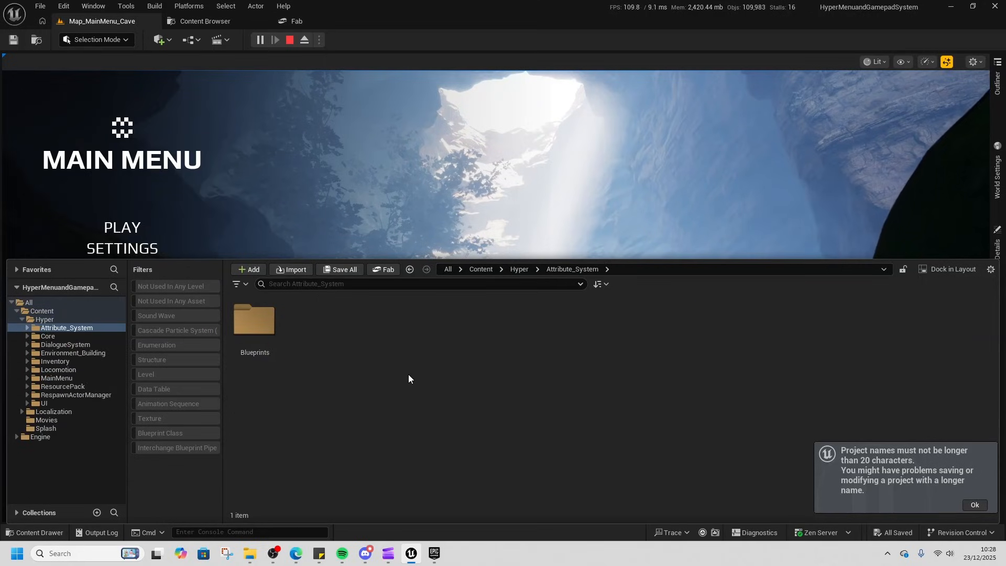
double_click(254, 323)
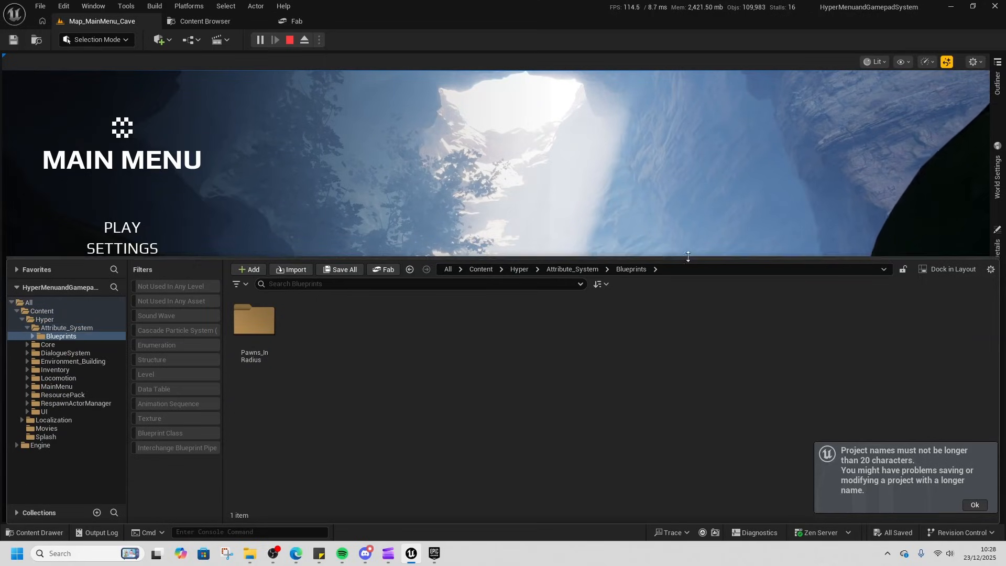
left_click(518, 269)
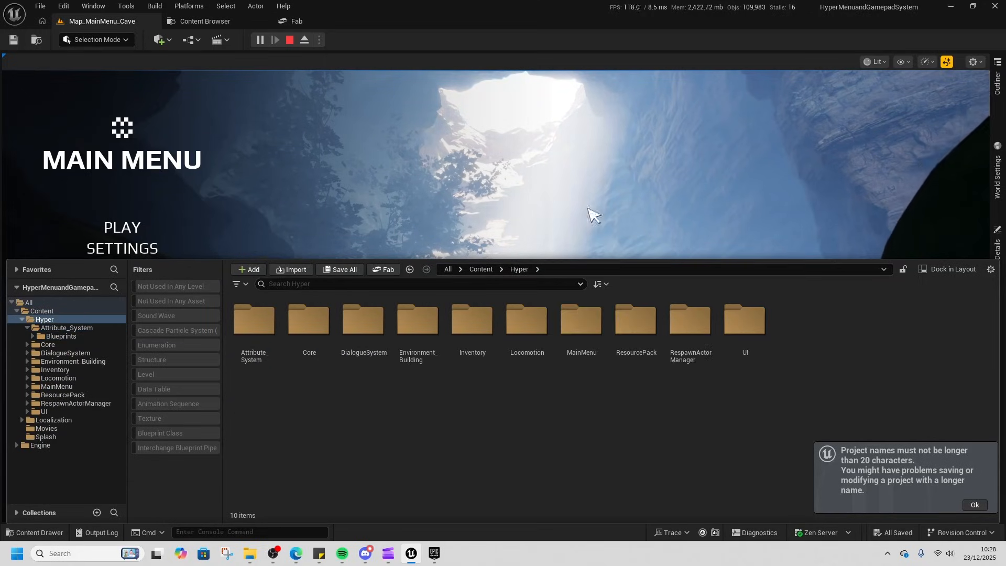
left_click(481, 269)
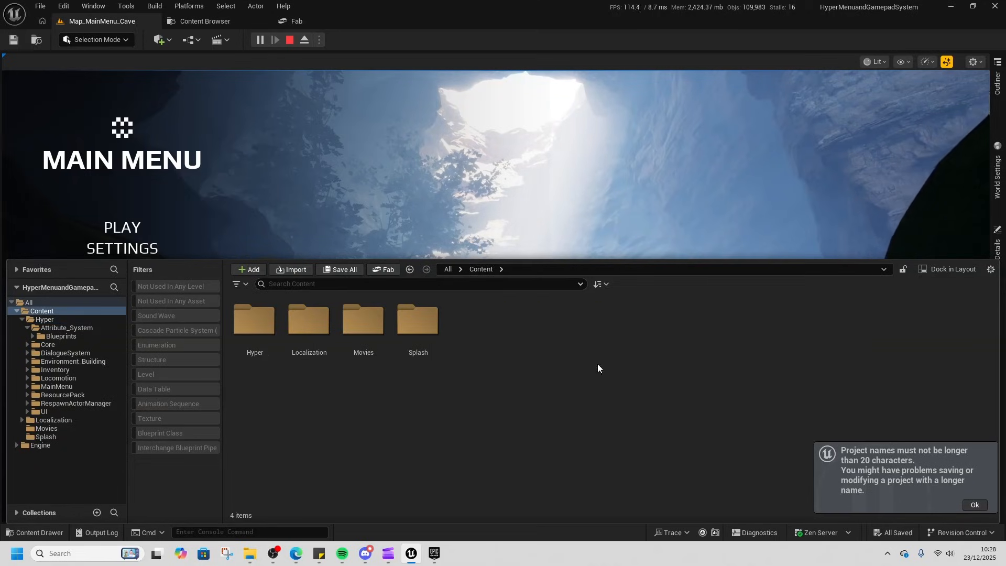
- Browse Hyper > MainMenu's DefaultMenuSettings, UI and Home folders, returning to Hyper
left_click(255, 320)
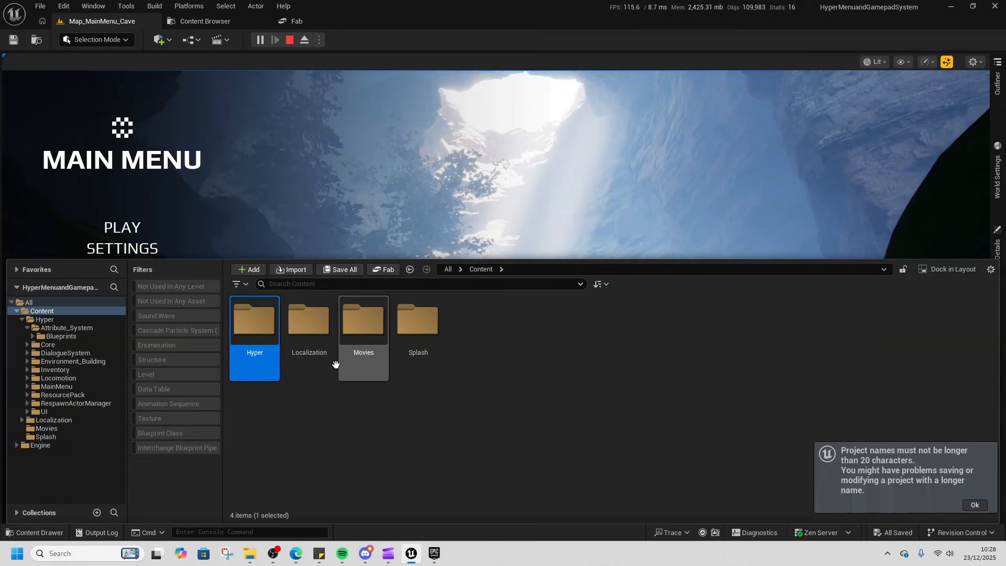
double_click(254, 320)
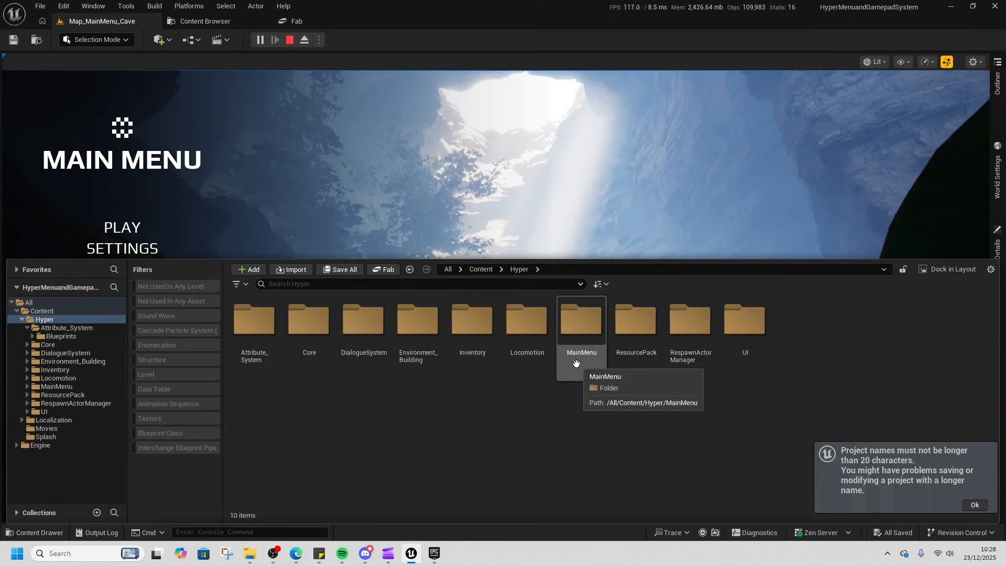
double_click(581, 321)
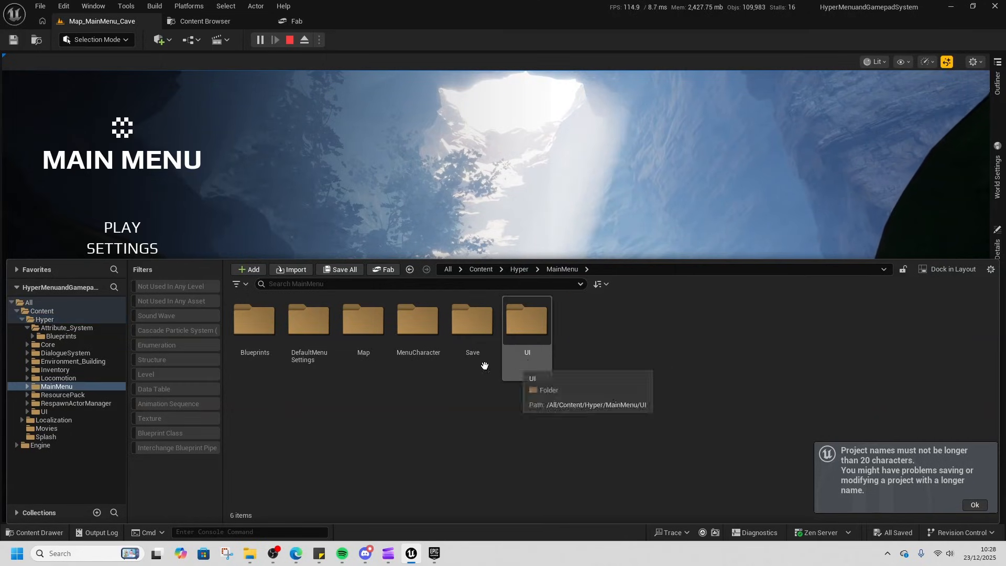
double_click(309, 321)
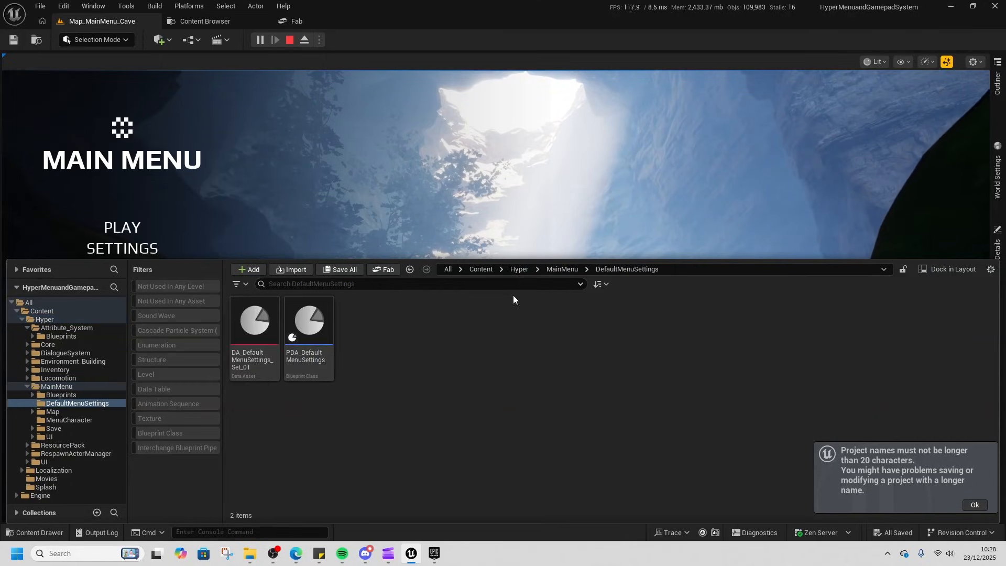
left_click(48, 437)
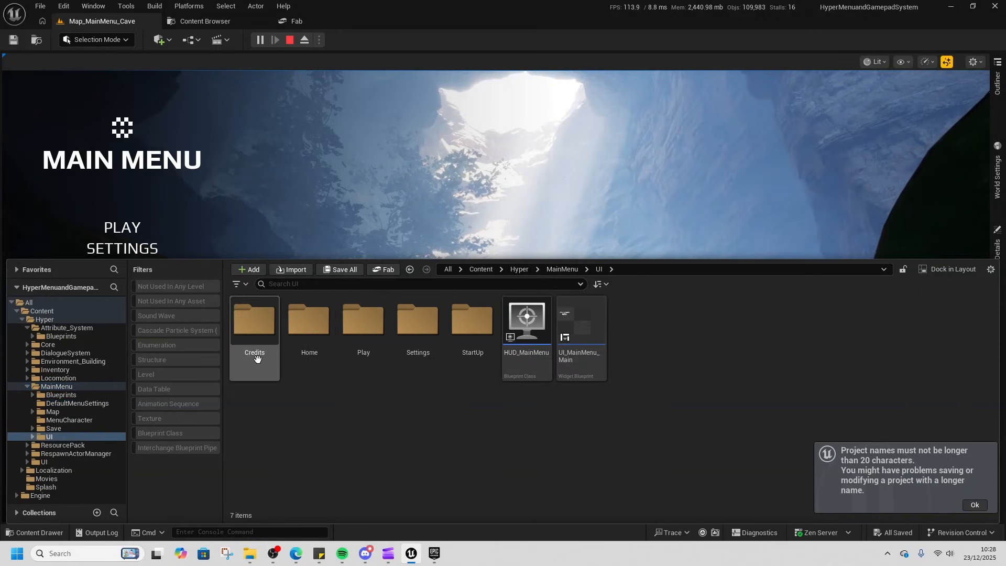
double_click(309, 321)
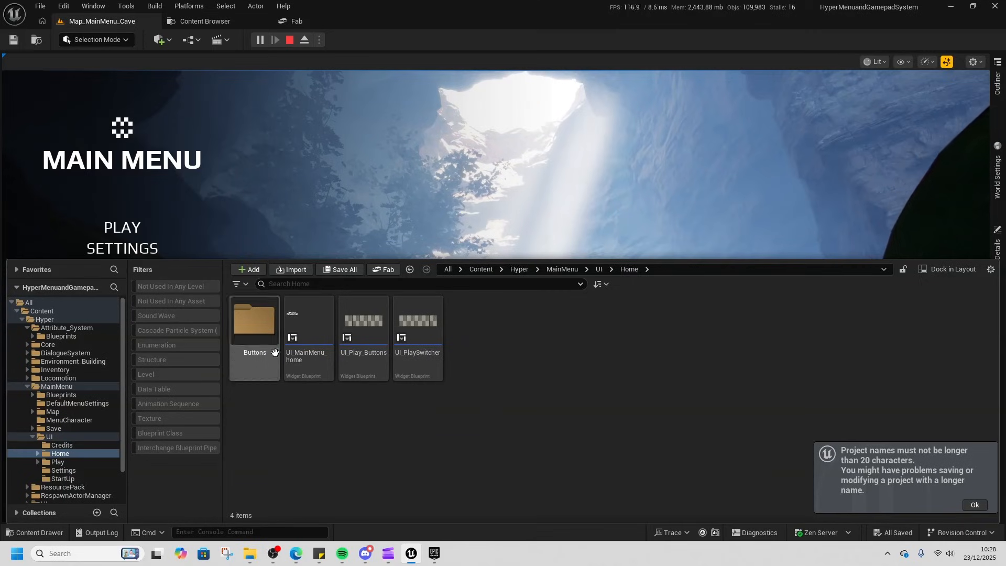
left_click(519, 269)
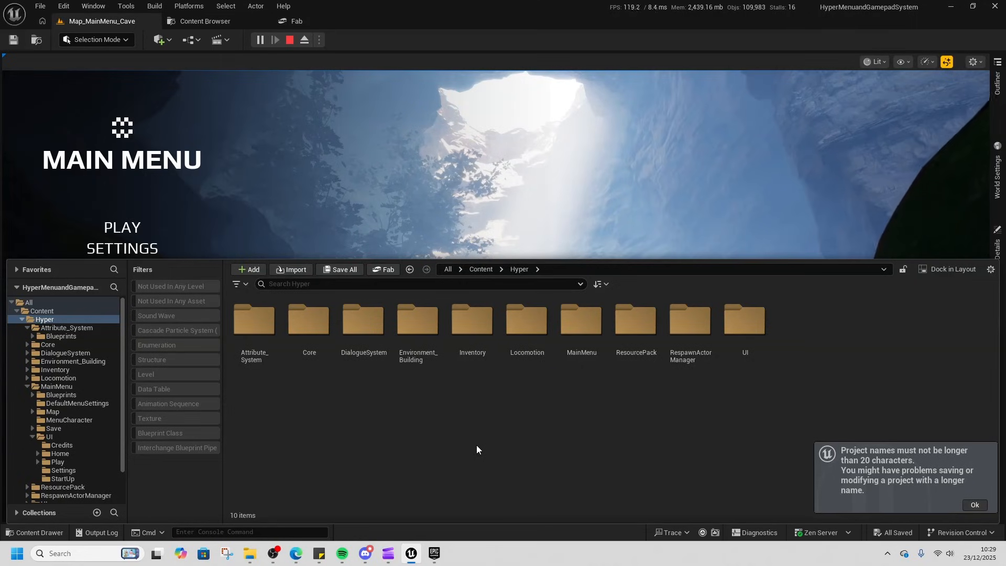
mouse_move(494, 443)
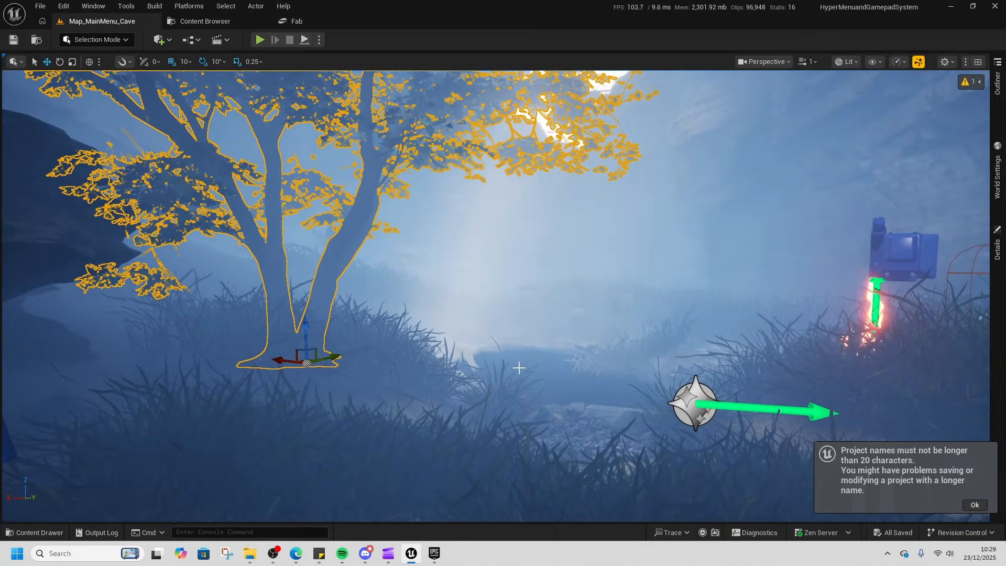
- Stop Play-In-Editor and load HyperSlotbasedInventoryV3's Map_Inventory_Example
left_click(35, 532)
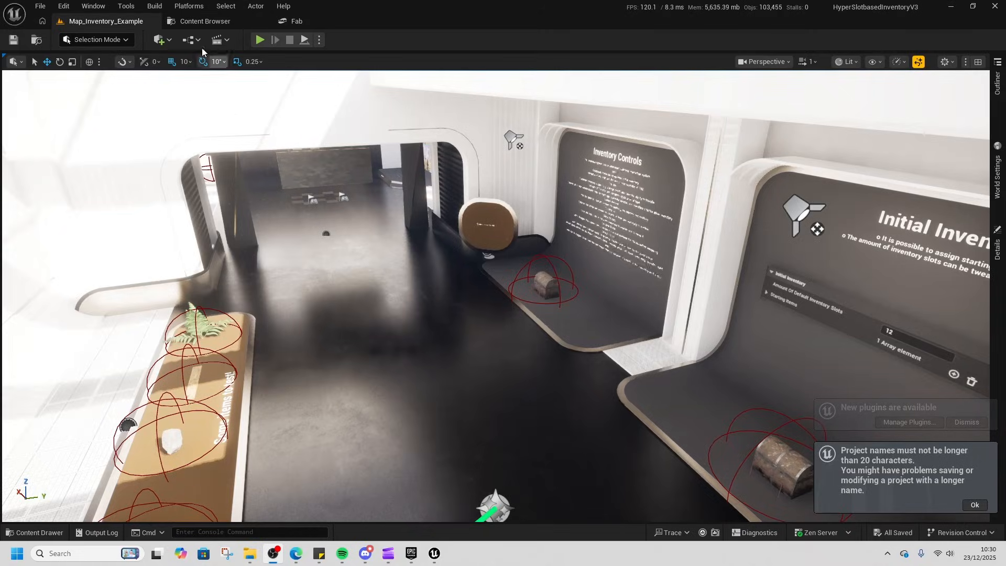
left_click(259, 40)
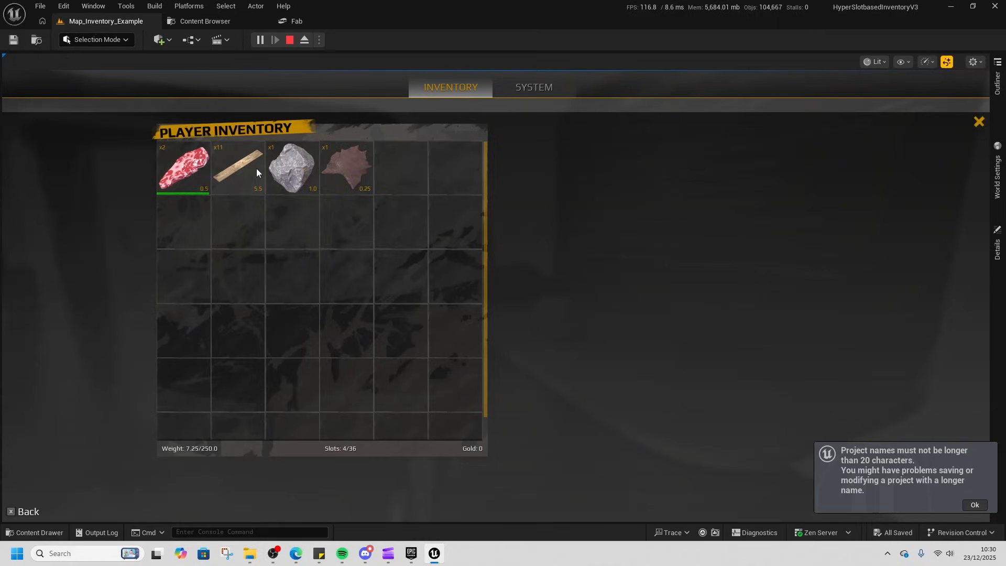
mouse_move(243, 166)
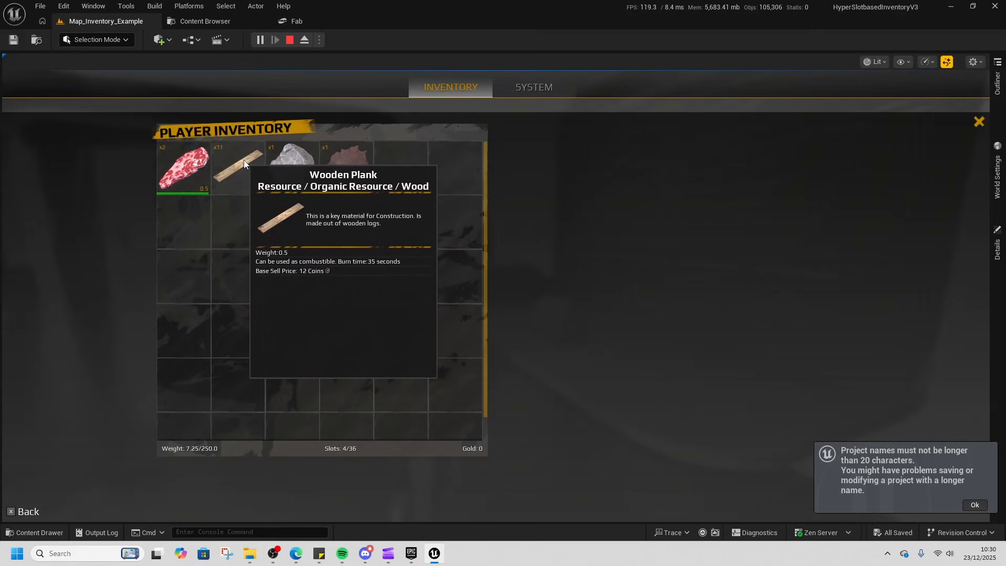
- Right-click the wooden planks and raw meat stacks to view their split and drop options
right_click(239, 163)
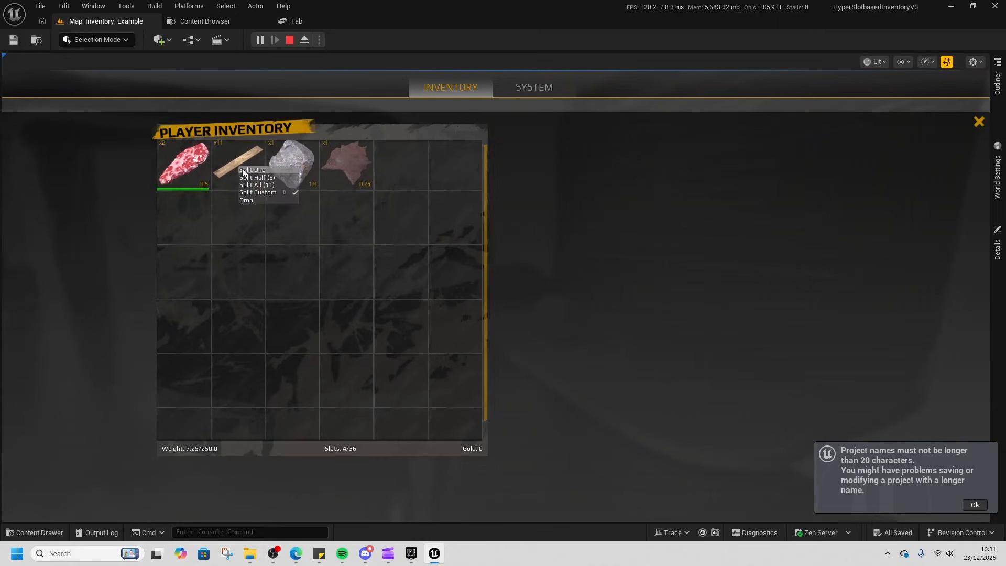
mouse_move(260, 200)
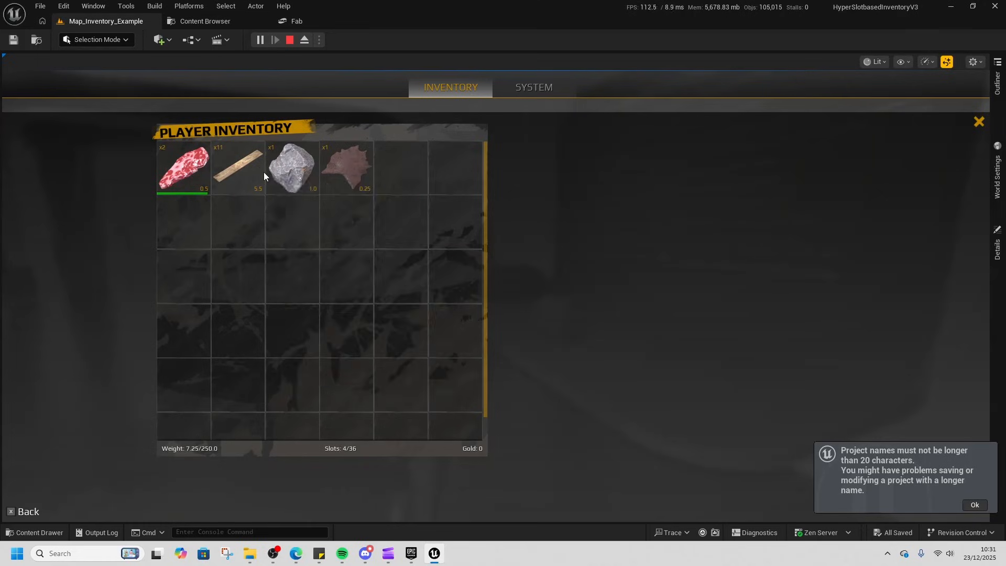
mouse_move(331, 188)
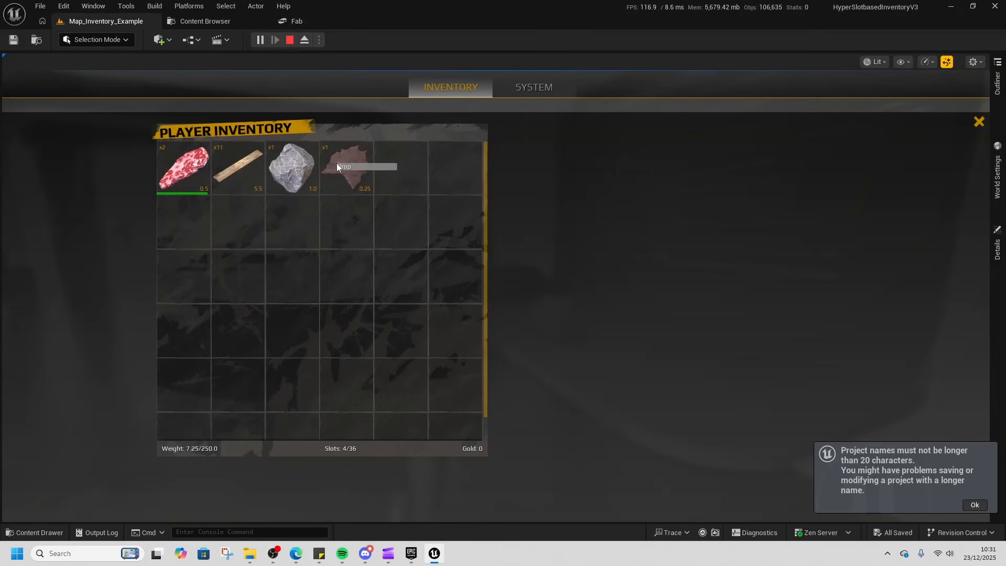
right_click(183, 168)
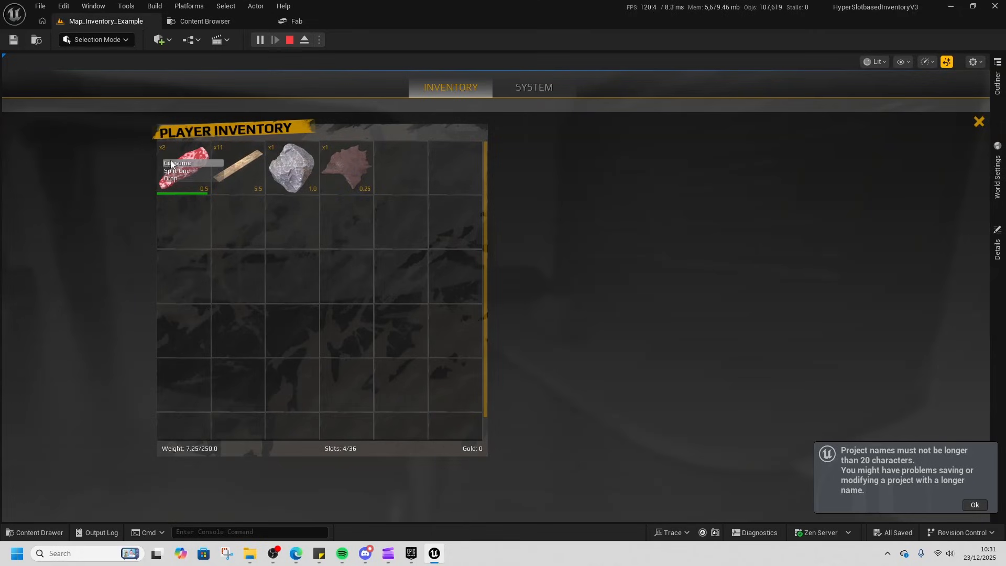
left_click(178, 162)
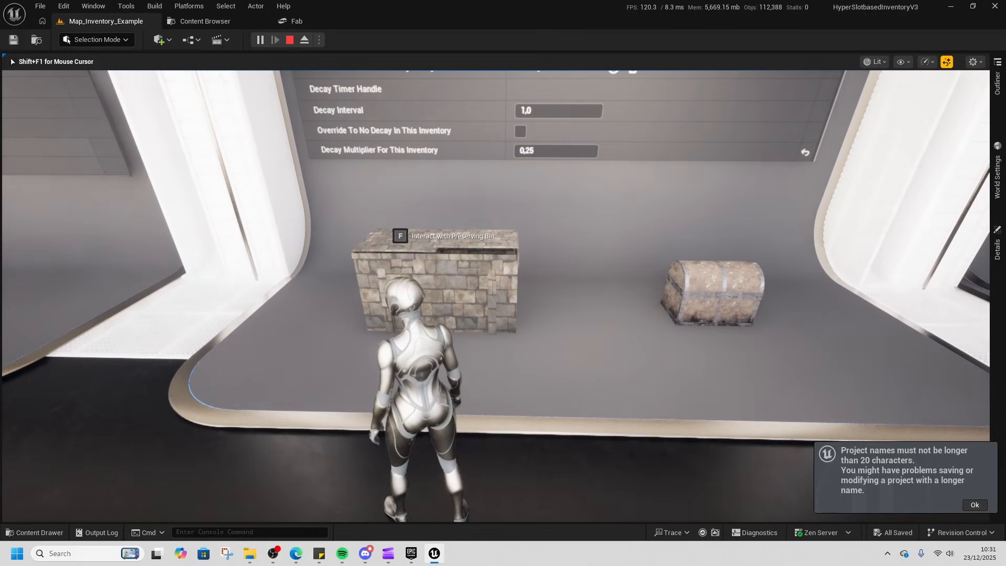
- Open the Preserving Bin with F, store the raw meat, and close the screens
key("f")
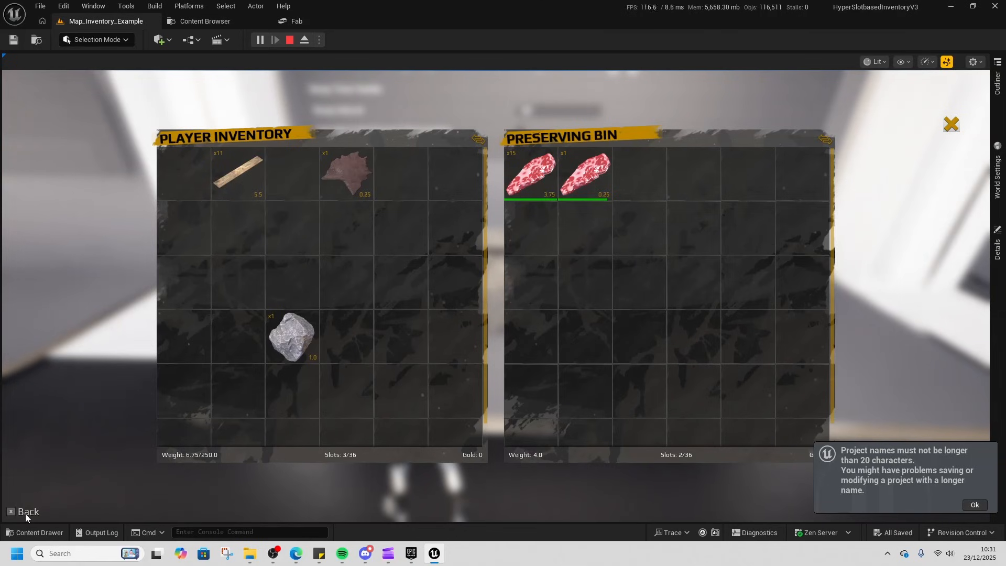
left_click(28, 512)
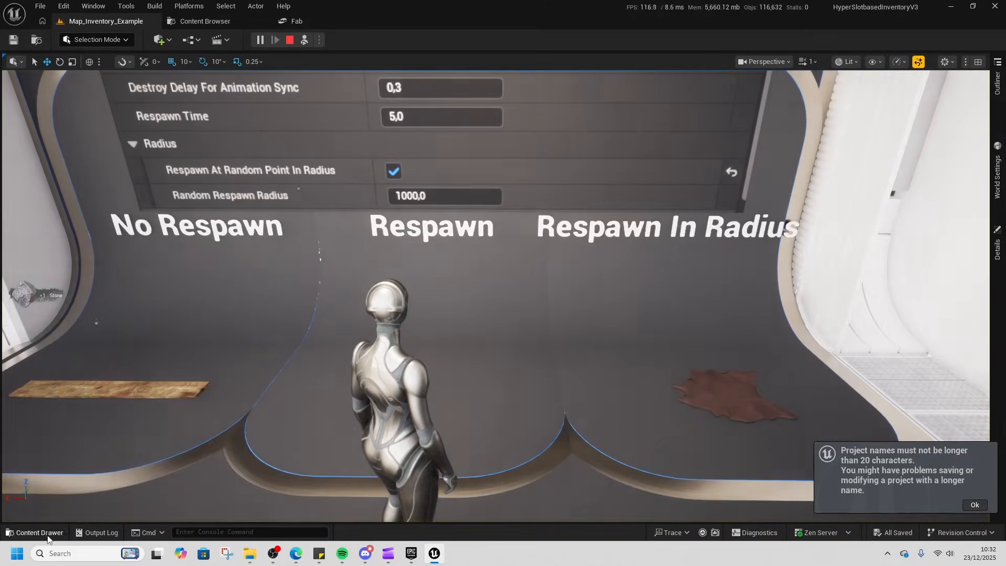
- Navigate the Content Drawer to Inventory > Blueprints and open AC_Inventory_Advanced
left_click(39, 536)
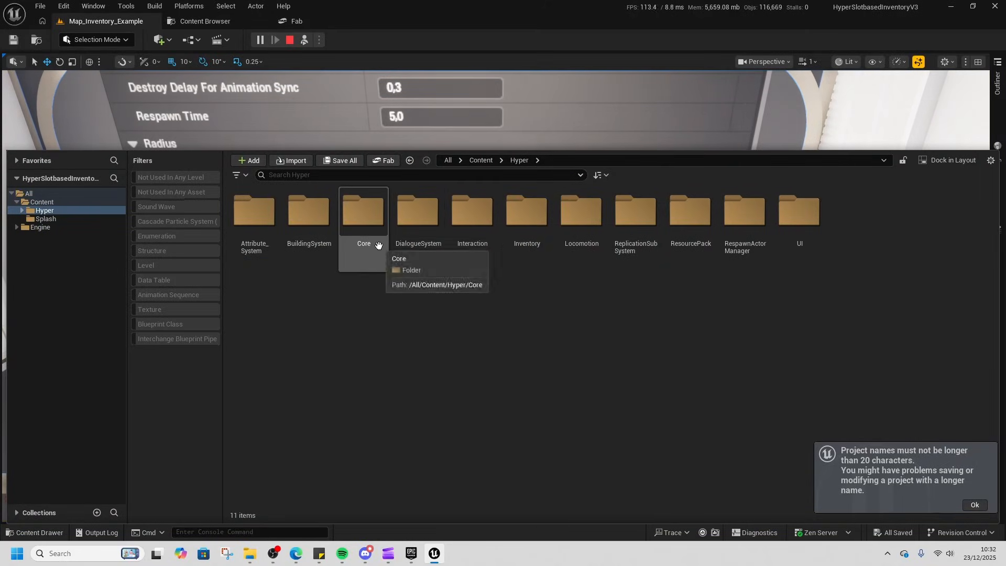
double_click(526, 212)
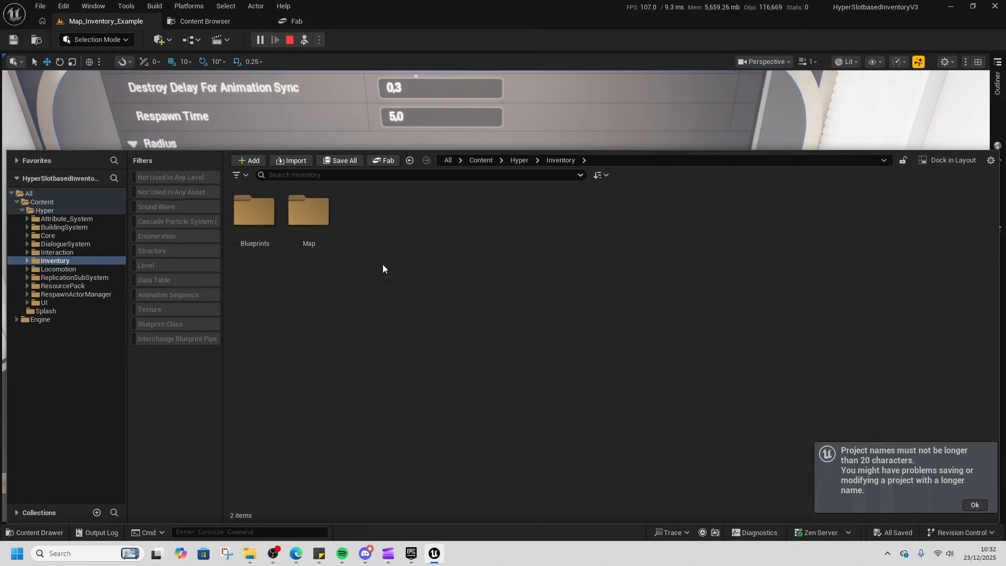
double_click(254, 214)
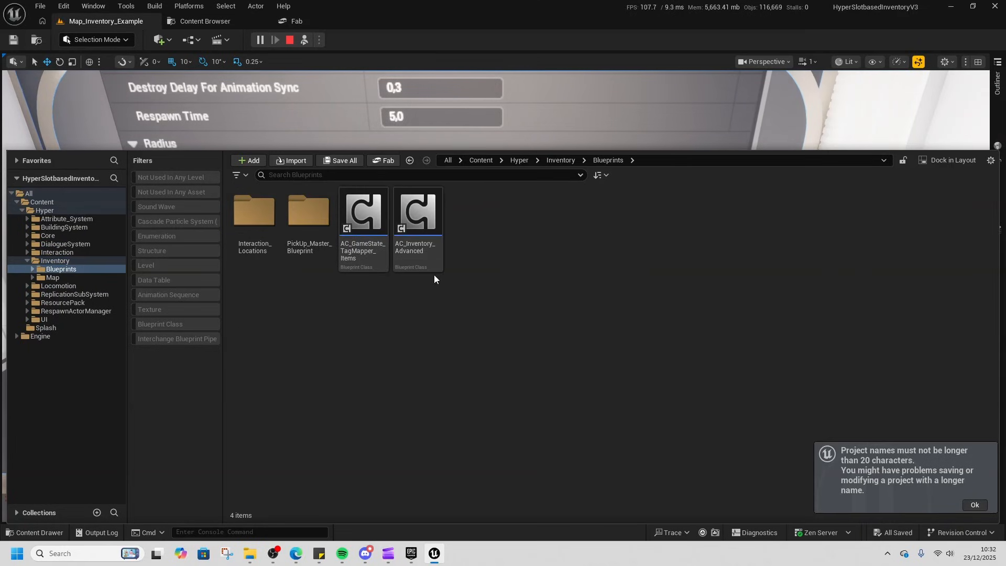
left_click(417, 219)
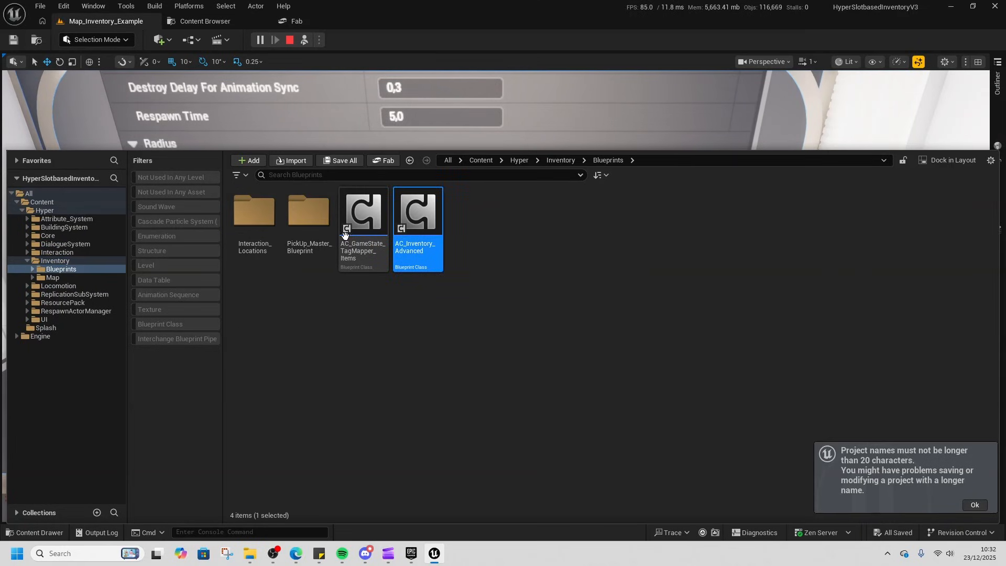
double_click(417, 212)
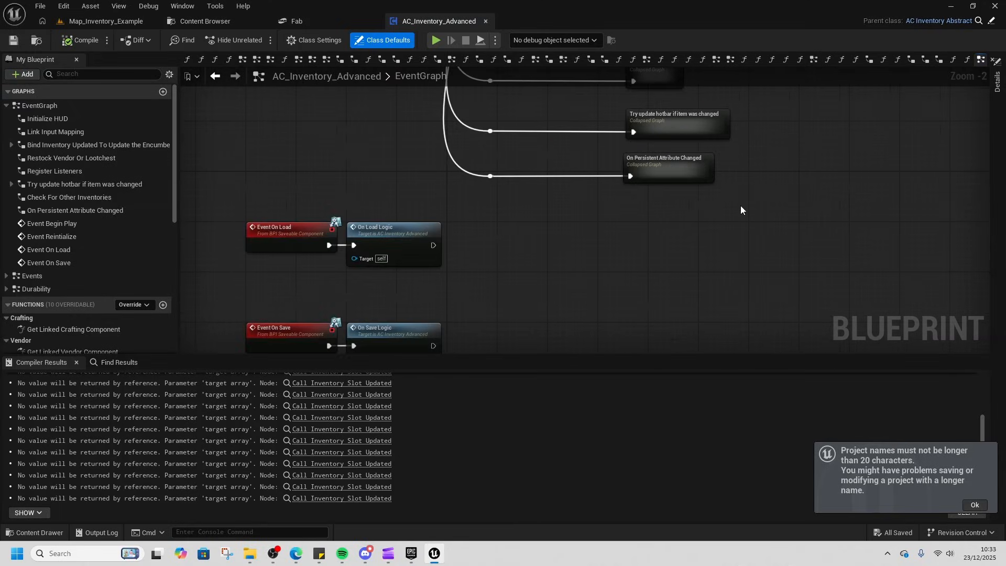
mouse_move(638, 251)
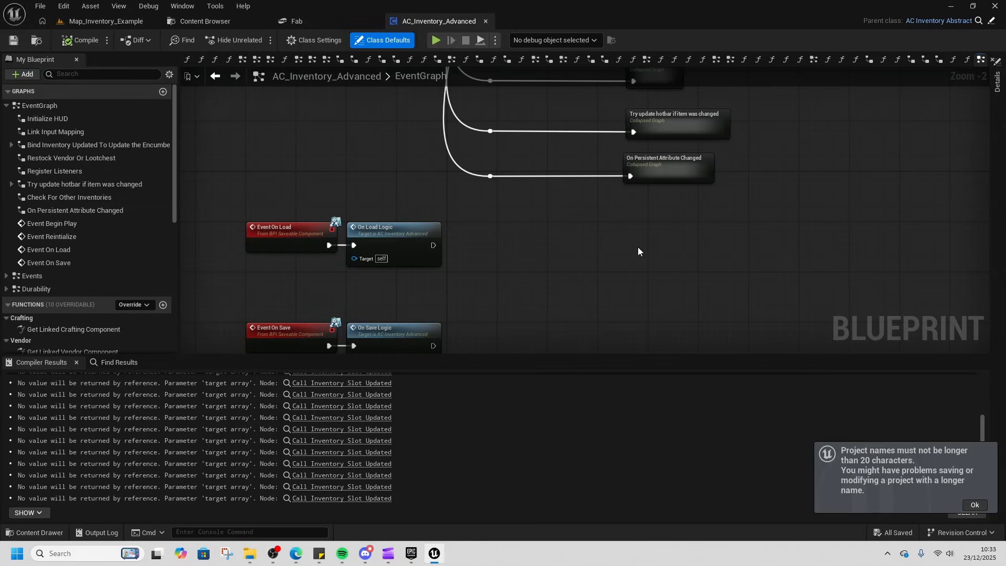
mouse_move(437, 503)
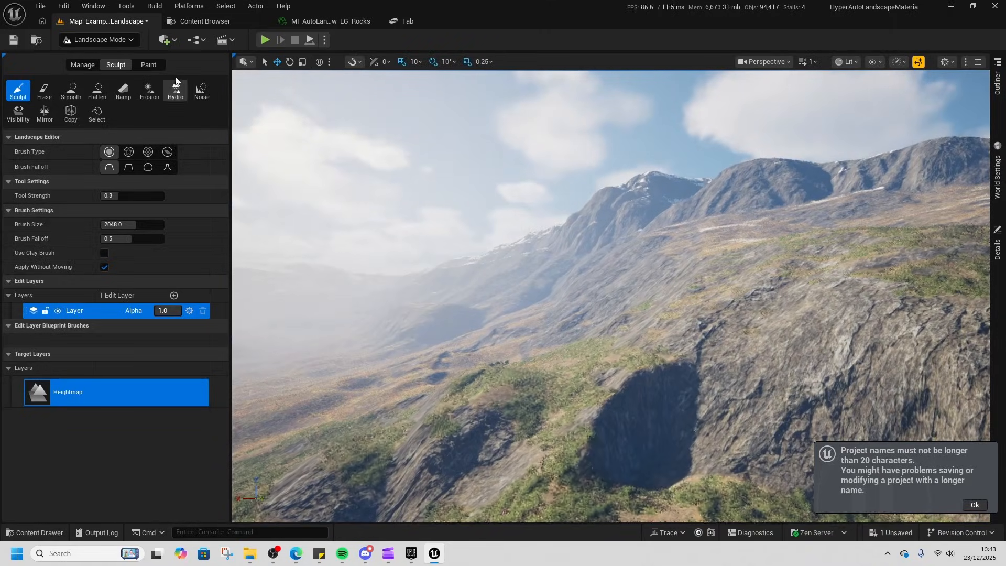
- Open the MI_AutoLandscape LG_Rocks material instance
left_click(327, 20)
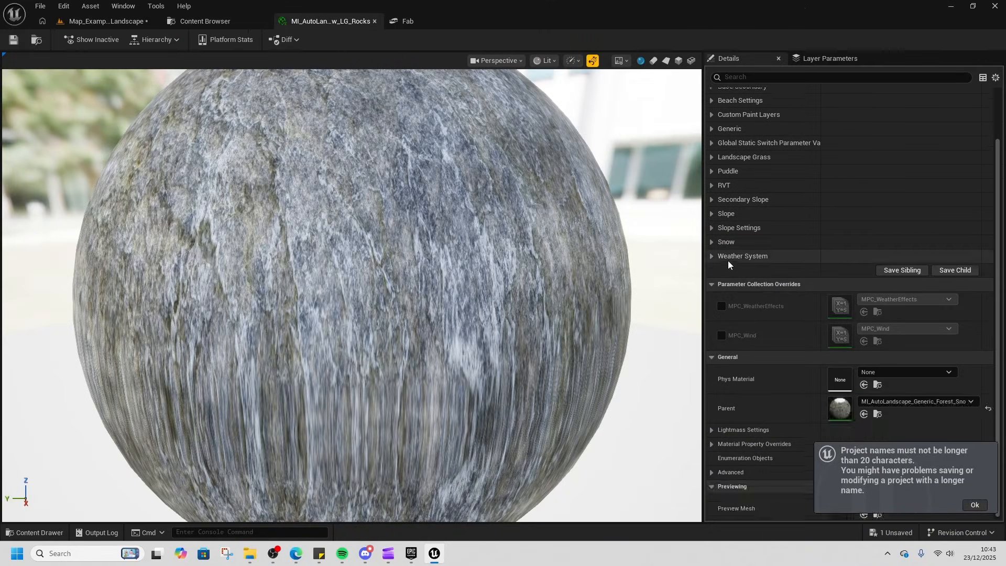
- Expand the rocks material's Puddle parameters, then return to the map tab
left_click(712, 227)
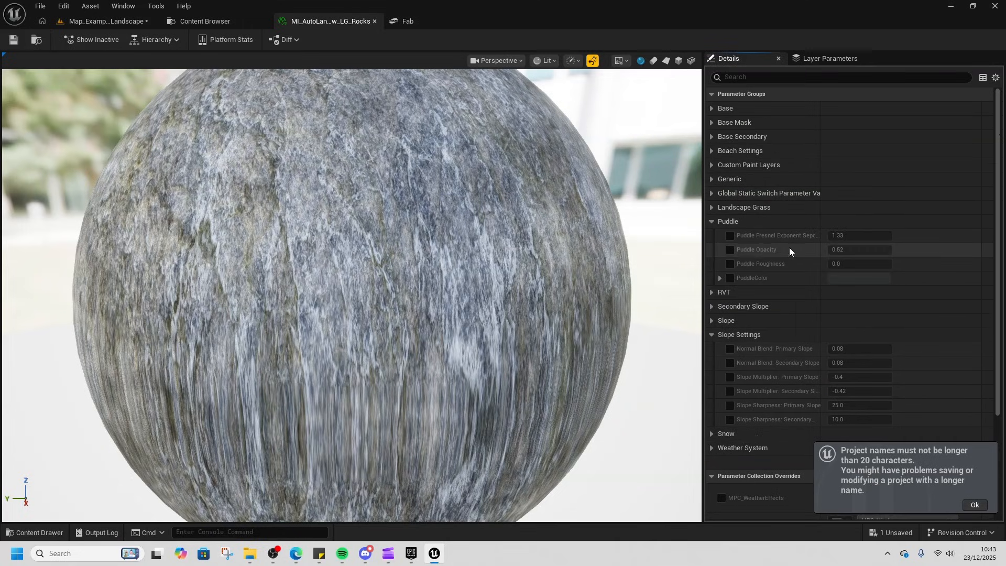
left_click(105, 21)
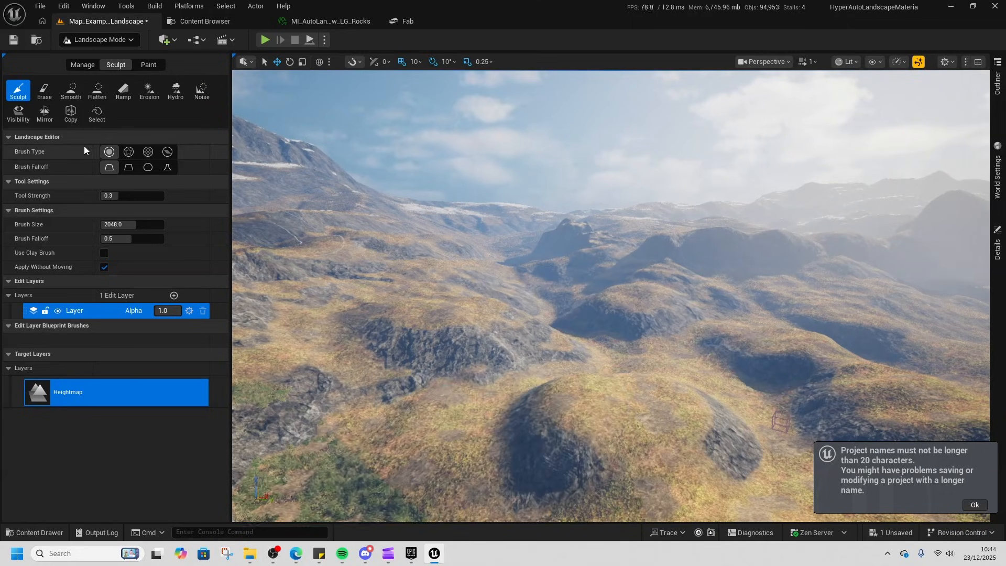
left_click(97, 89)
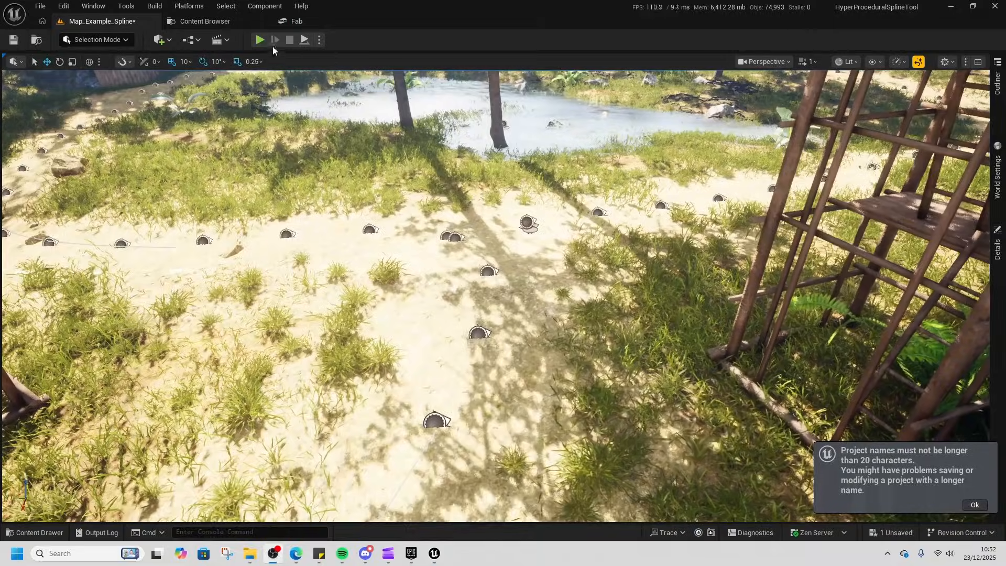
- Select the curved stone wall spline and the PCG Spline palisade actor
left_click(260, 40)
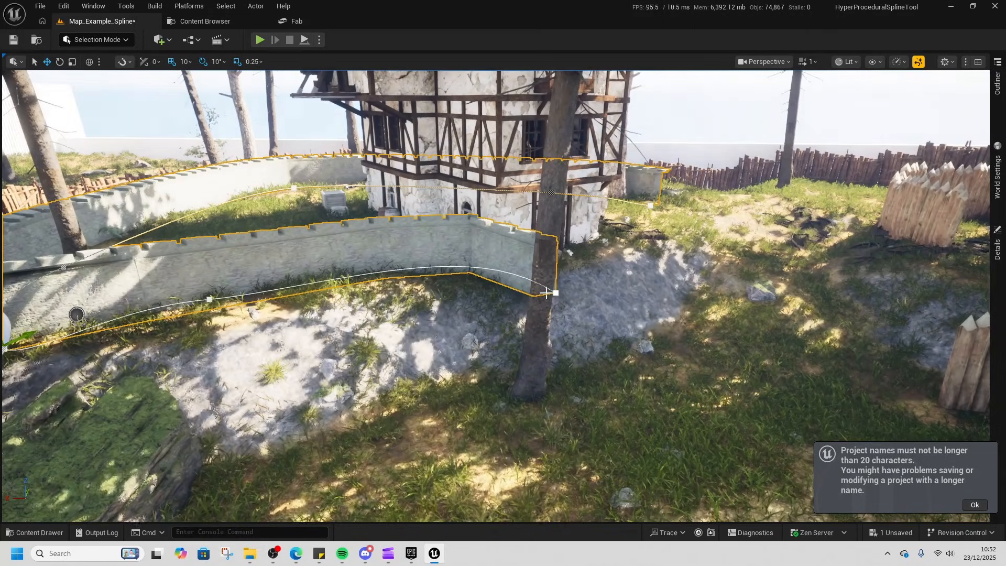
left_click(551, 292)
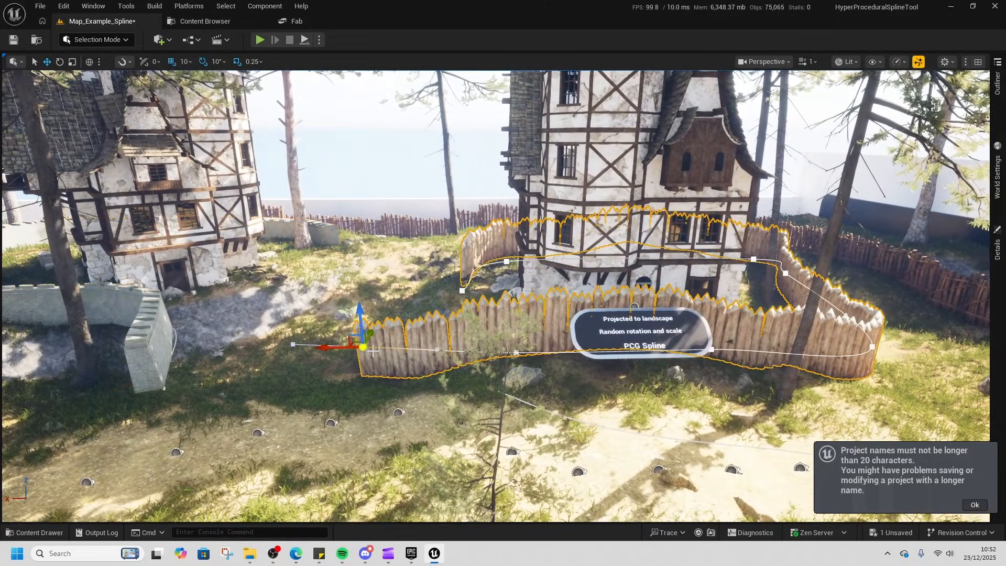
- View the palisade fence from above and drag its end point into a longer curve
left_click_drag(362, 347, 346, 378)
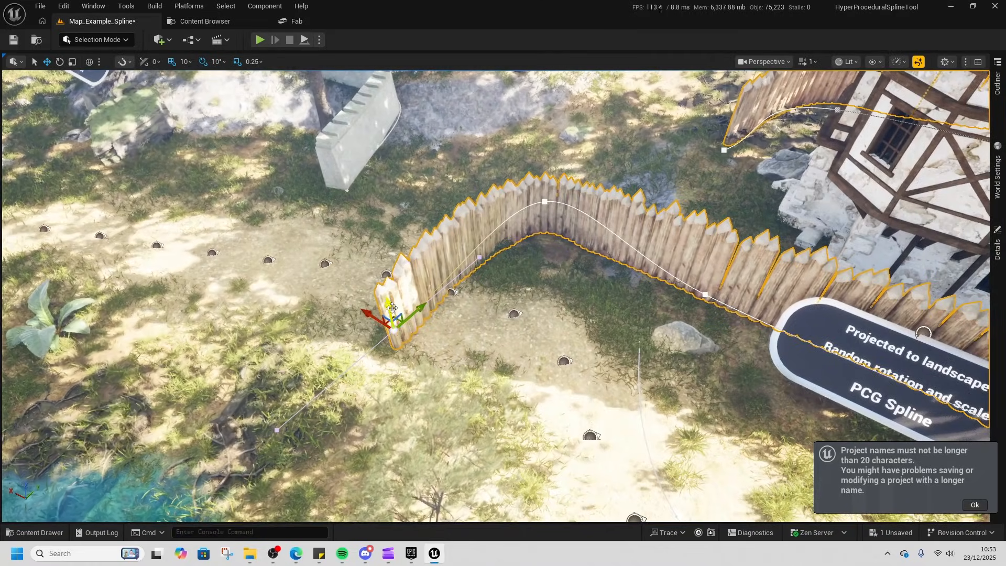
left_click_drag(392, 317, 369, 225)
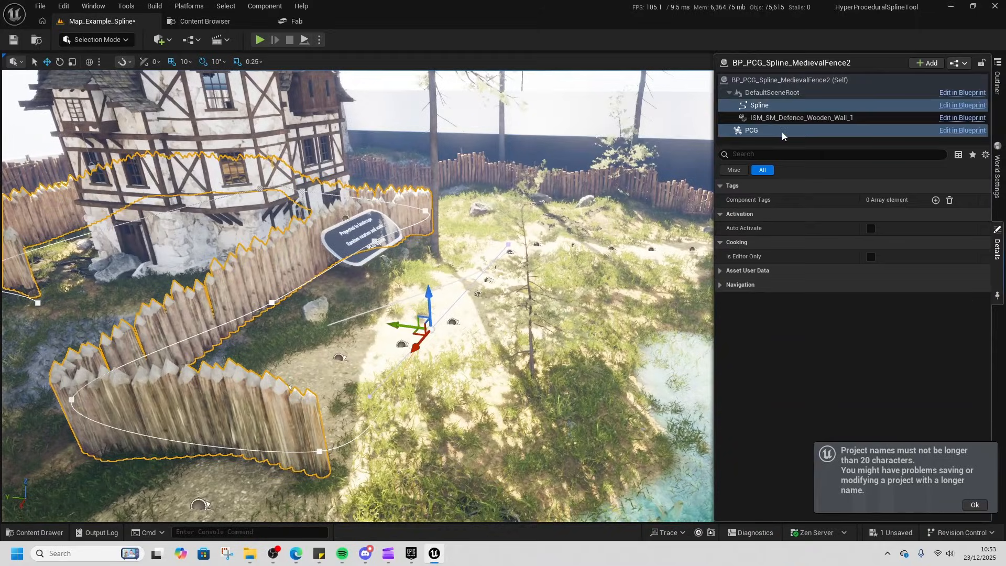
- Select the stone wall spline and drag its point with the transform gizmo
left_click(751, 129)
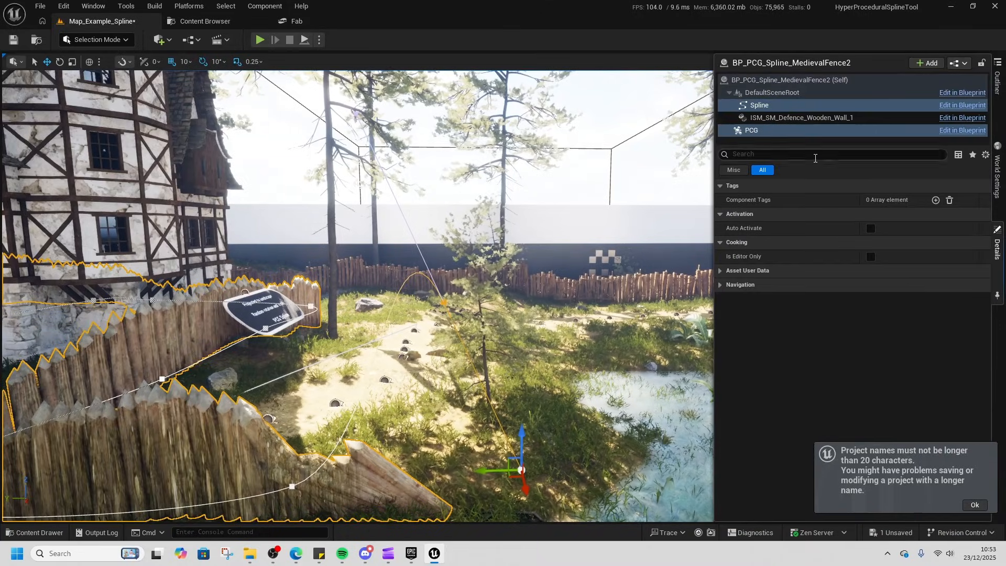
left_click(752, 130)
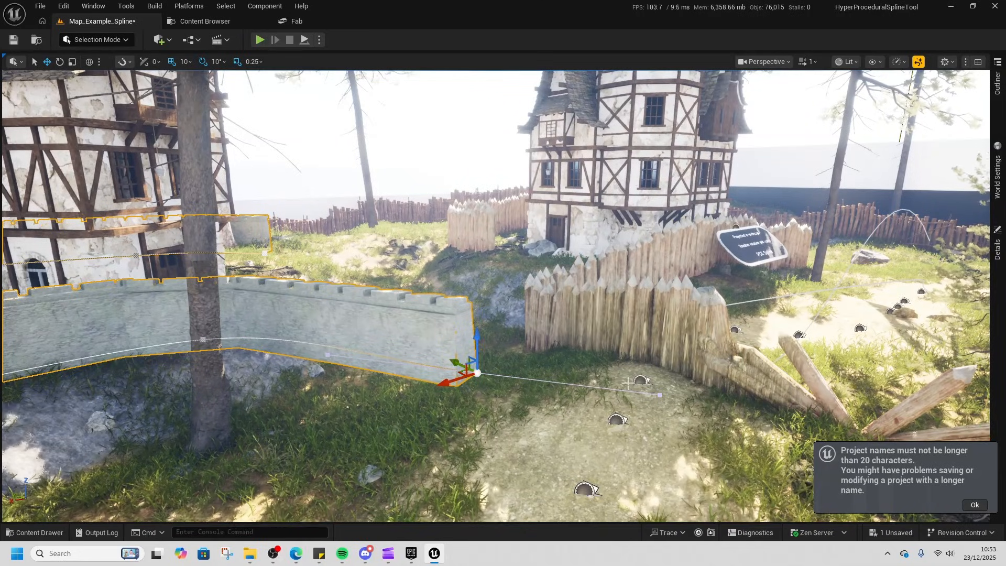
left_click_drag(477, 374, 644, 219)
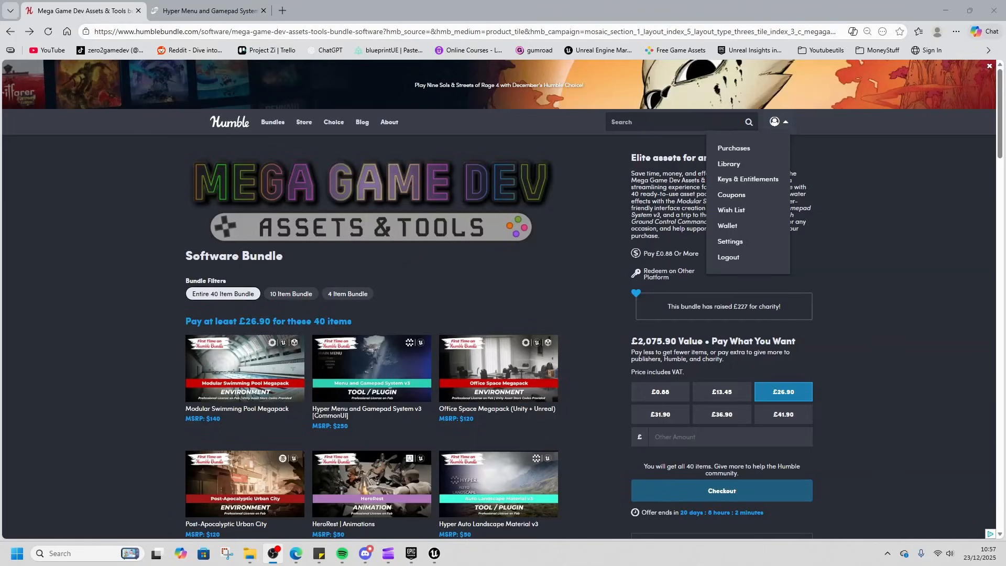
- Scroll down the Humble Bundle page into the 40-item list
scroll("down", 3)
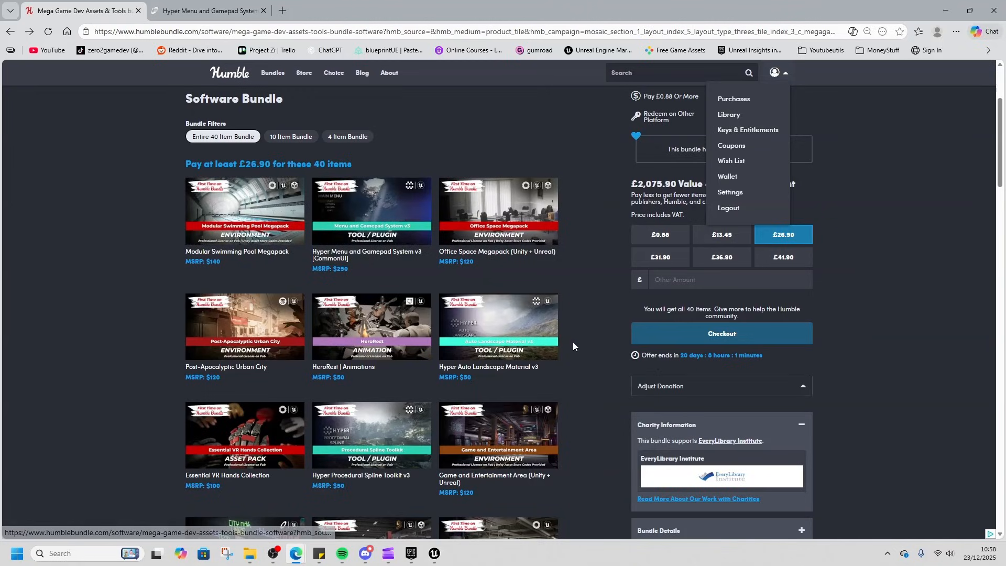
mouse_move(302, 534)
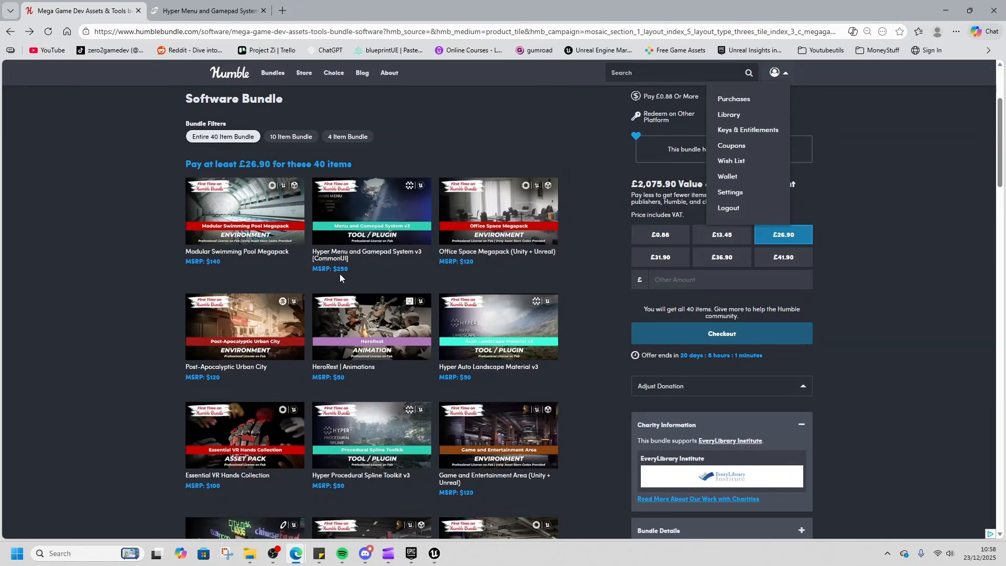
mouse_move(295, 553)
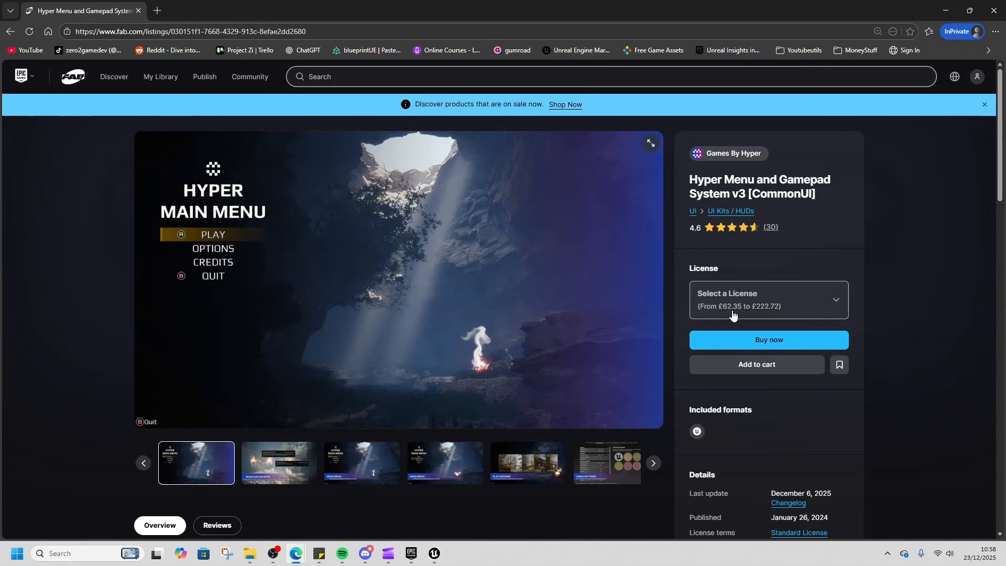
mouse_move(731, 315)
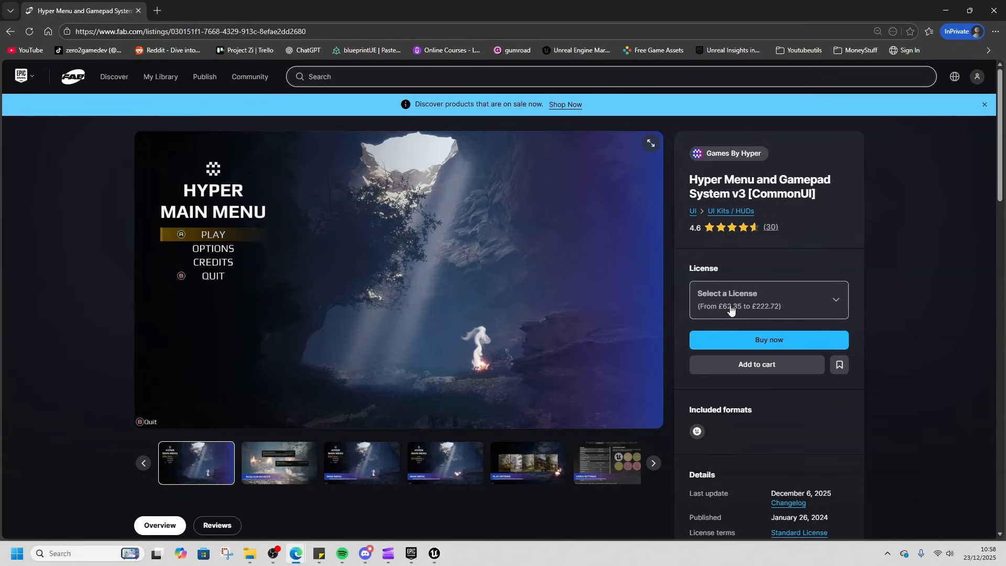
- Scroll the Hyper Menu and Gamepad System v3 Fab listing showing £62.35–£222.72 licences
scroll("down", 3)
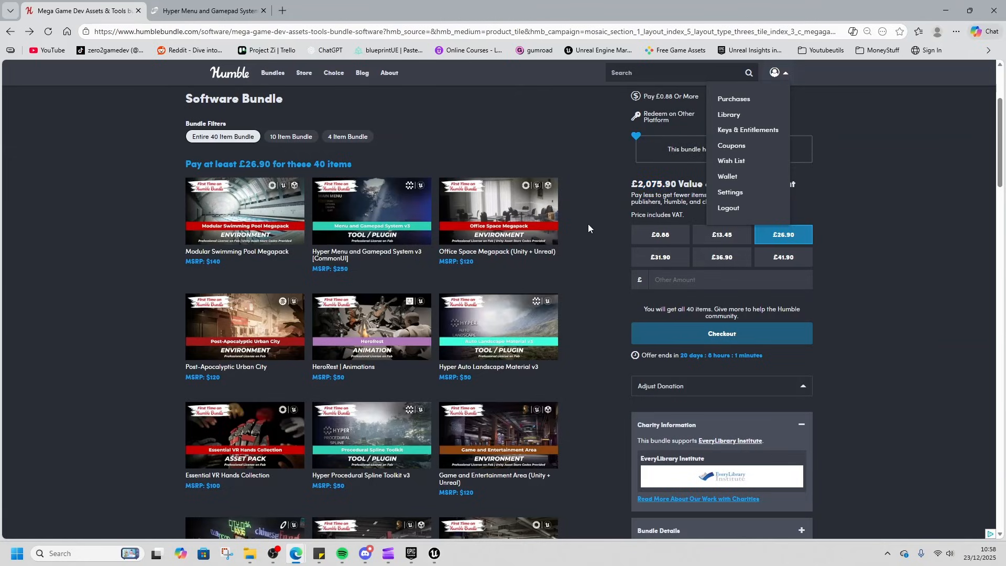
mouse_move(591, 266)
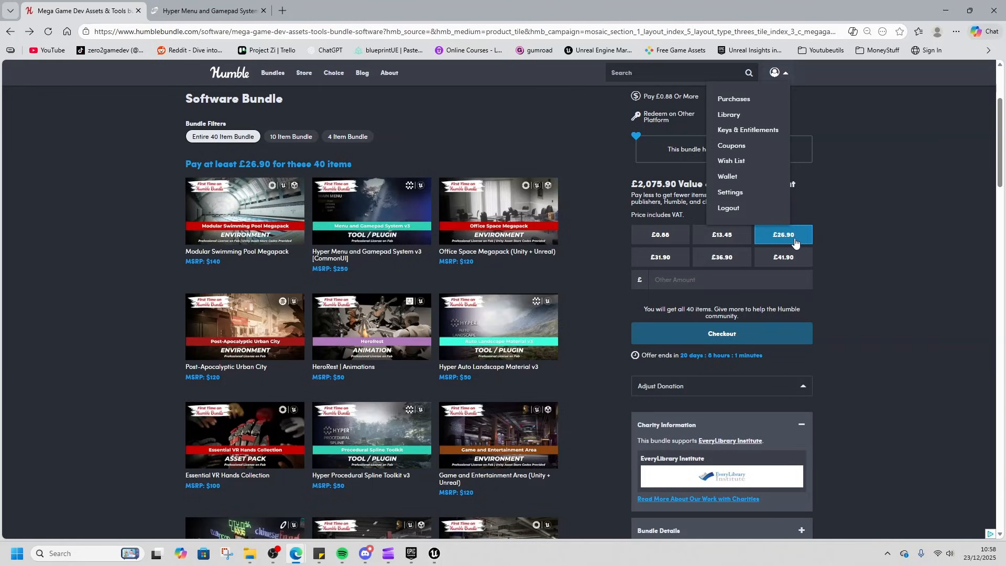
mouse_move(640, 177)
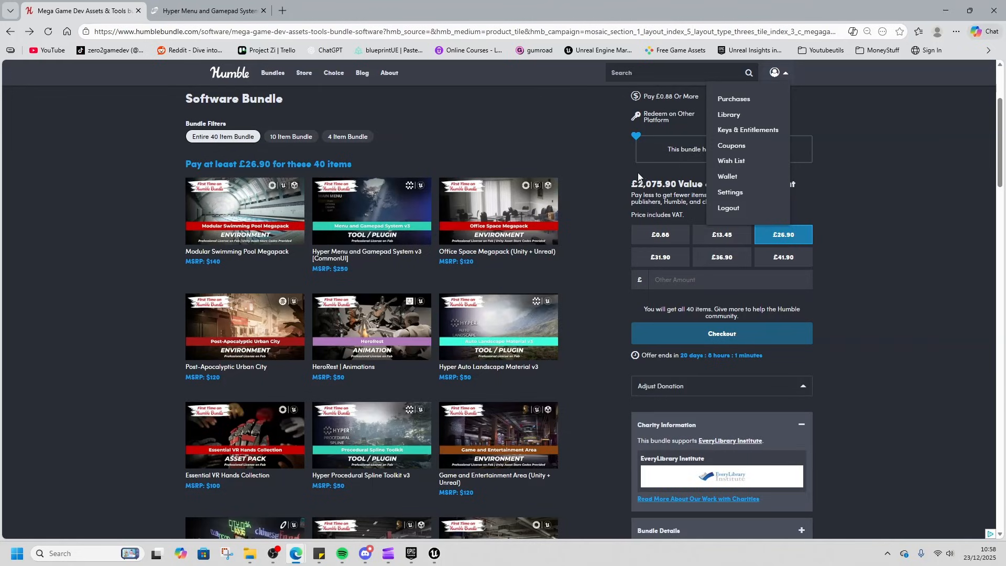
mouse_move(612, 231)
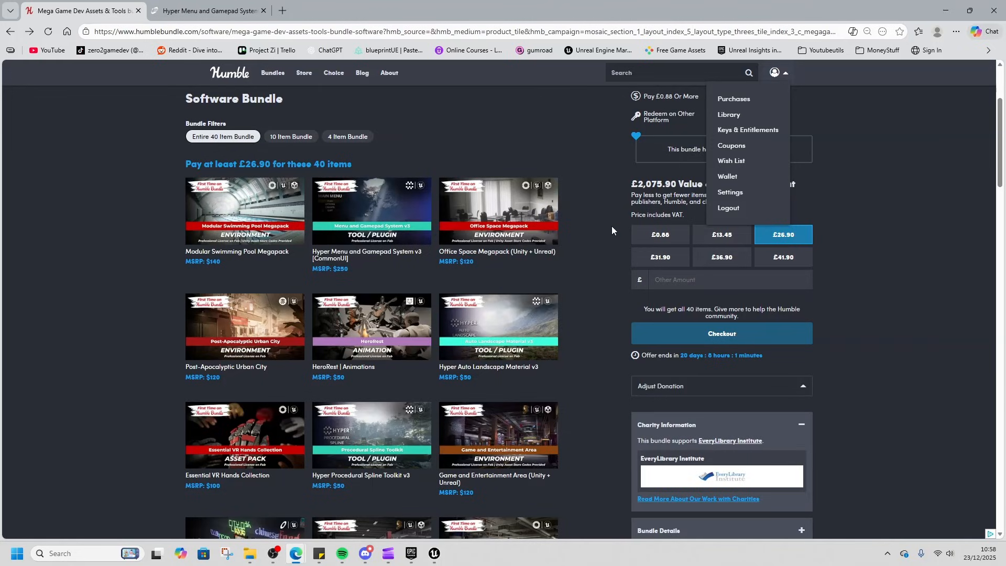
mouse_move(603, 277)
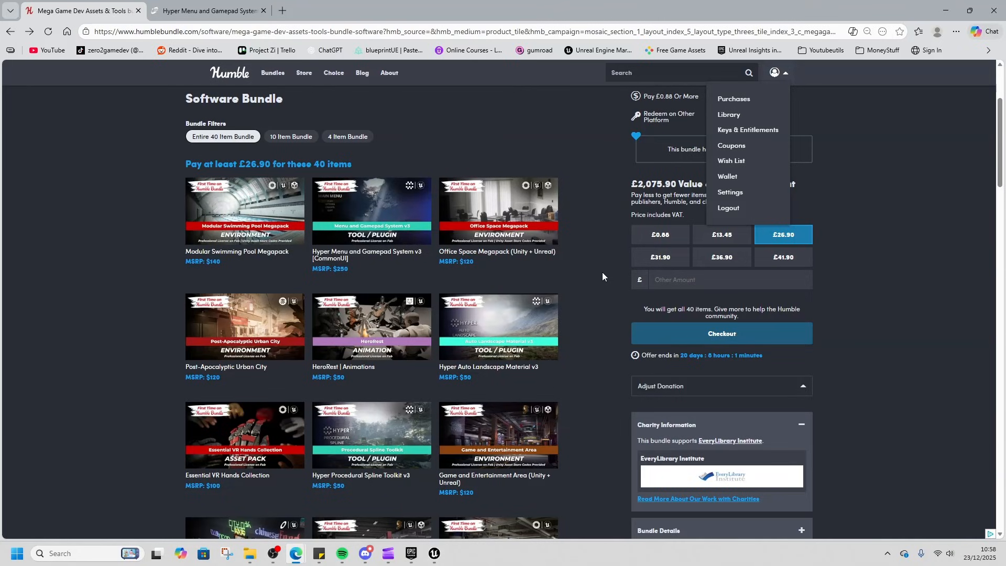
- Scroll through the bundle items past Military Rockets down to the discount-code entries
scroll("down", 3)
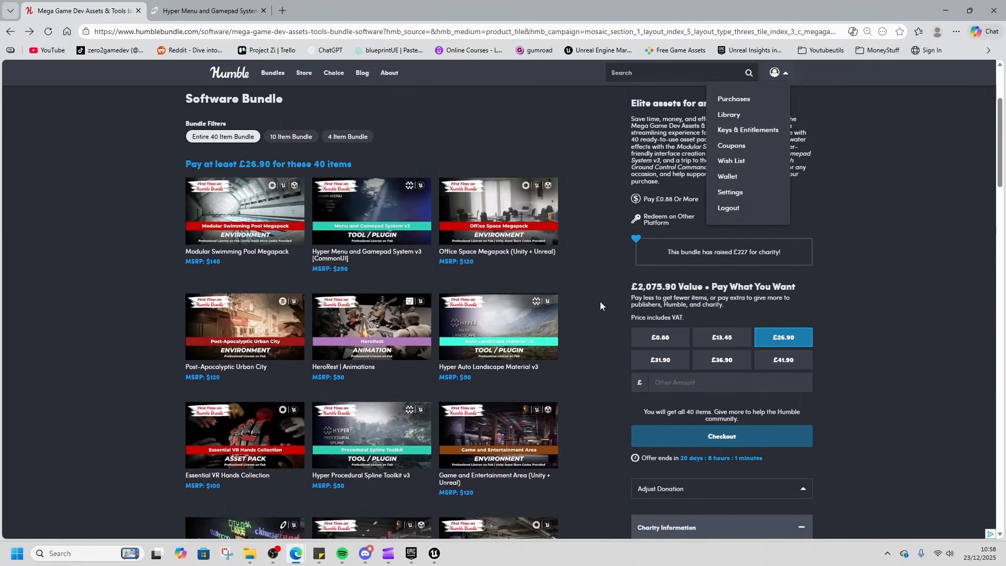
mouse_move(612, 337)
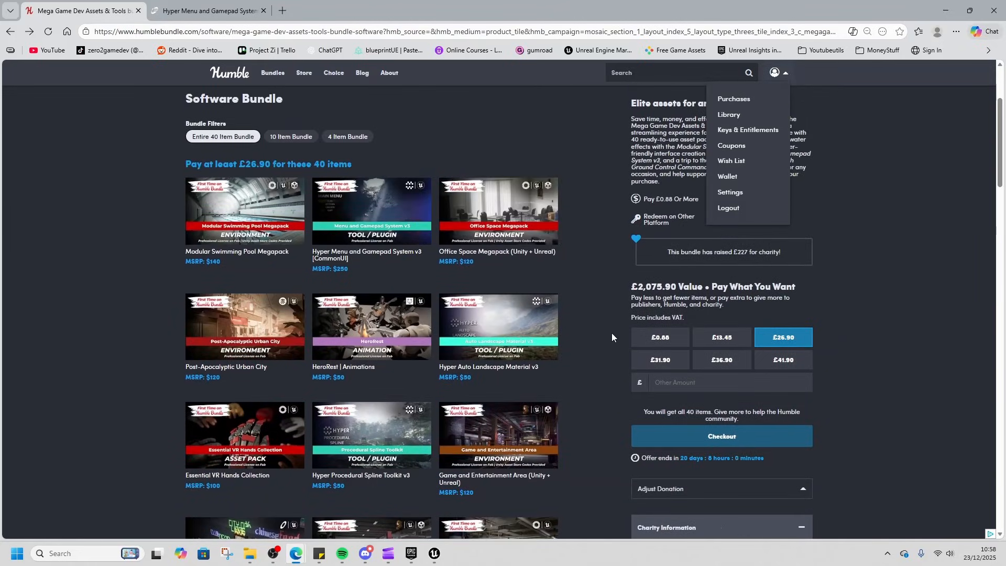
scroll("down", 3)
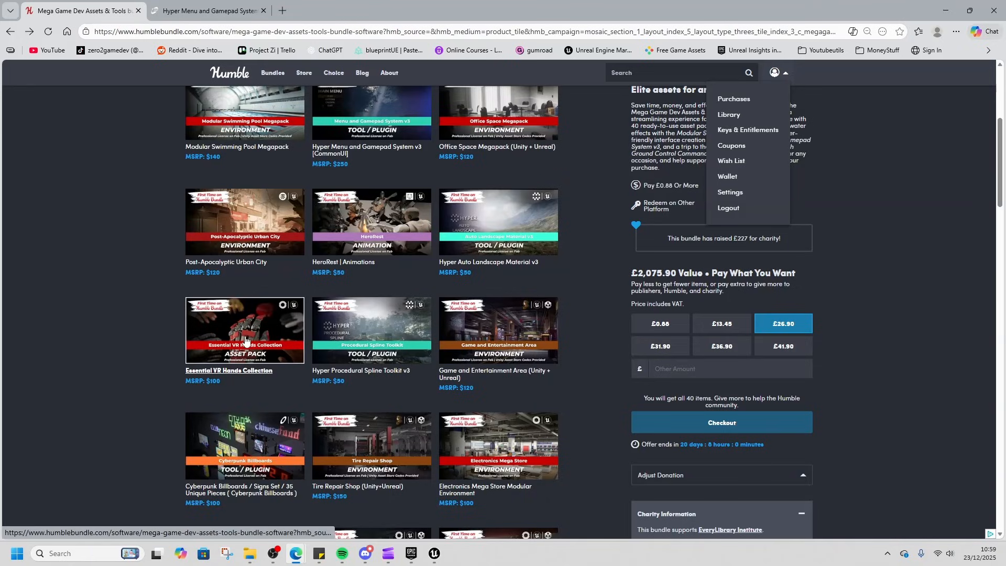
mouse_move(587, 348)
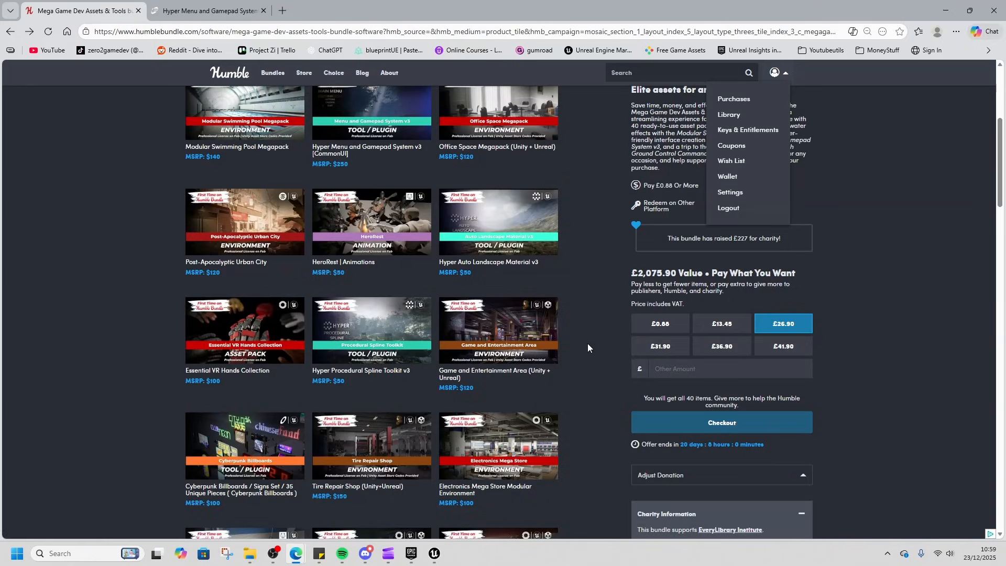
scroll("up", 3)
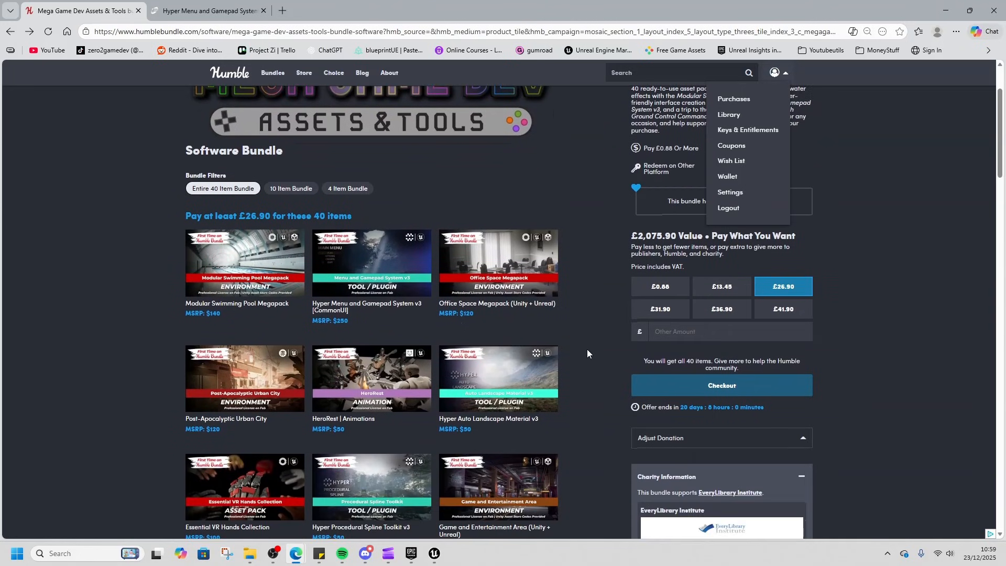
scroll("down", 3)
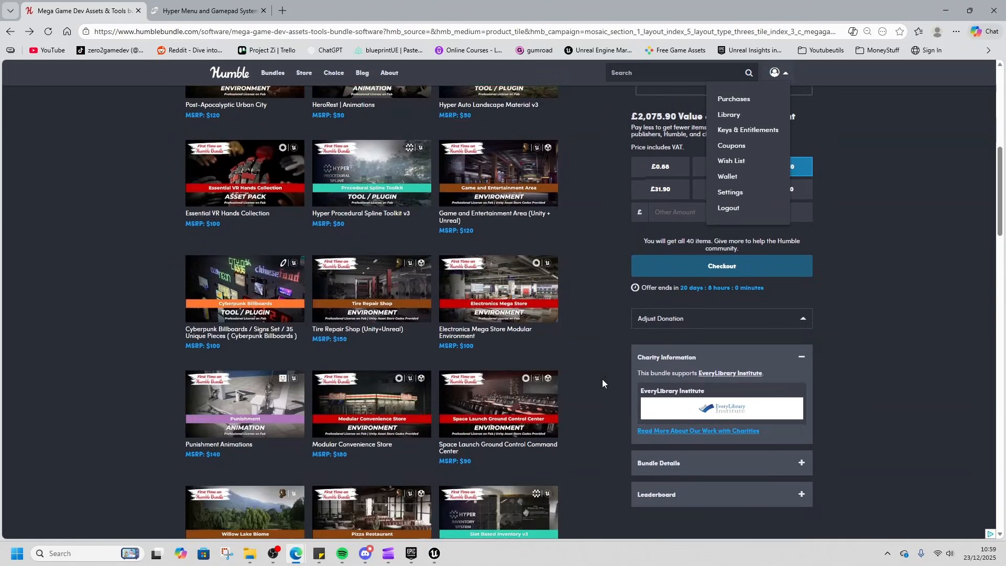
scroll("down", 3)
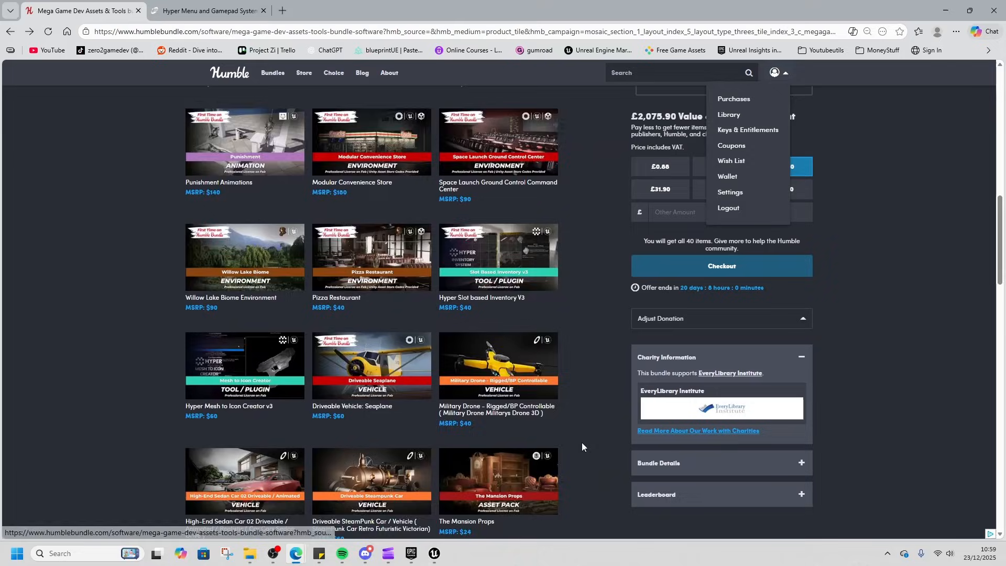
scroll("down", 3)
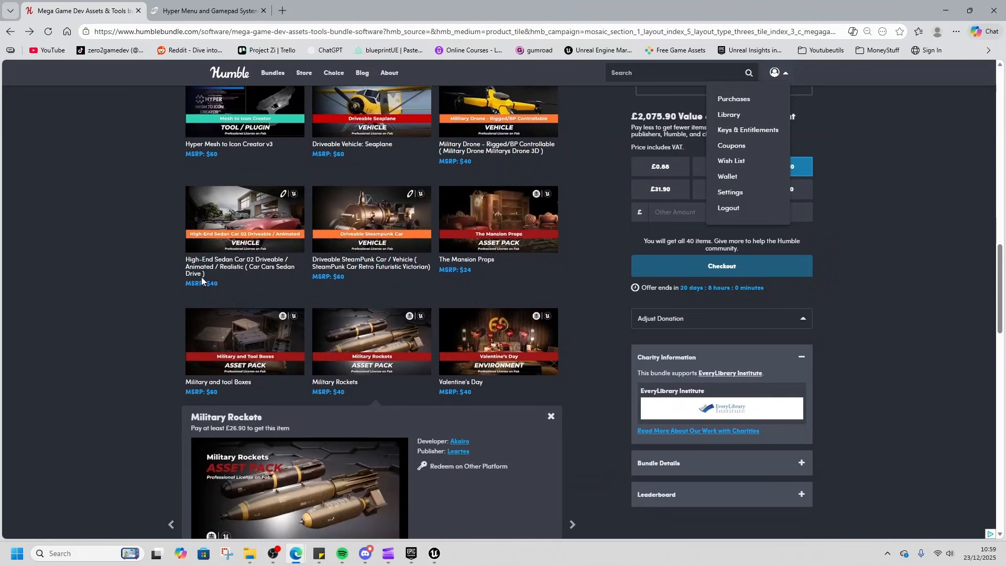
scroll("down", 3)
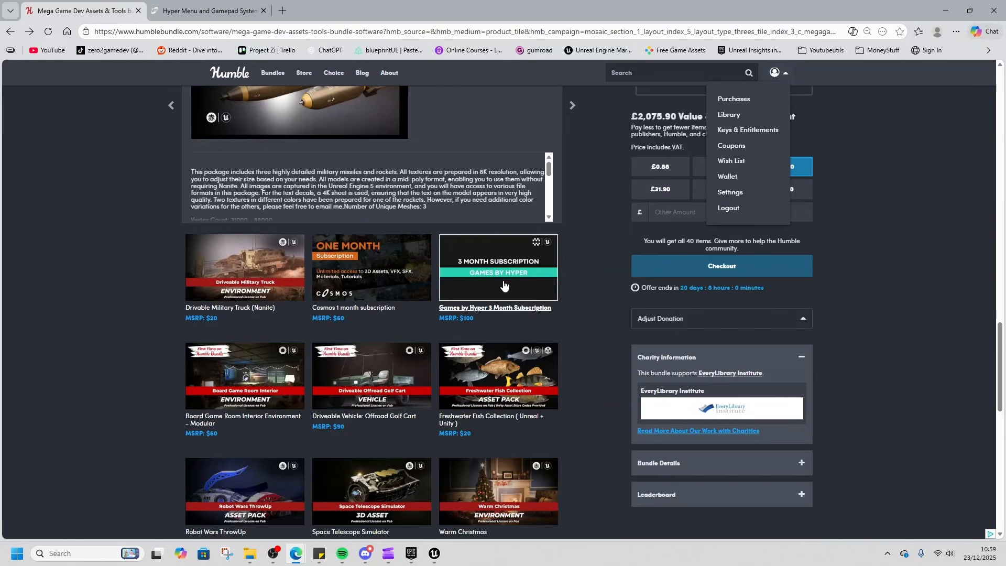
scroll("down", 3)
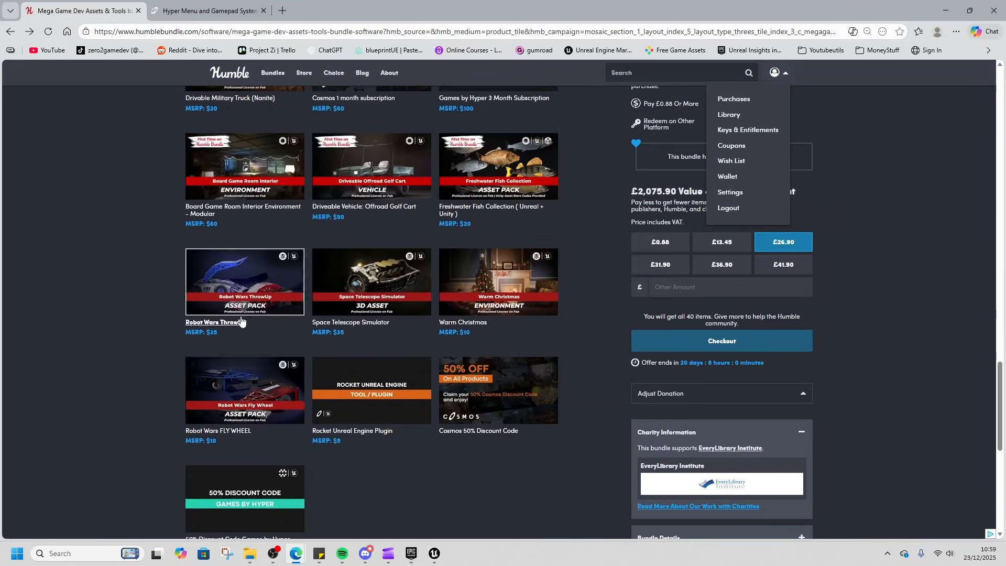
mouse_move(251, 382)
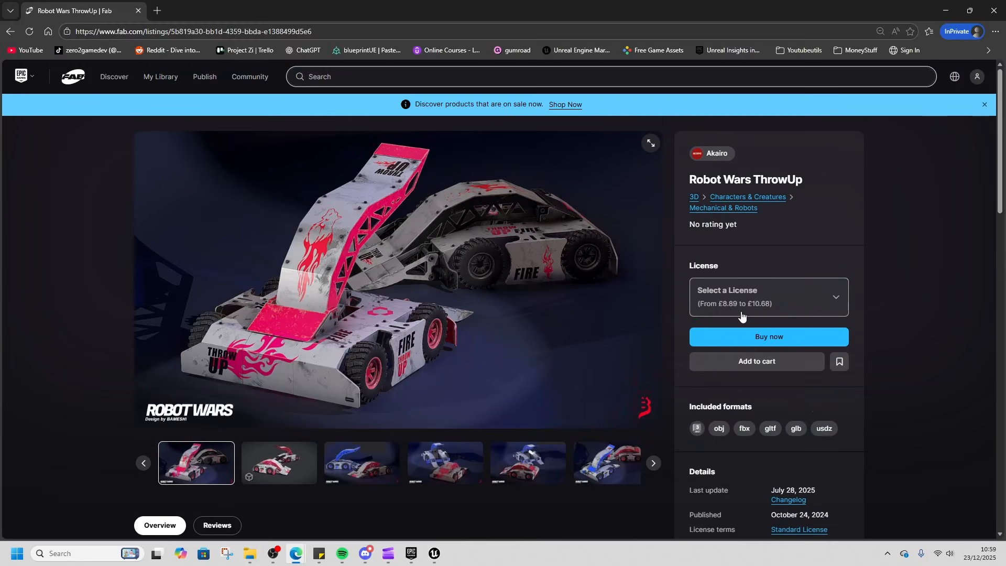
mouse_move(726, 314)
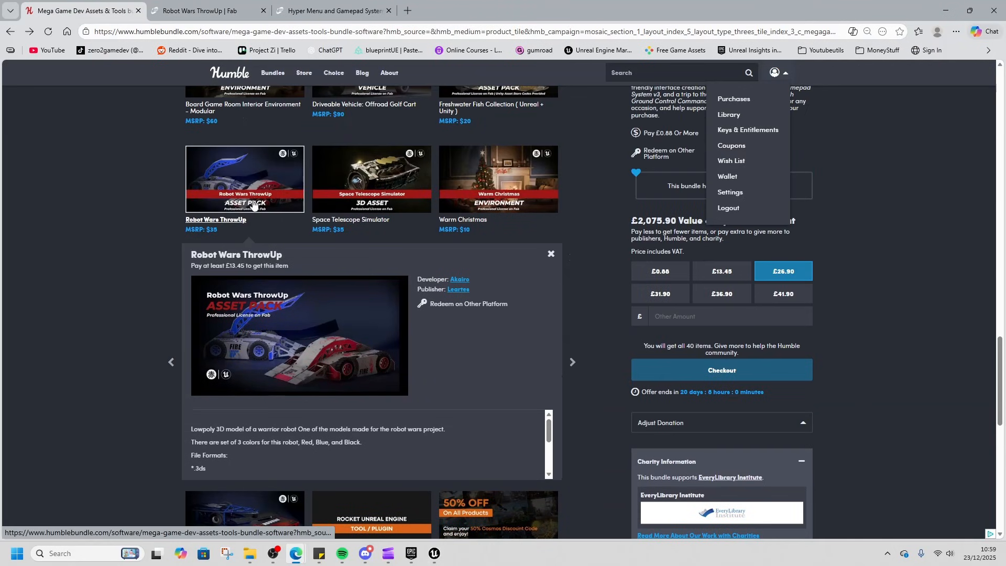
- Close the Robot Wars ThrowUp details and scroll down the bundle item list again
left_click(550, 254)
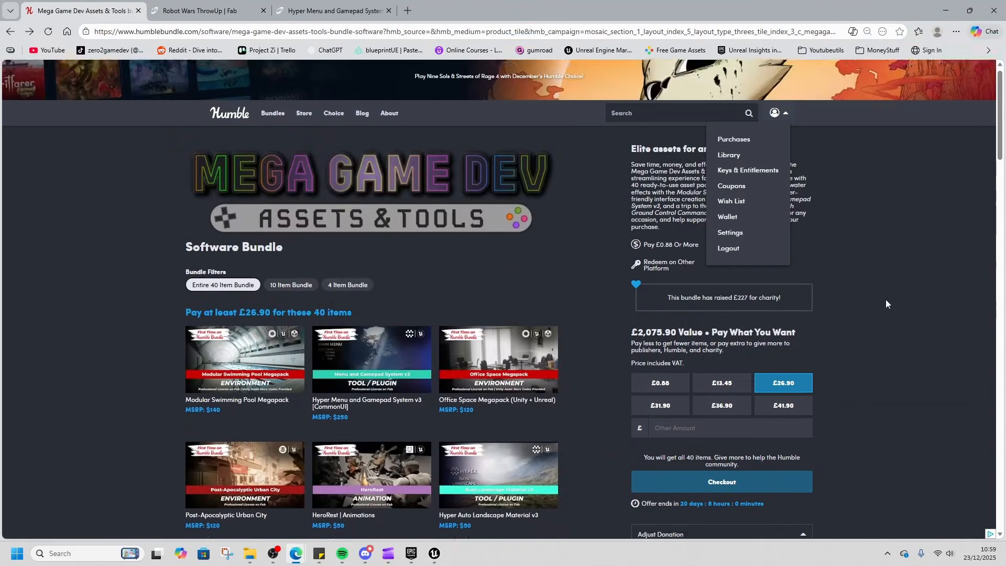
scroll("down", 3)
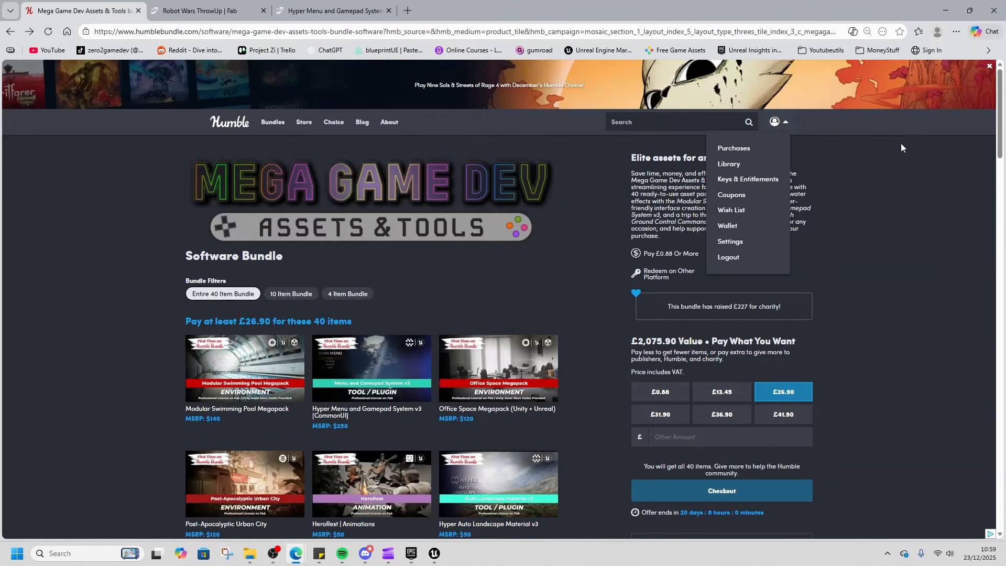
mouse_move(862, 298)
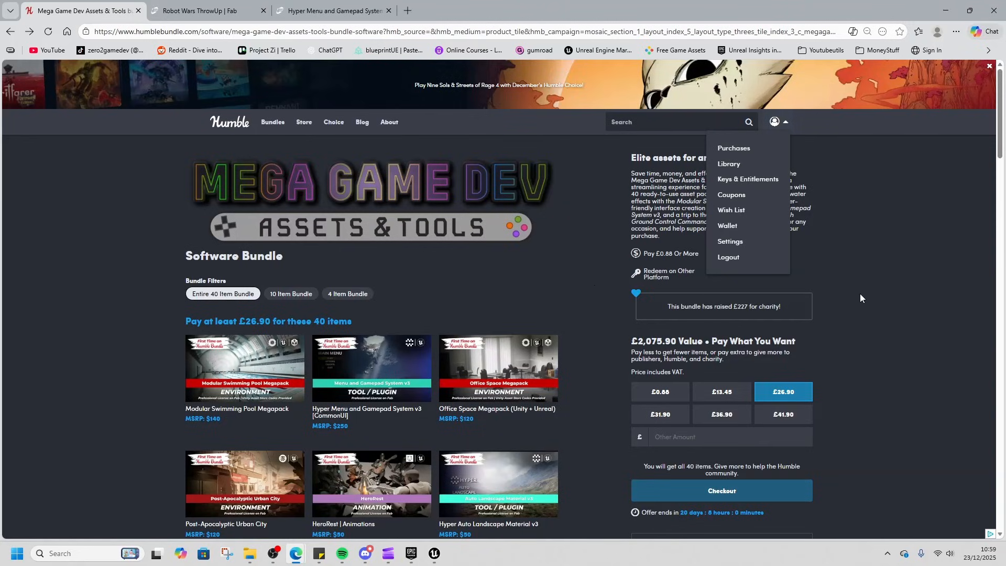
mouse_move(860, 312)
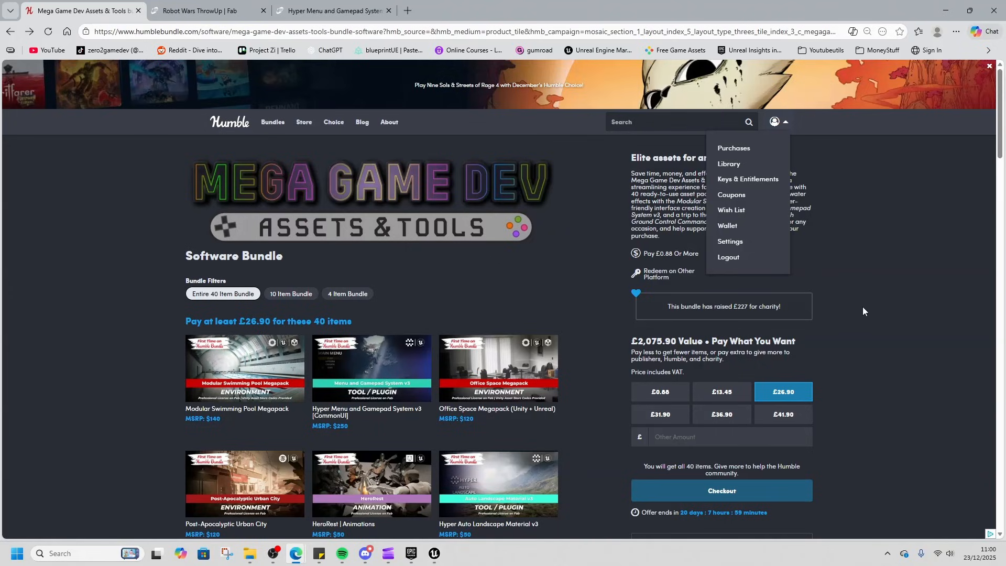
scroll("down", 3)
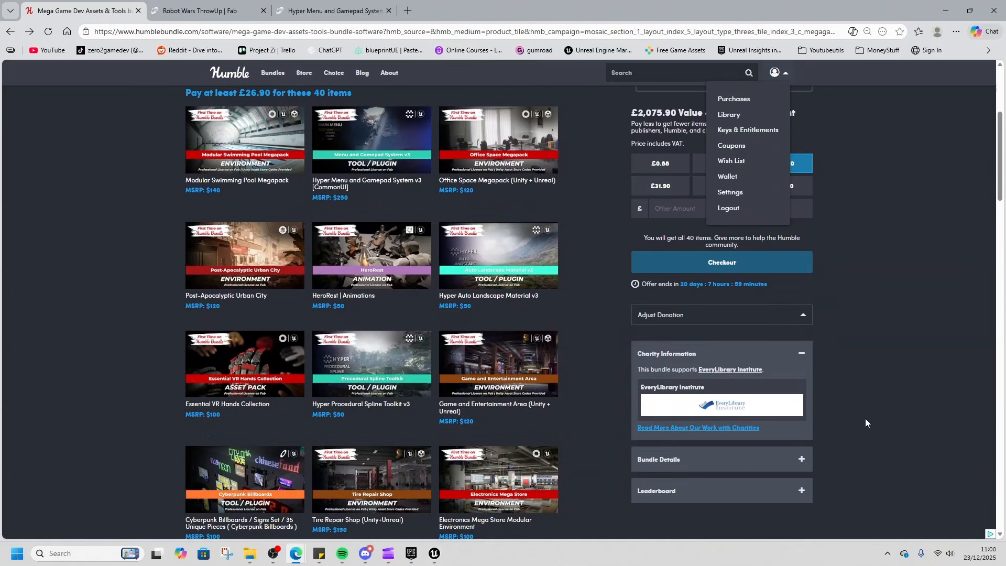